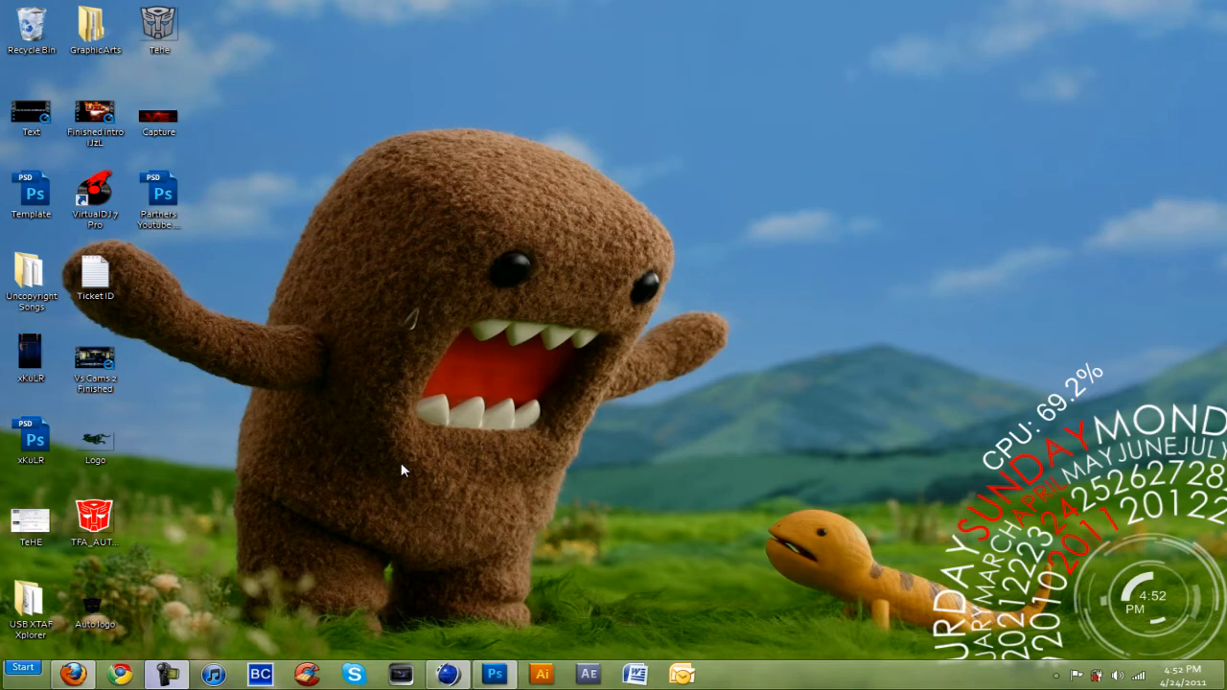
Step: View the Jump Test image from the Pictures library's Wallpapers folder, then close the folder
left_click(23, 667)
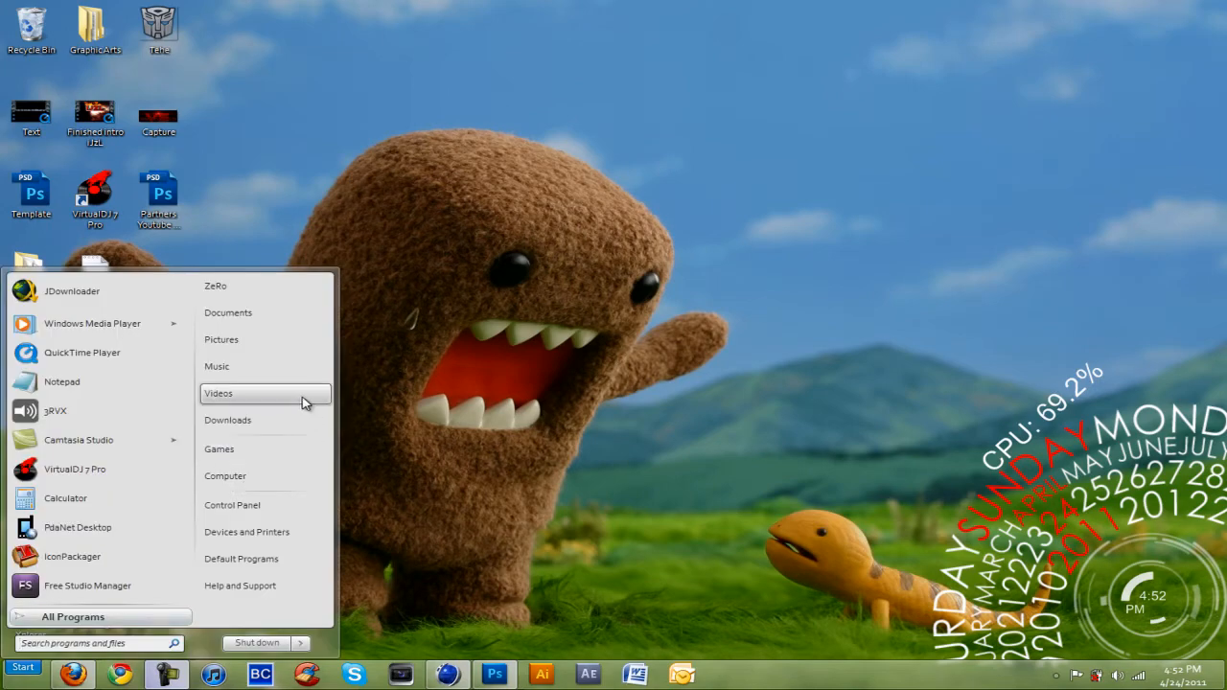
left_click(220, 339)
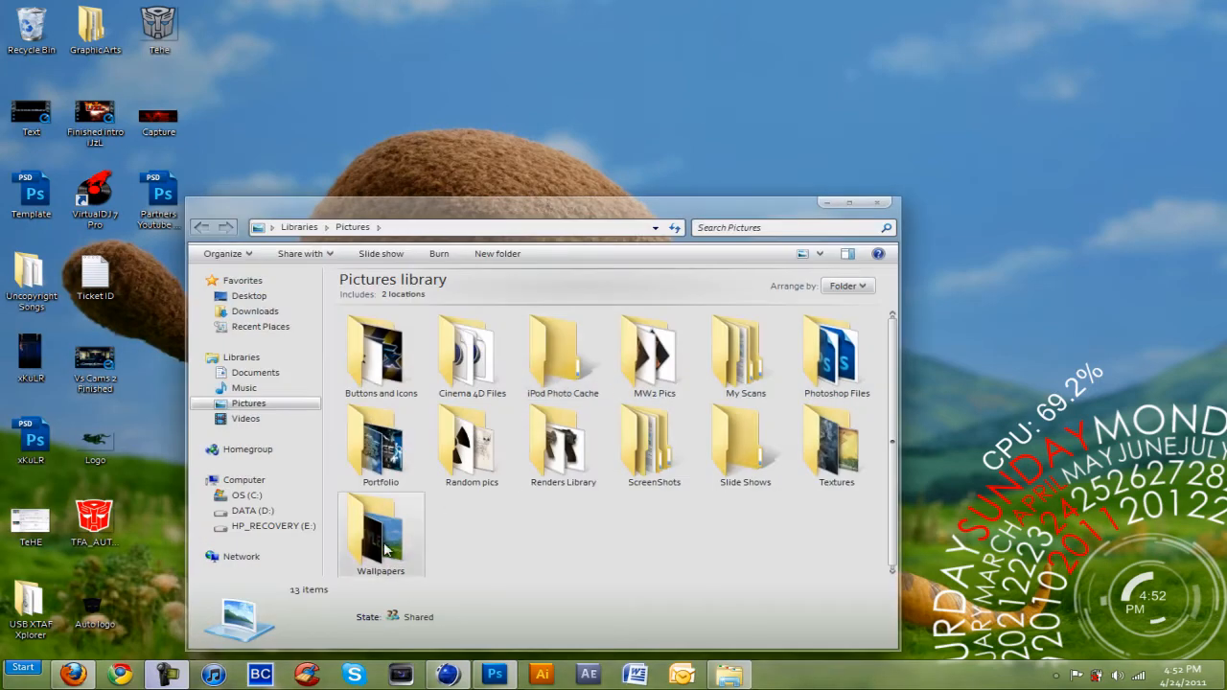
double_click(381, 532)
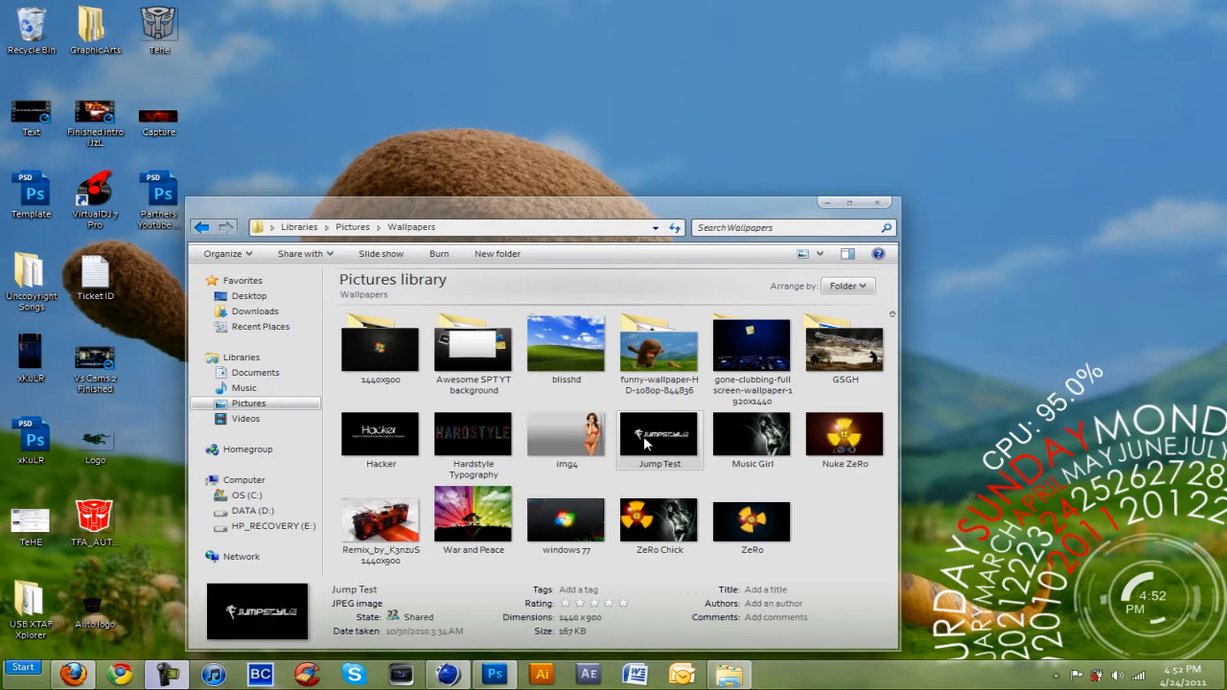
double_click(658, 435)
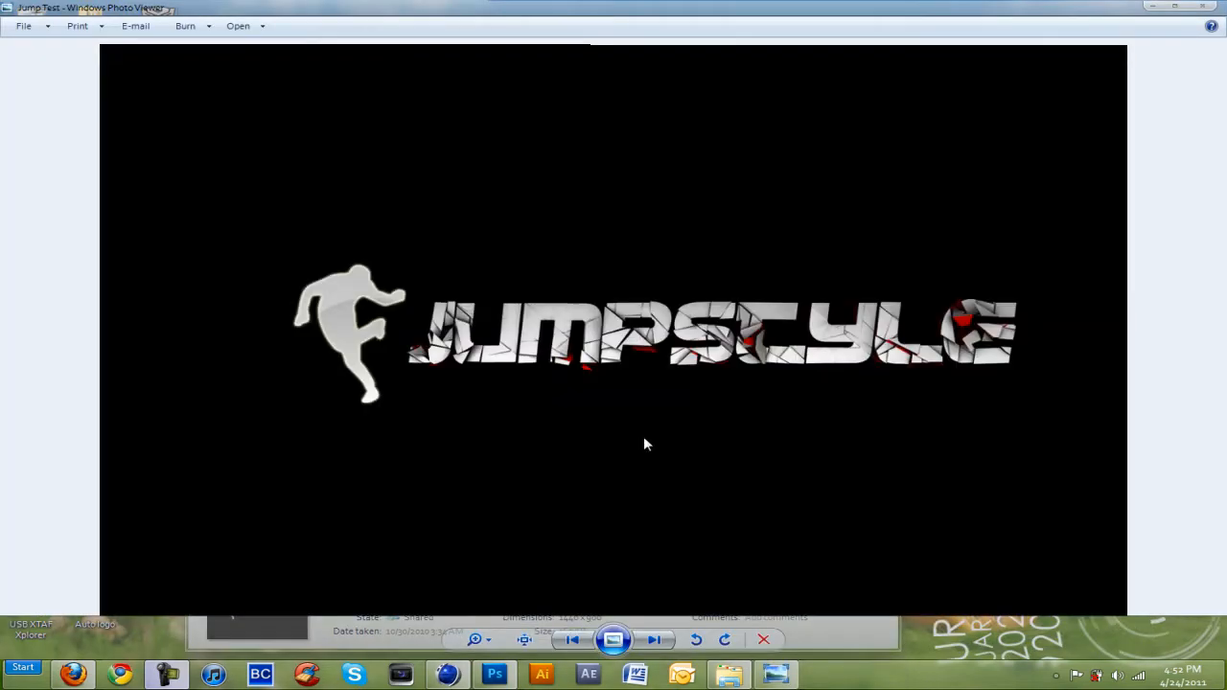
mouse_move(460, 352)
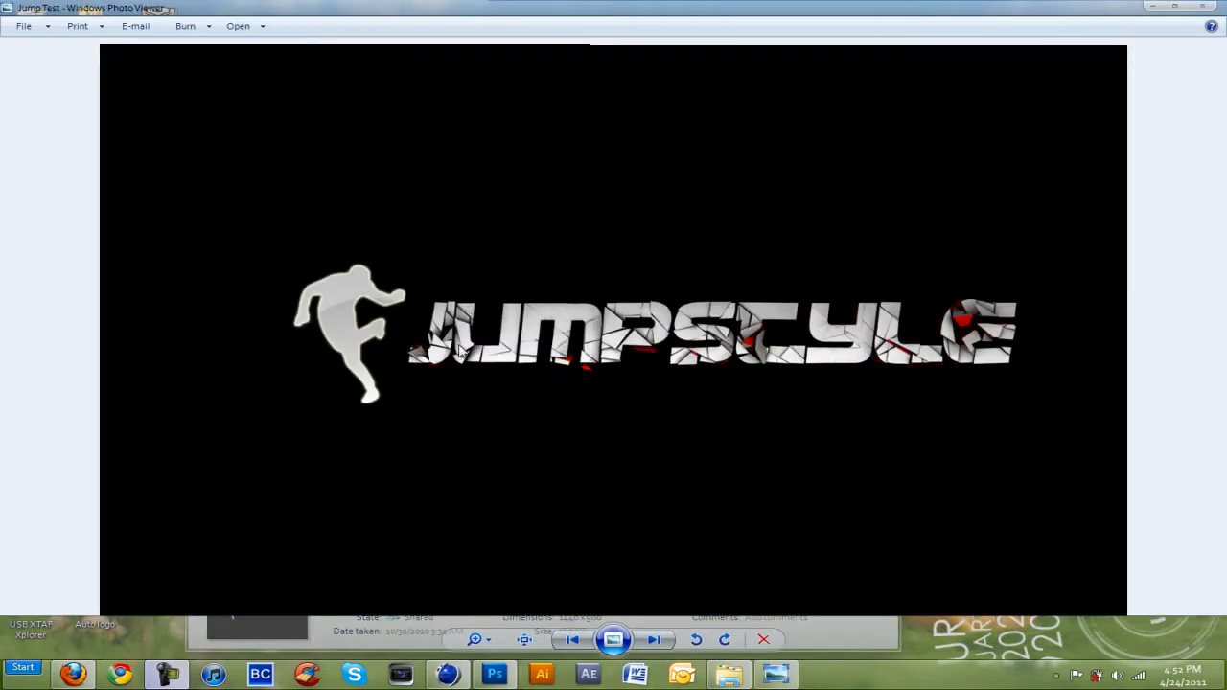
mouse_move(856, 367)
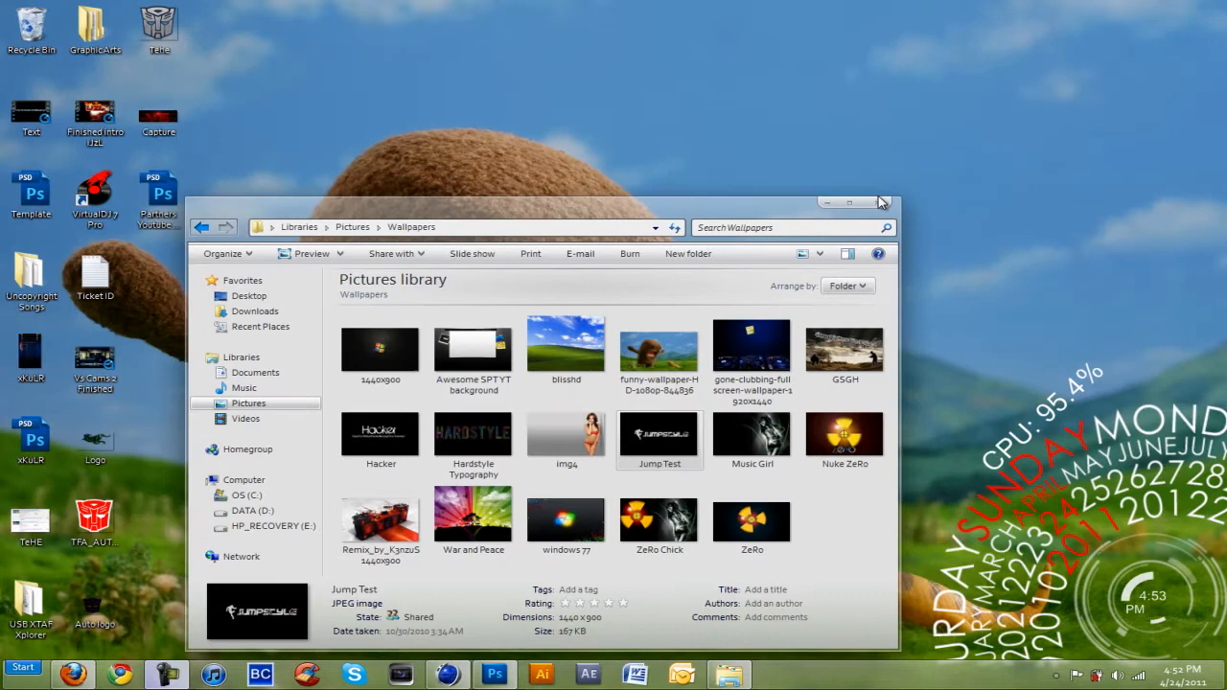
left_click(848, 202)
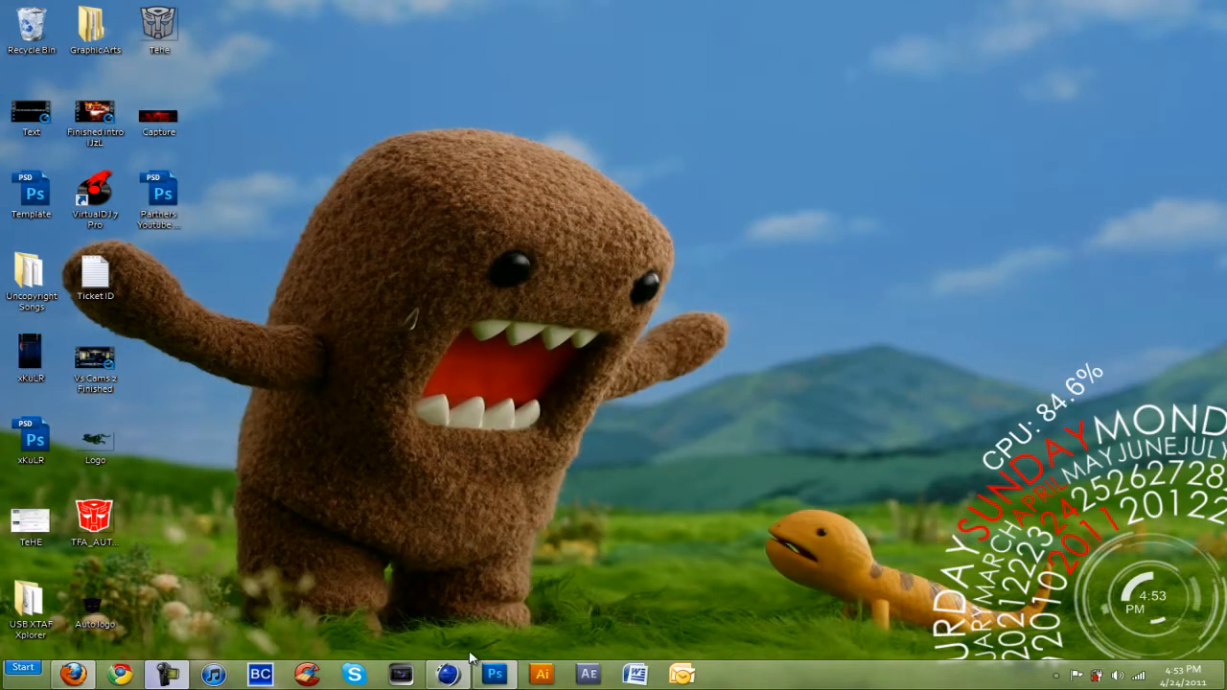
mouse_move(495, 674)
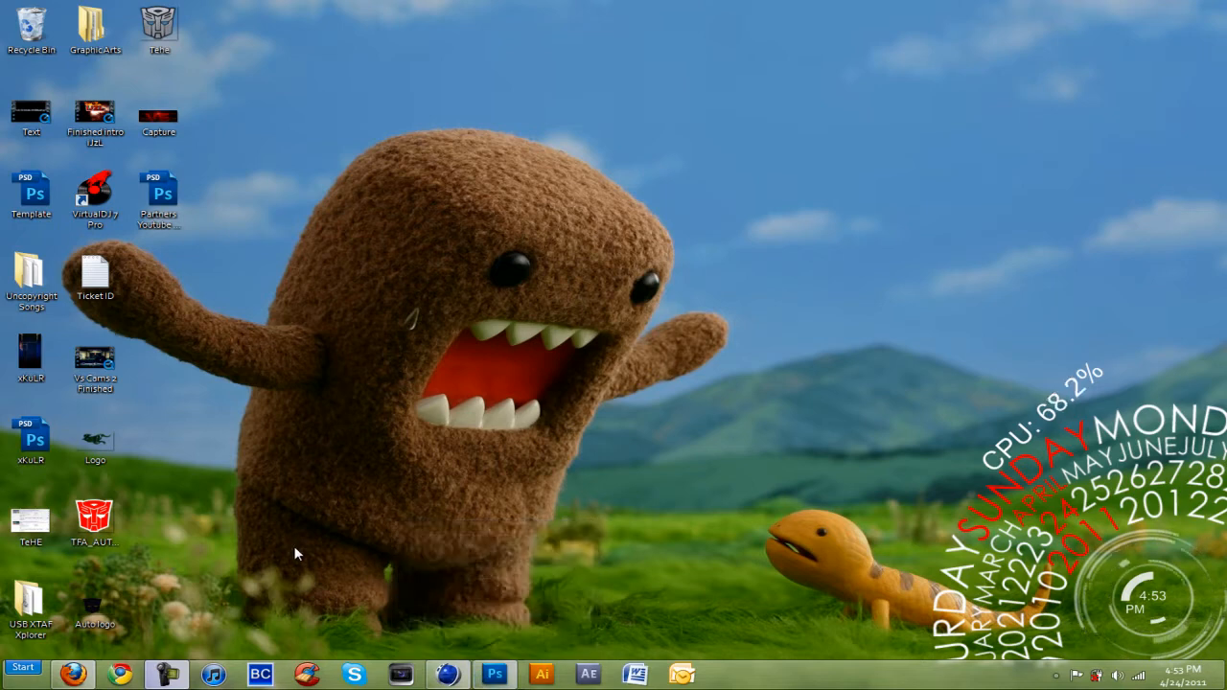
mouse_move(187, 594)
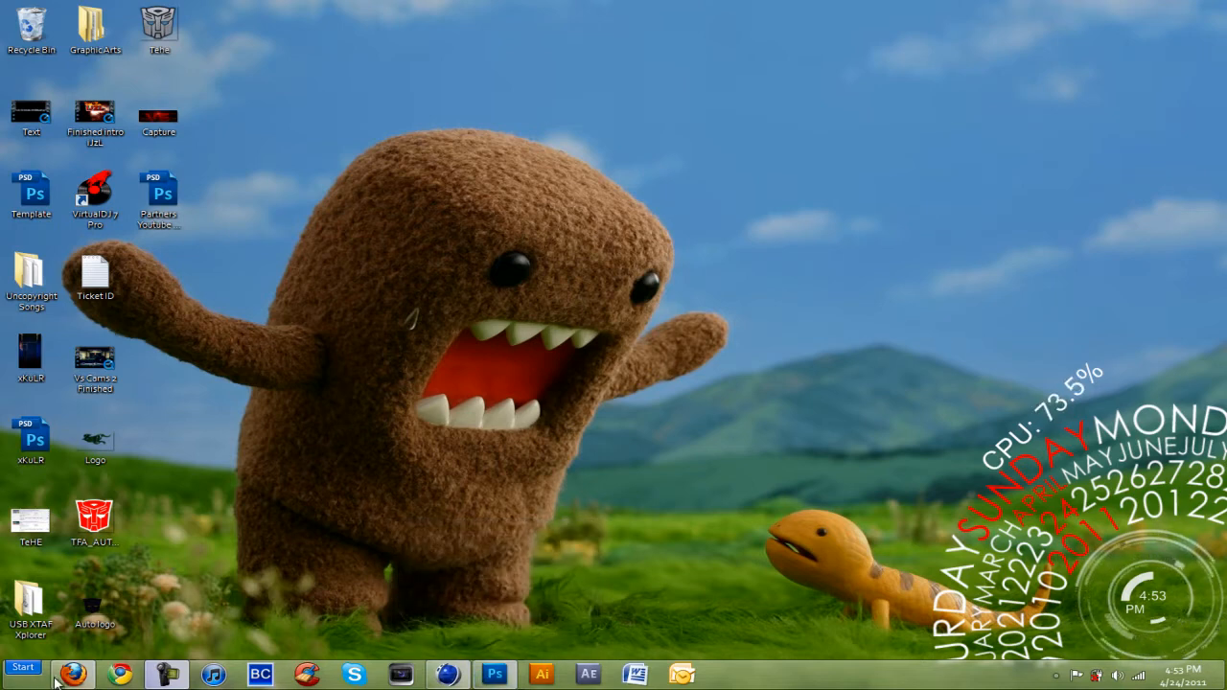
Step: Launch Firefox and open the Thrausi page from nitro4d.com's FREEBIES menu
left_click(73, 674)
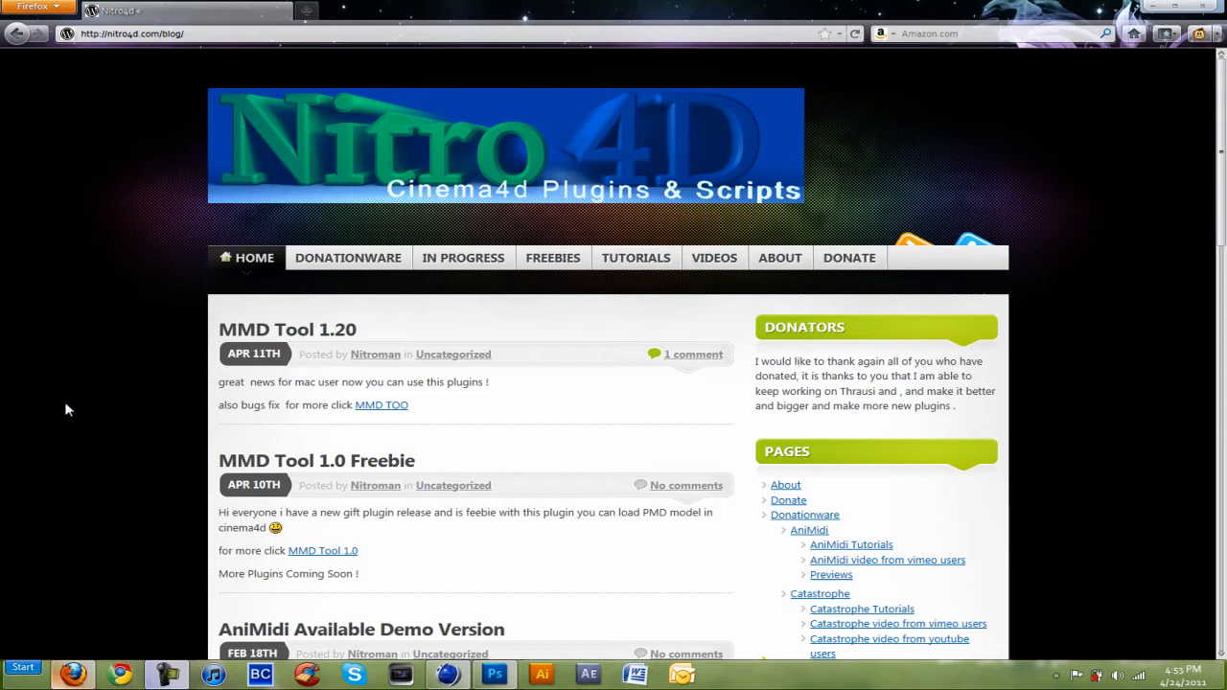
mouse_move(142, 50)
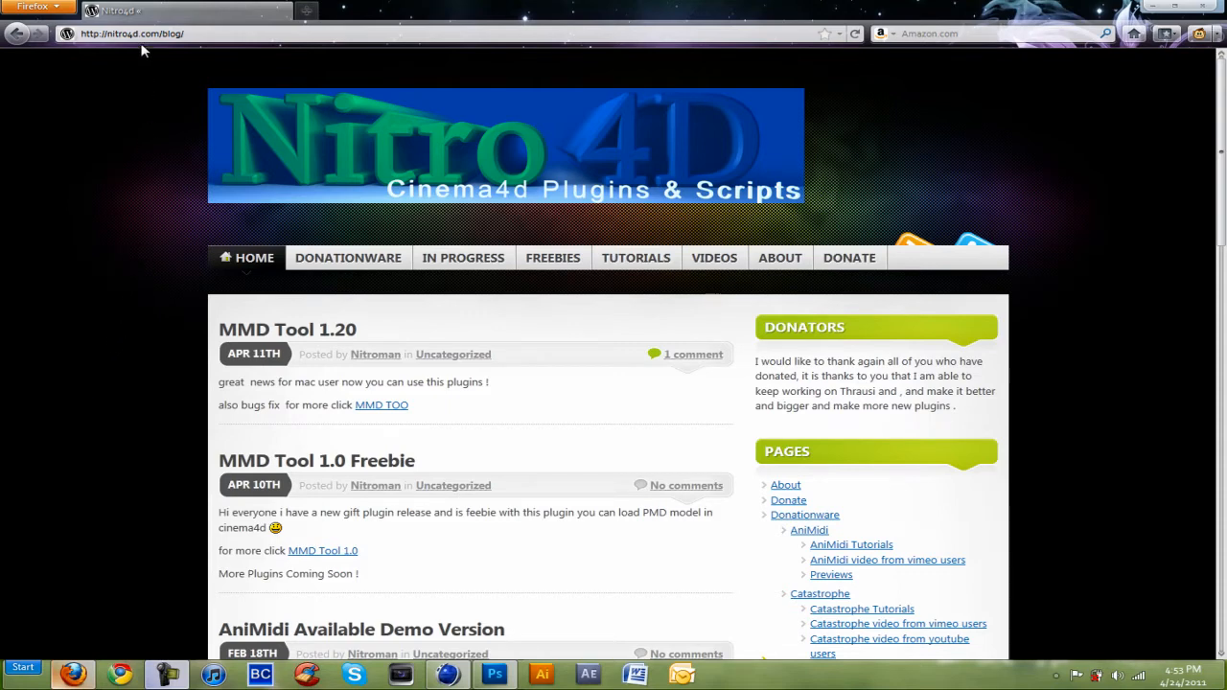
mouse_move(118, 96)
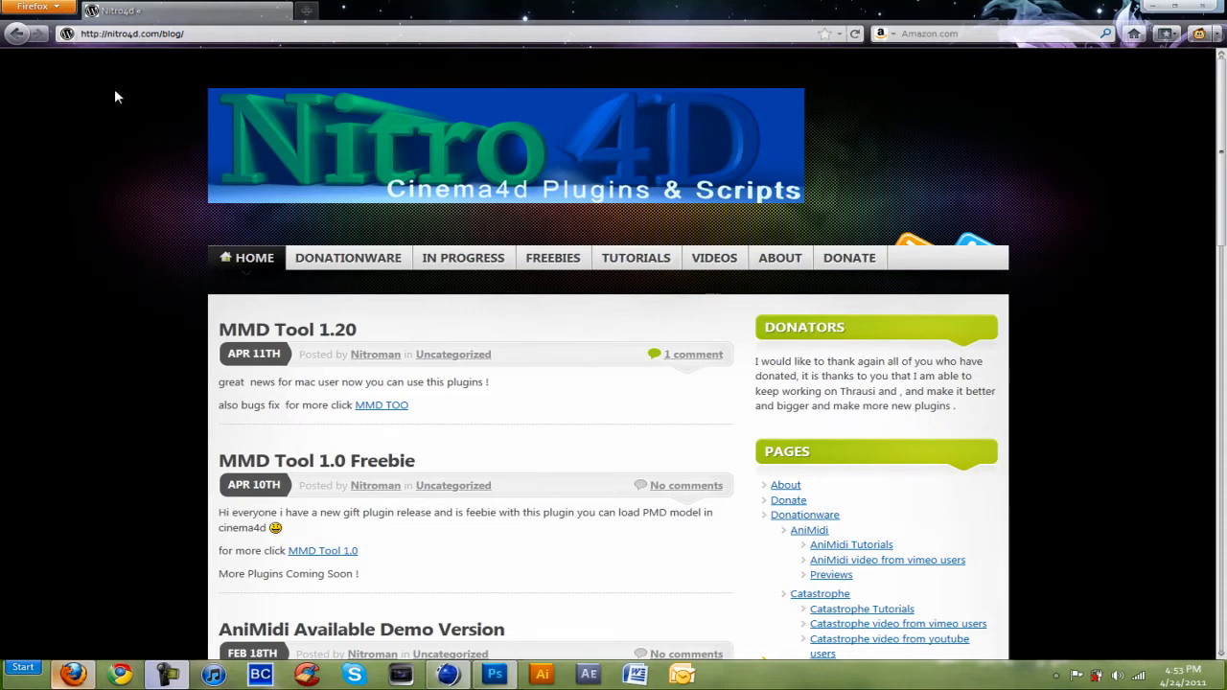
left_click(553, 257)
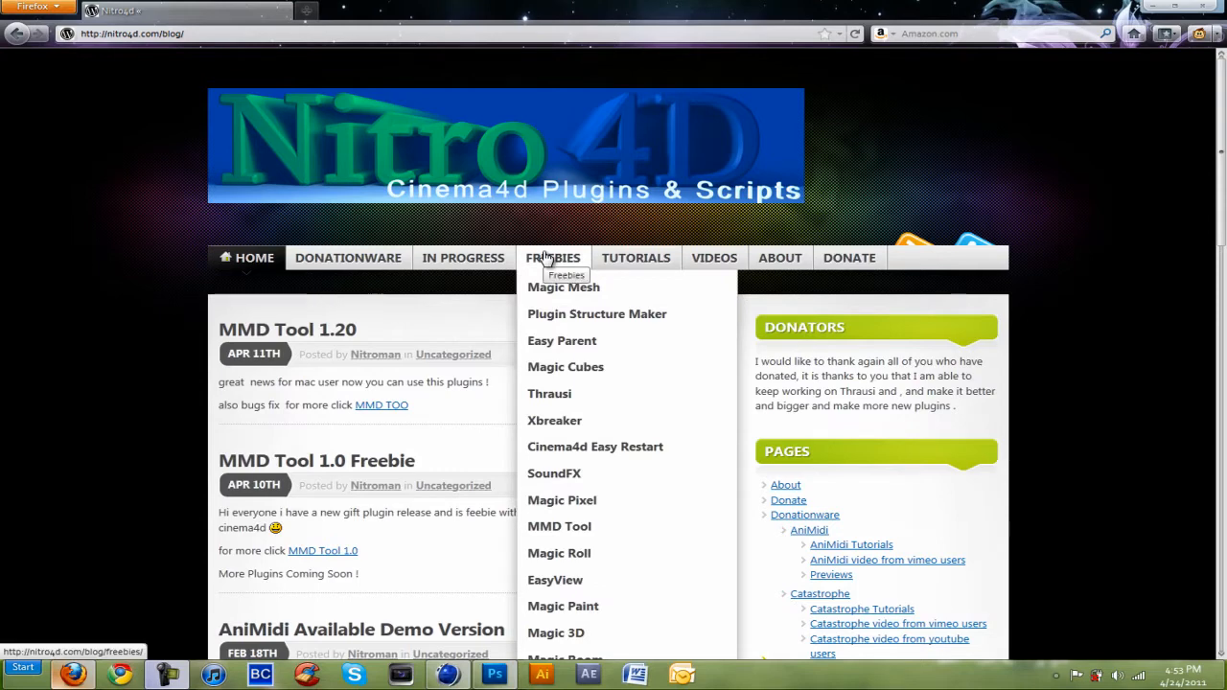
mouse_move(550, 393)
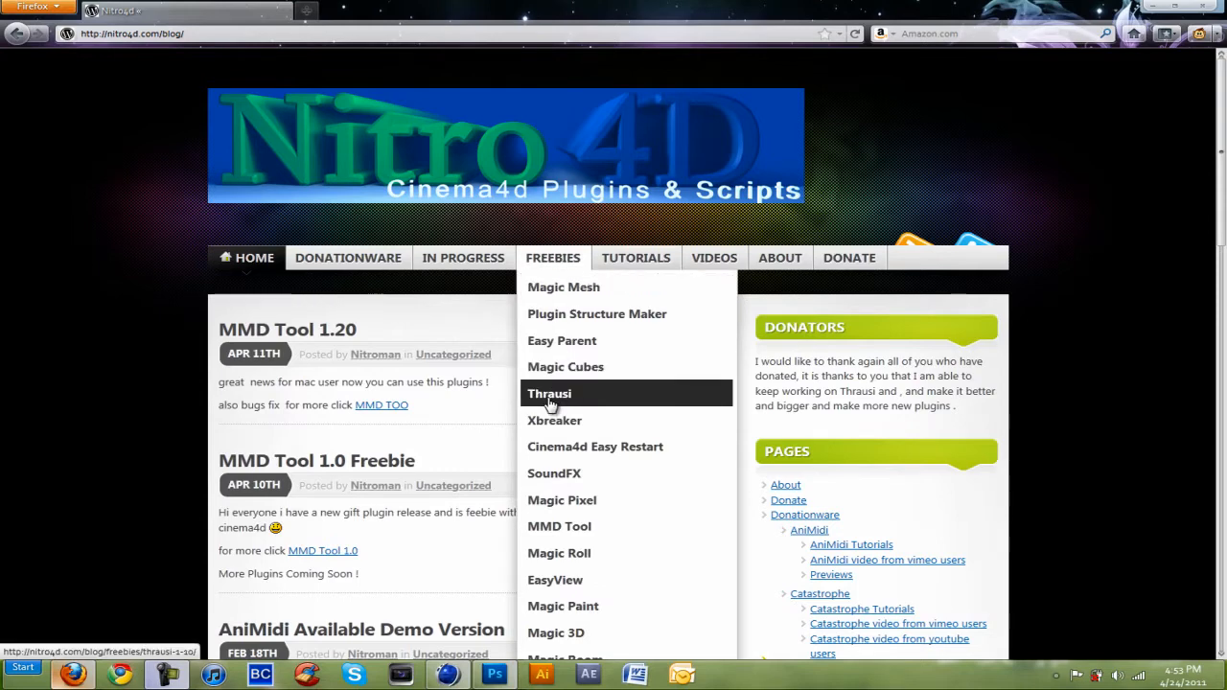
left_click(550, 394)
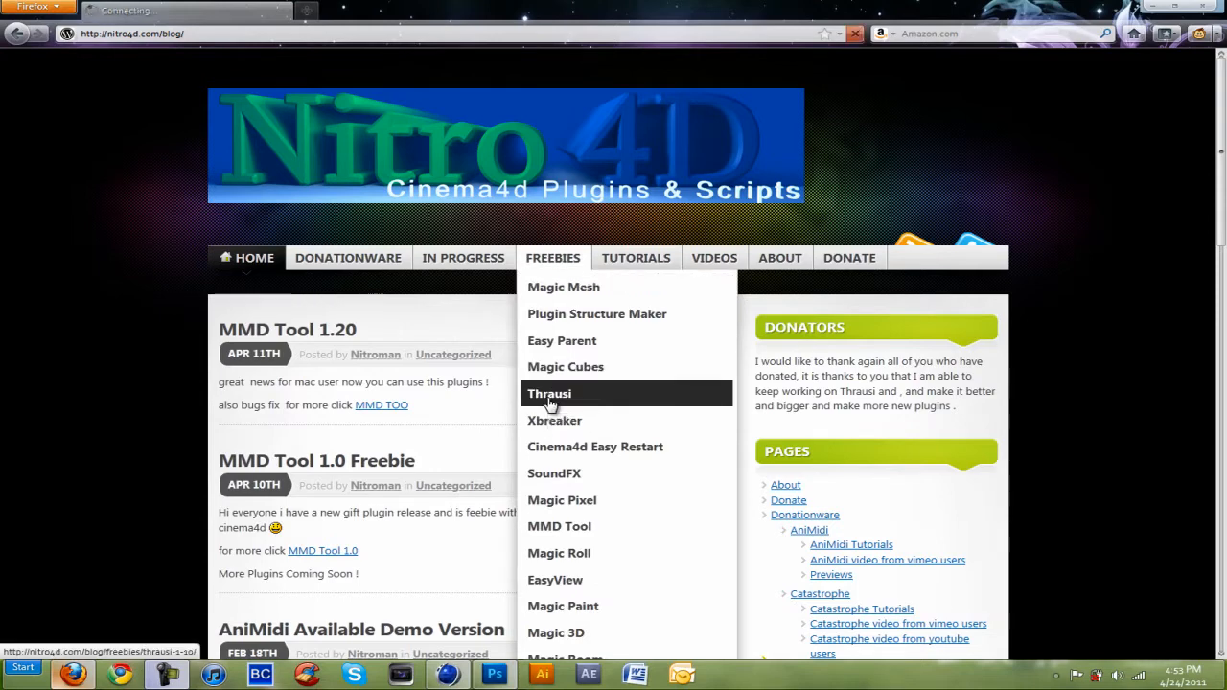
left_click(549, 394)
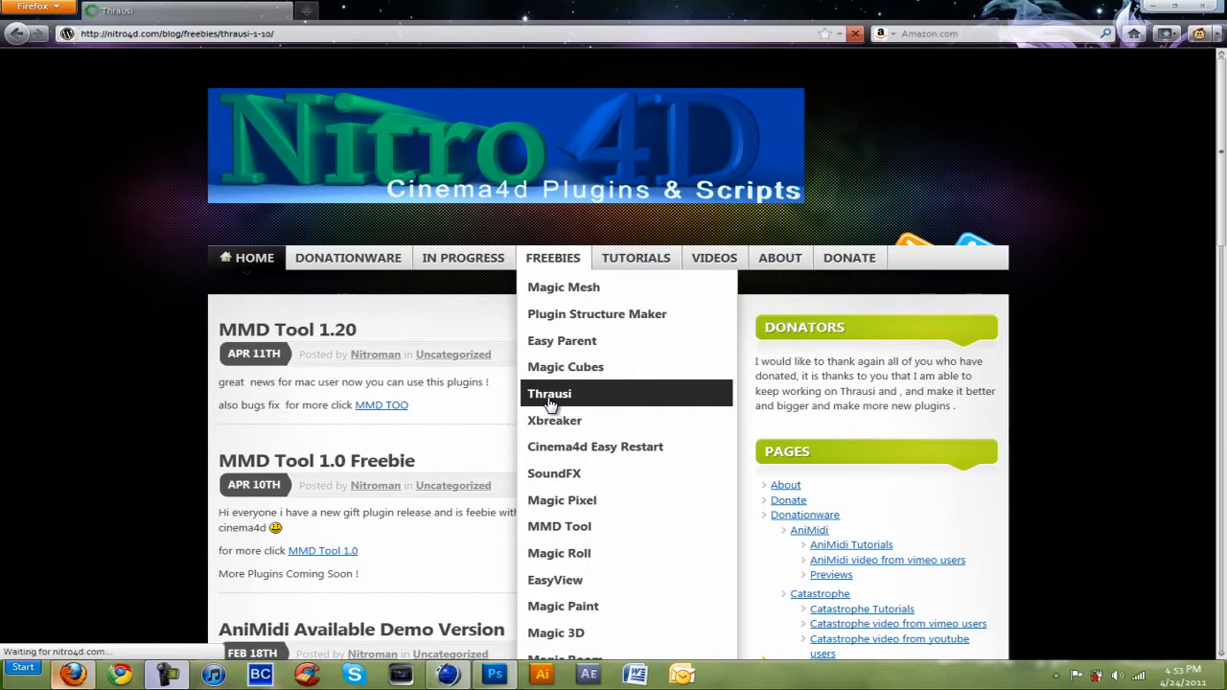
left_click(549, 394)
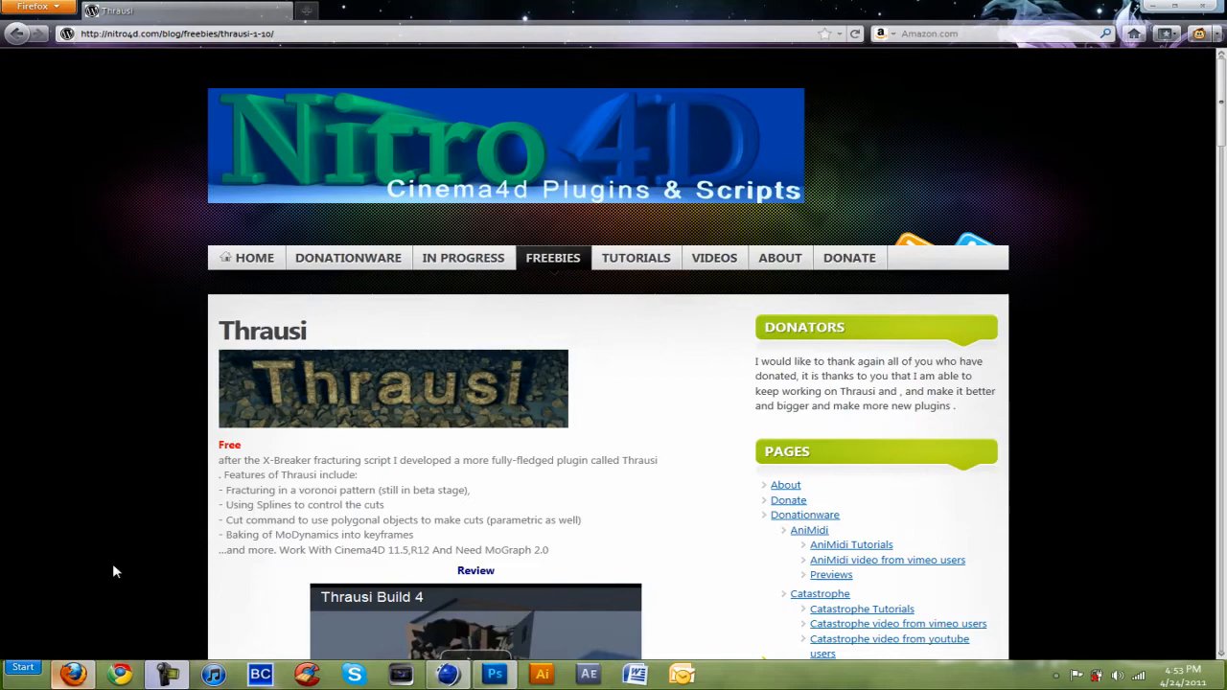
Step: Scroll to Thrausi's Cinema4d r11.5/r12 download links, mark the version number and click a link
scroll("down", 3)
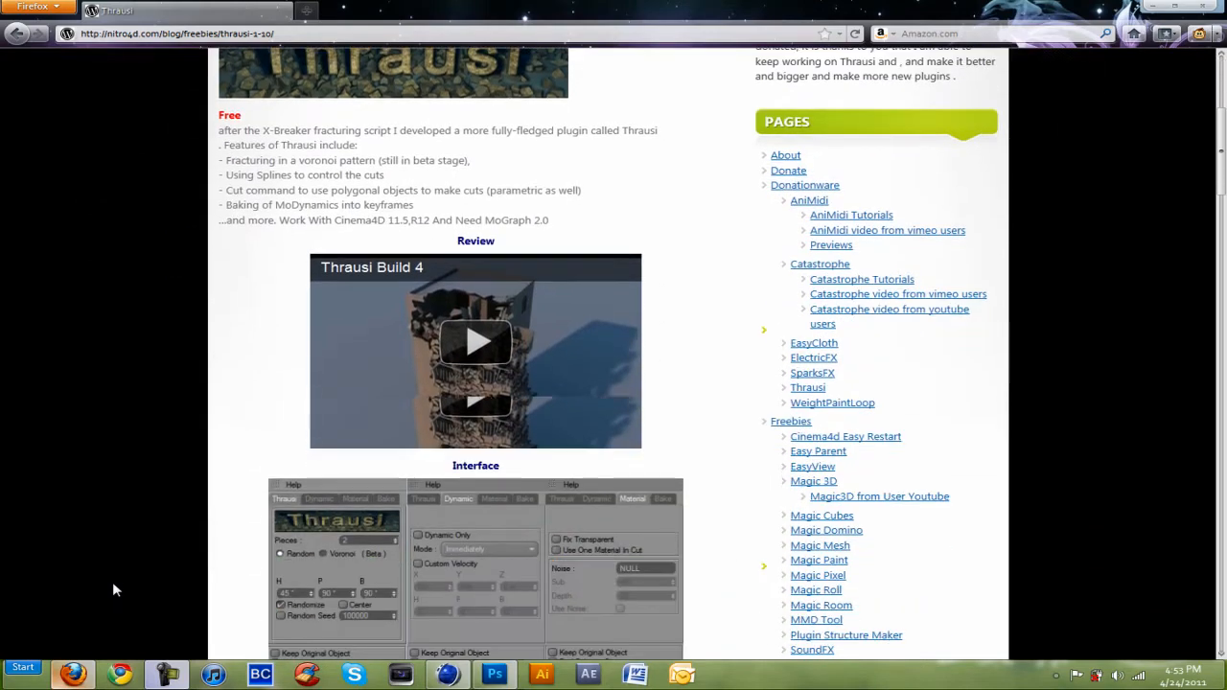
scroll("down", 3)
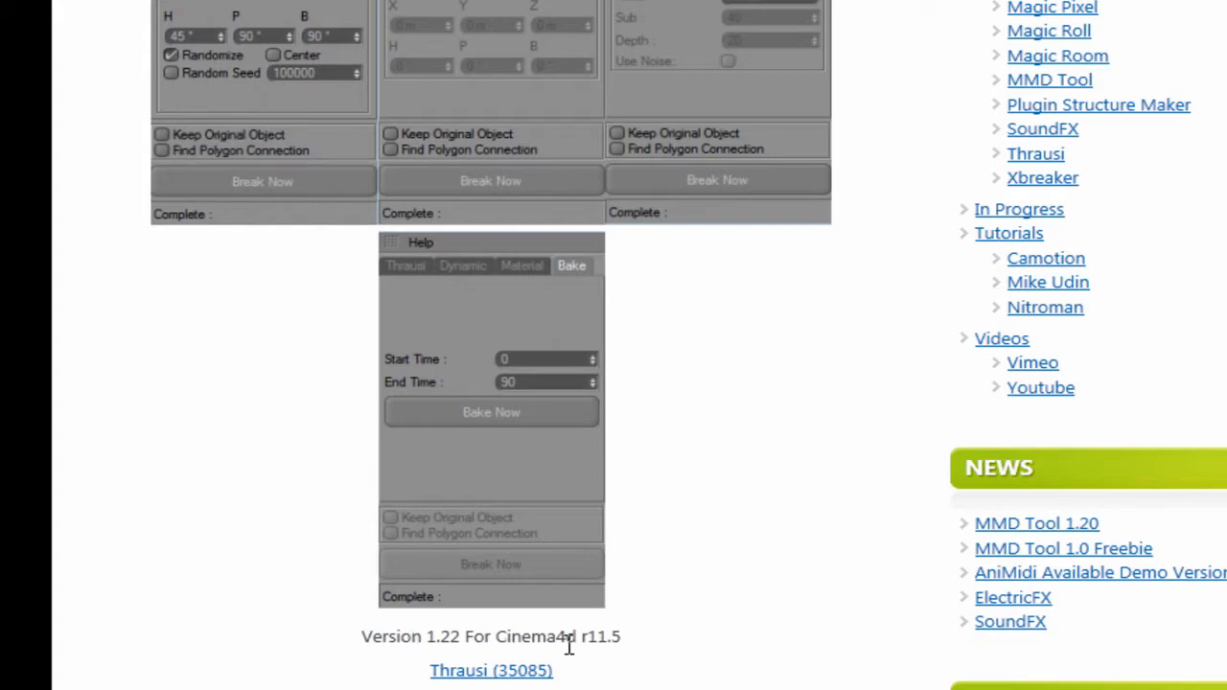
double_click(593, 636)
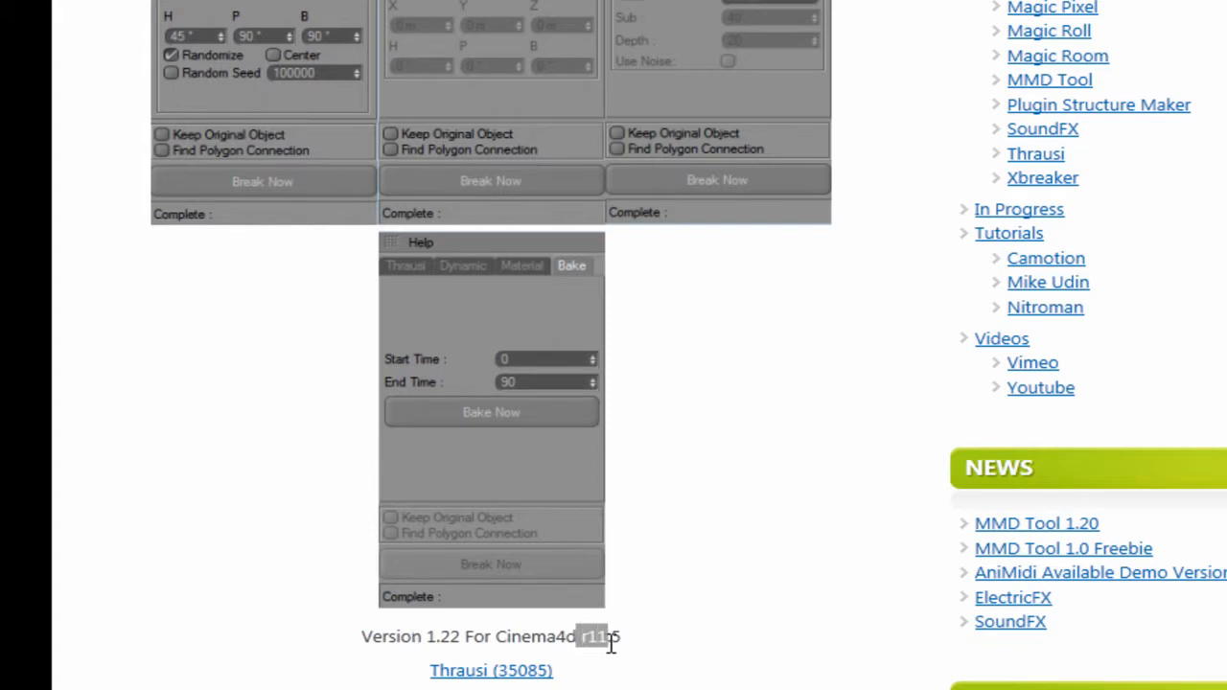
scroll("down", 3)
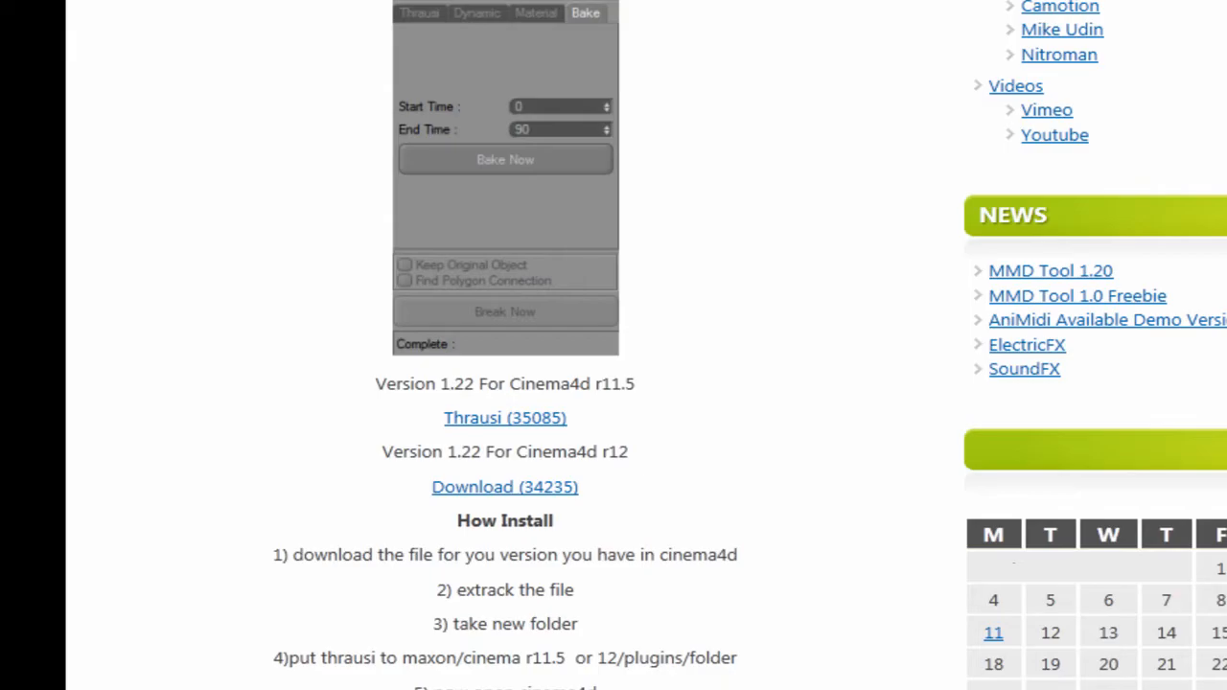
left_click(447, 674)
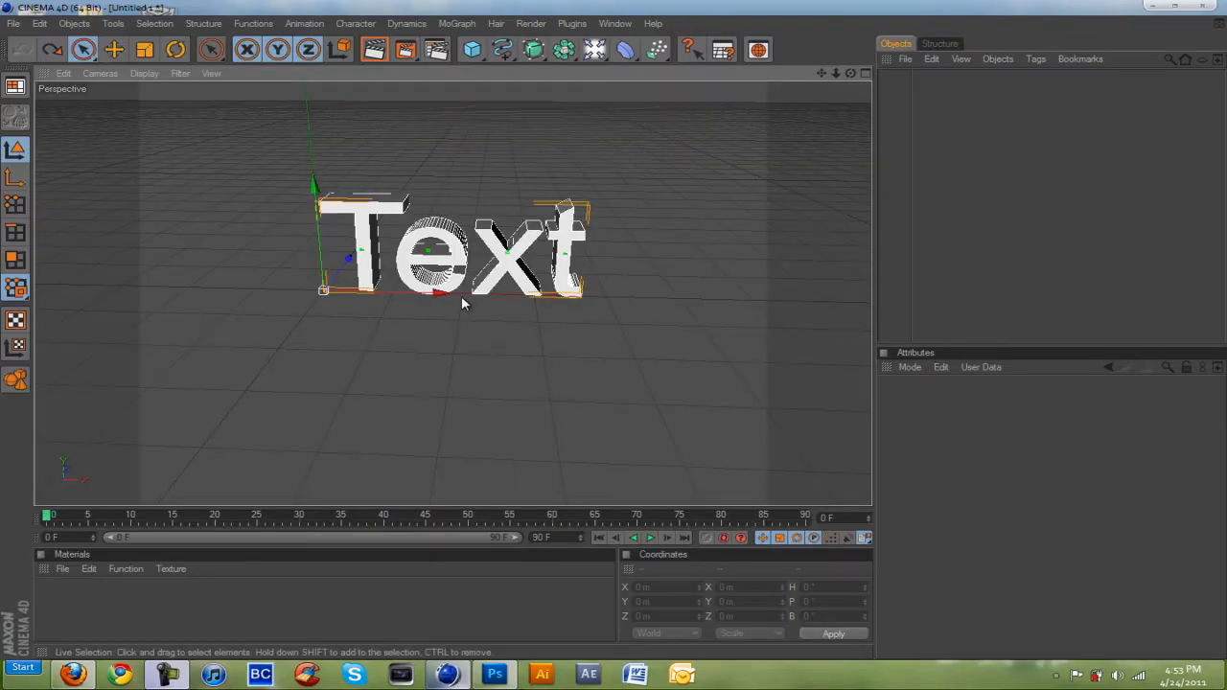
Step: Close the old Text scene and add a MoGraph Text Object to a fresh scene
left_click(13, 23)
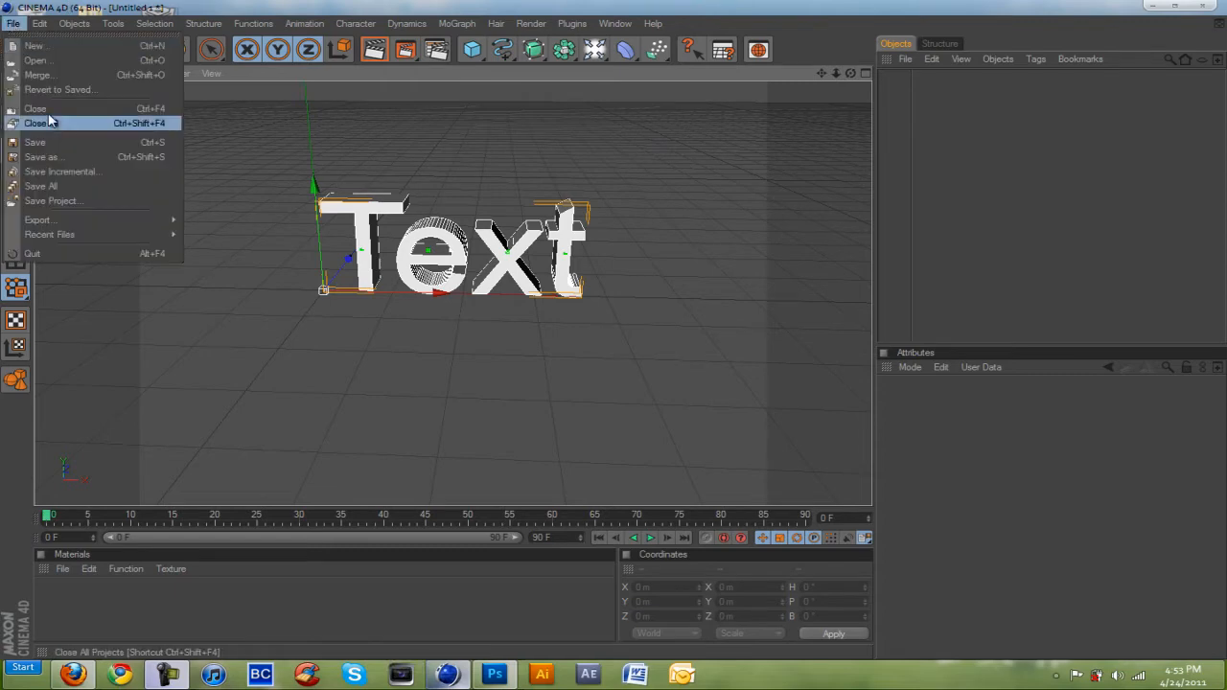
left_click(42, 123)
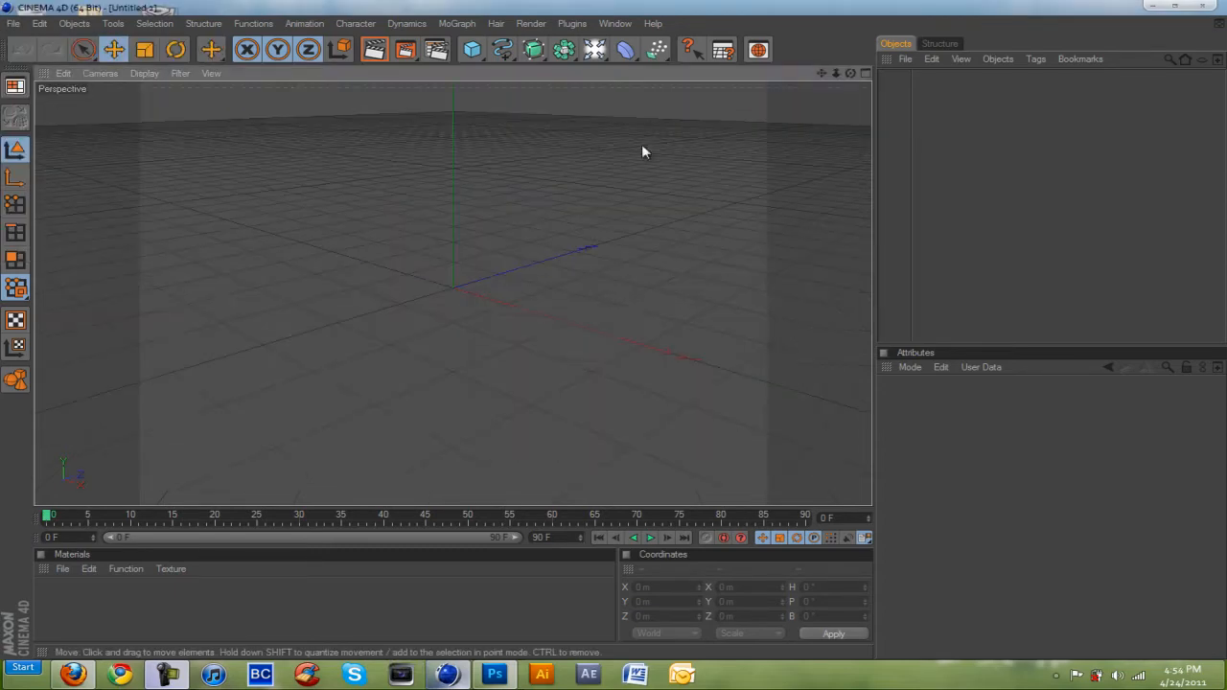
left_click(458, 23)
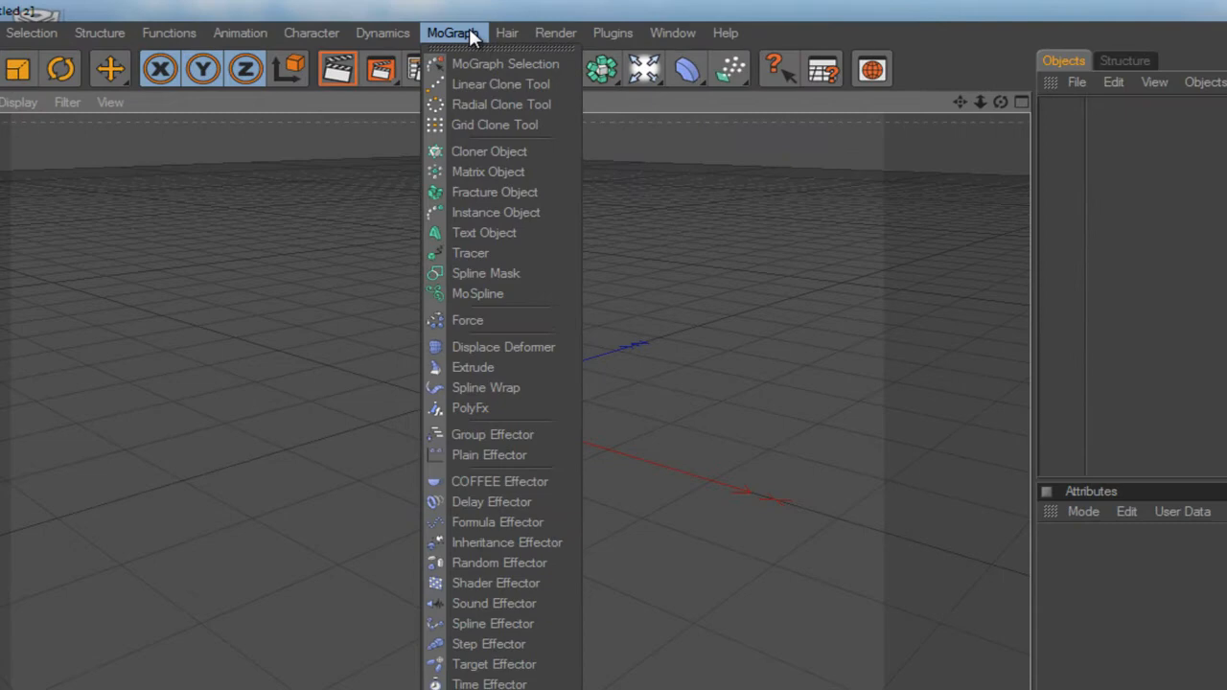
left_click(484, 232)
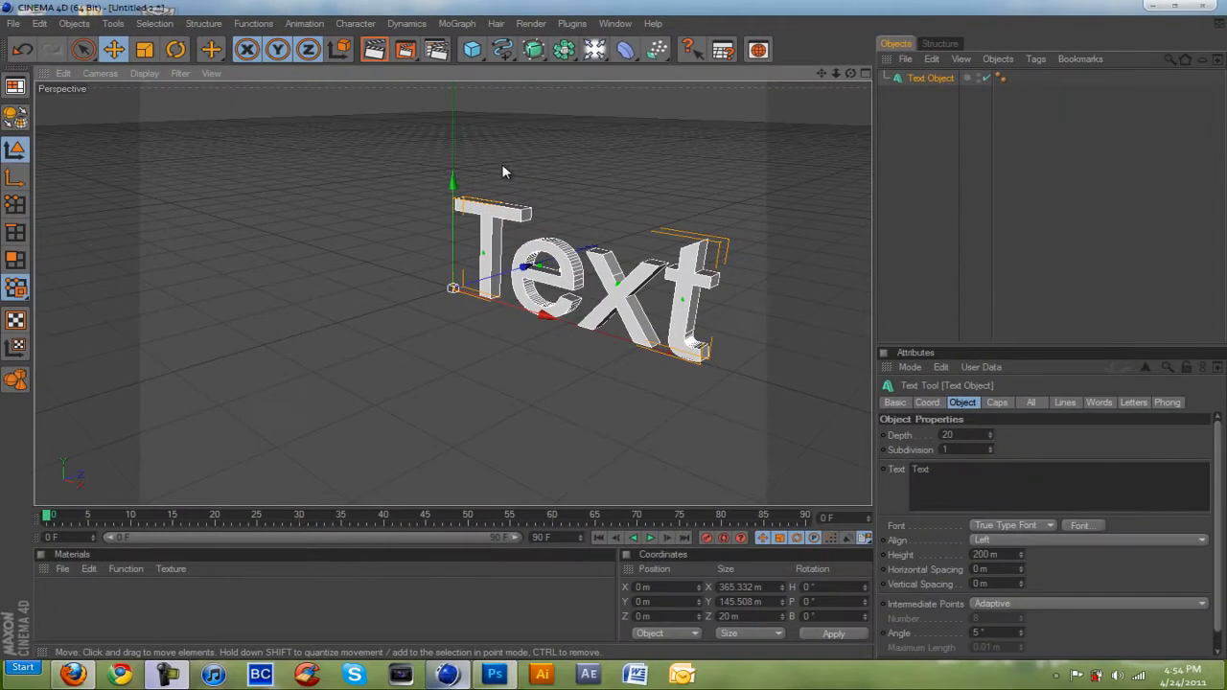
mouse_move(969, 433)
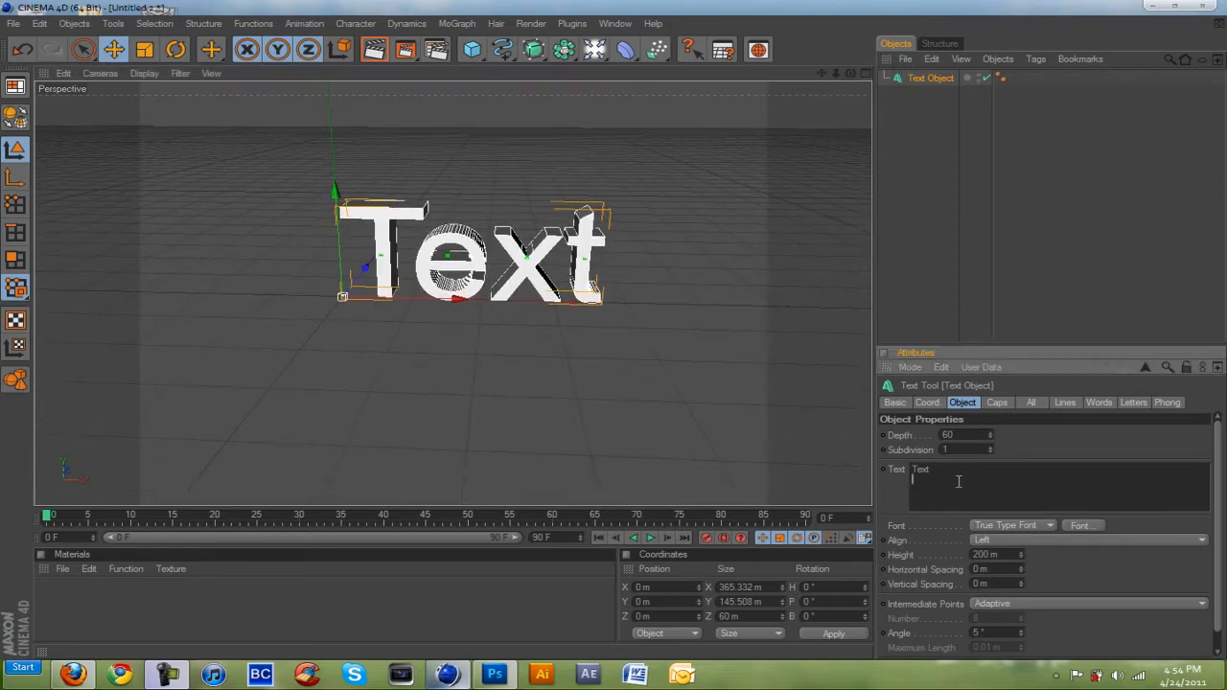
Step: Enter 'Ze' in the Text field as the start of the ZeRo lettering
type("ZeRo")
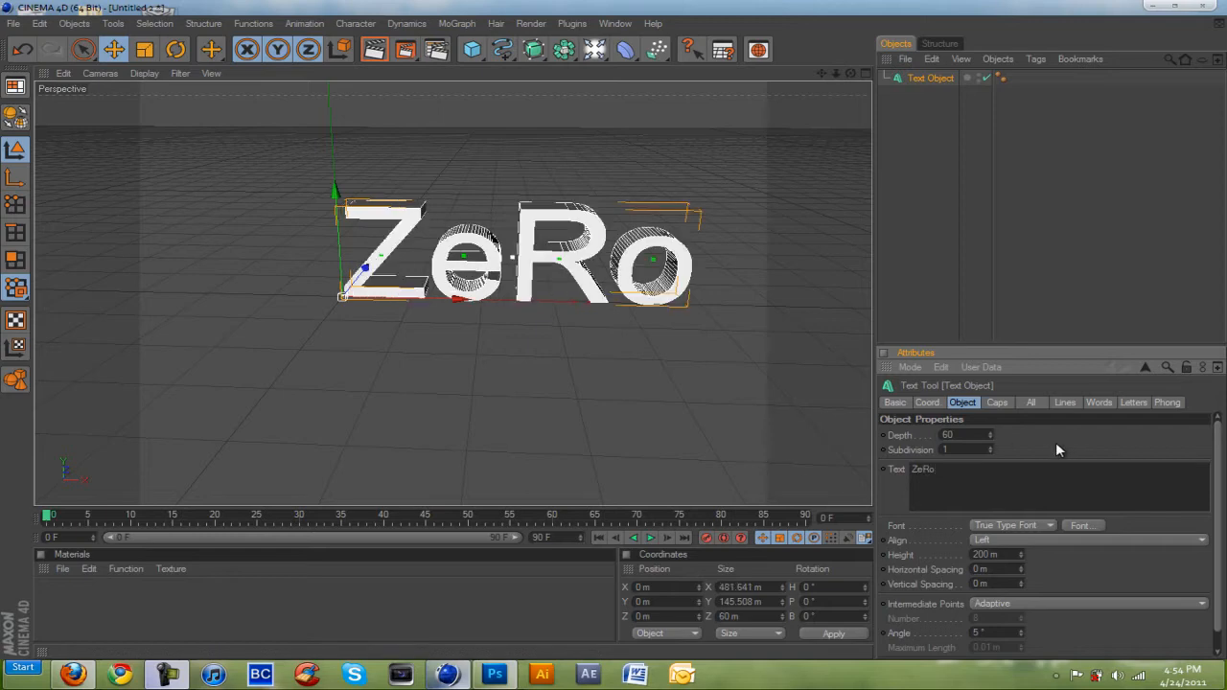
Step: Try BD Bankwell, then set the text font to EA Font v1.5 by Ghettoshark
left_click(1082, 524)
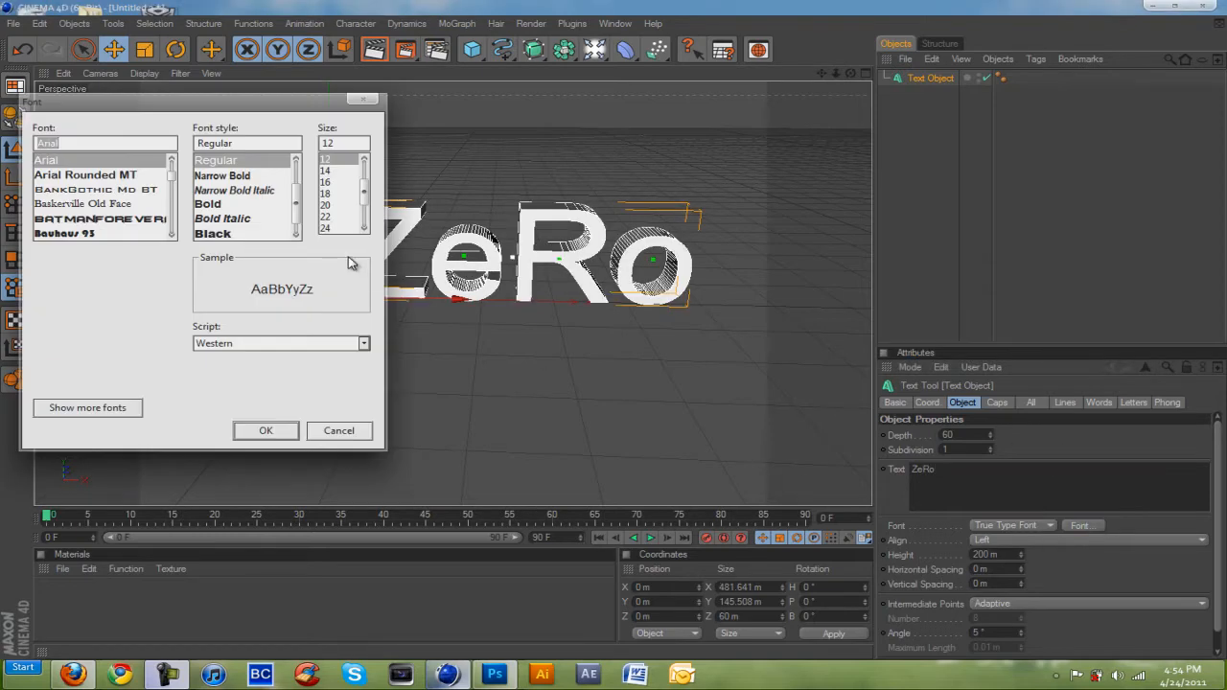
scroll("down", 3)
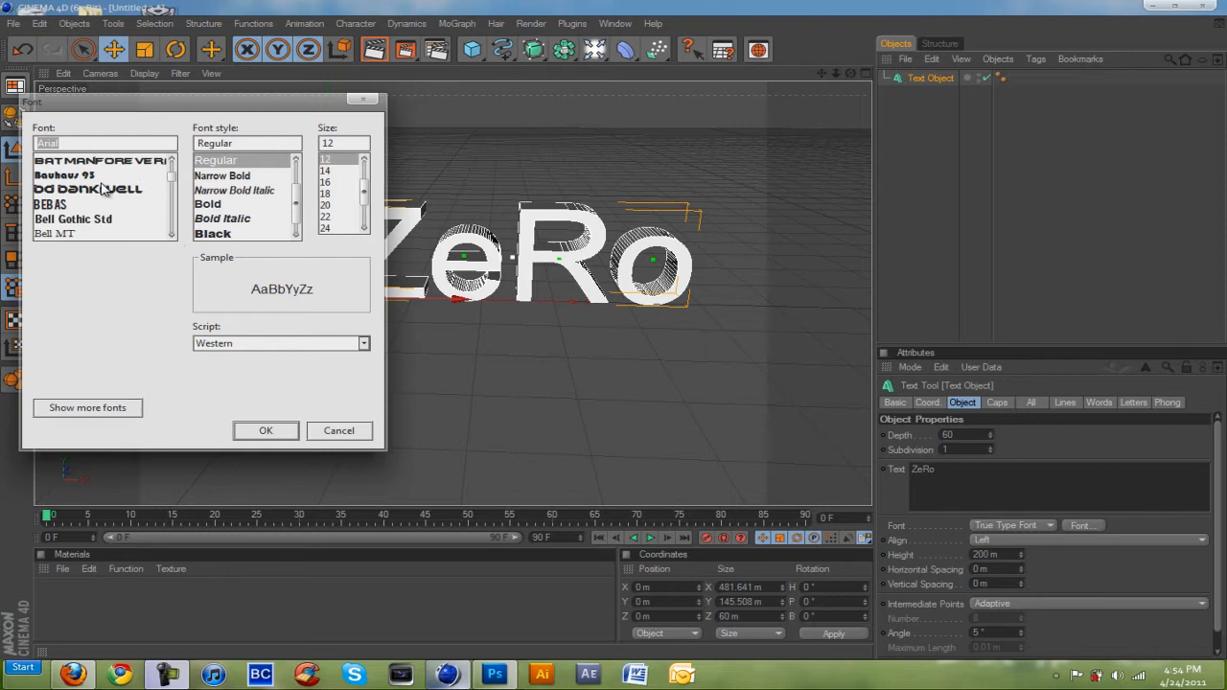
left_click(265, 431)
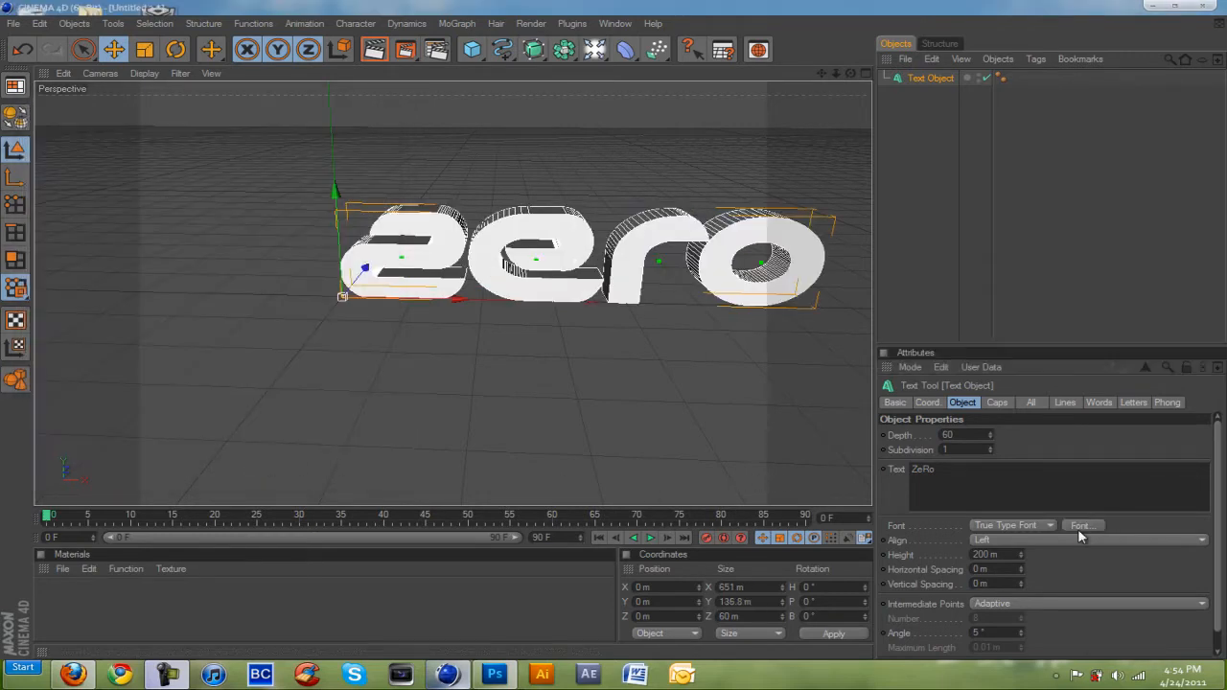
left_click(1082, 526)
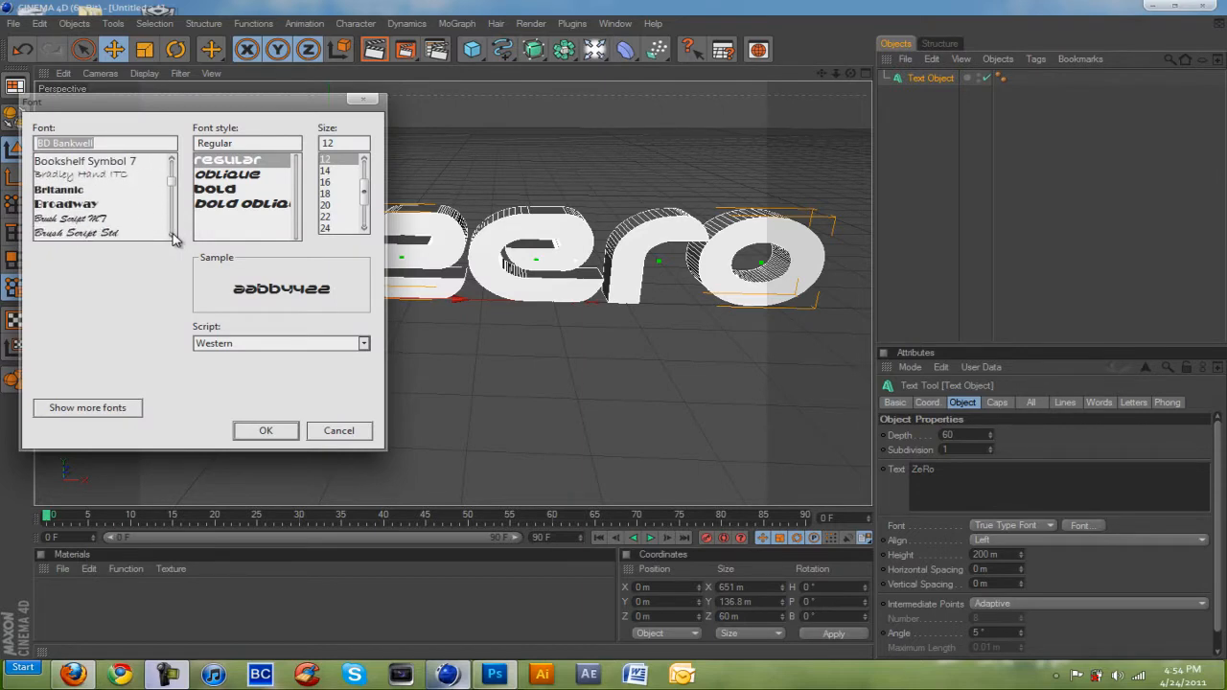
scroll("down", 3)
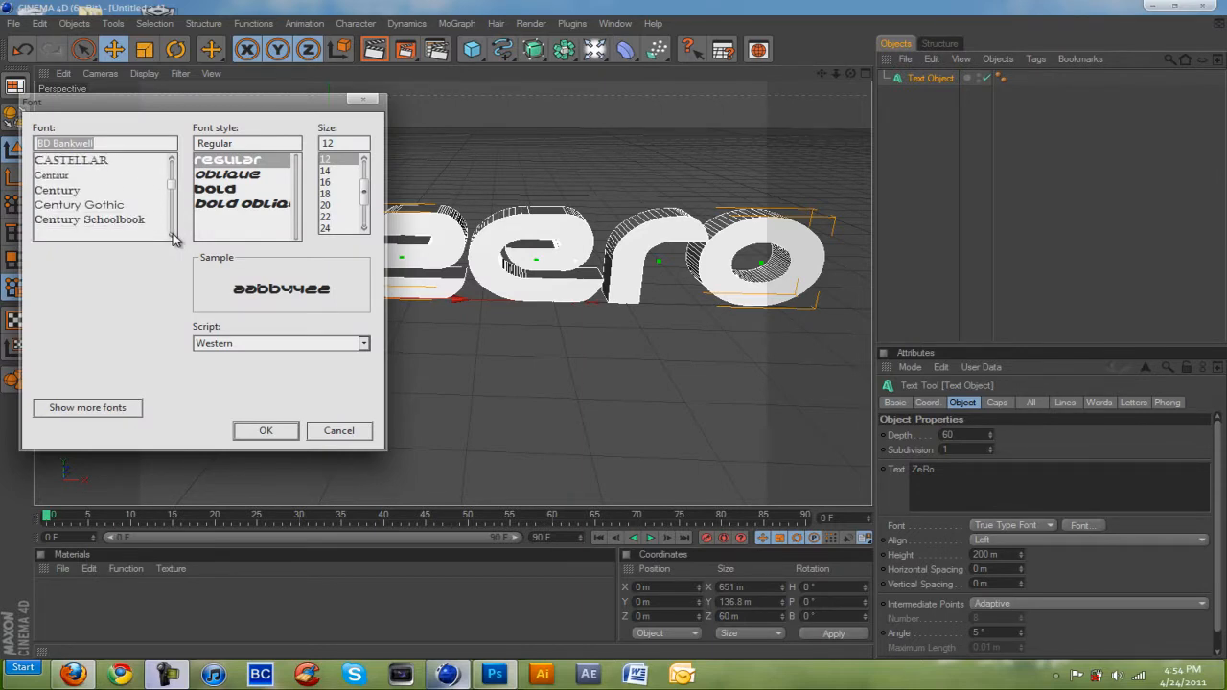
scroll("down", 3)
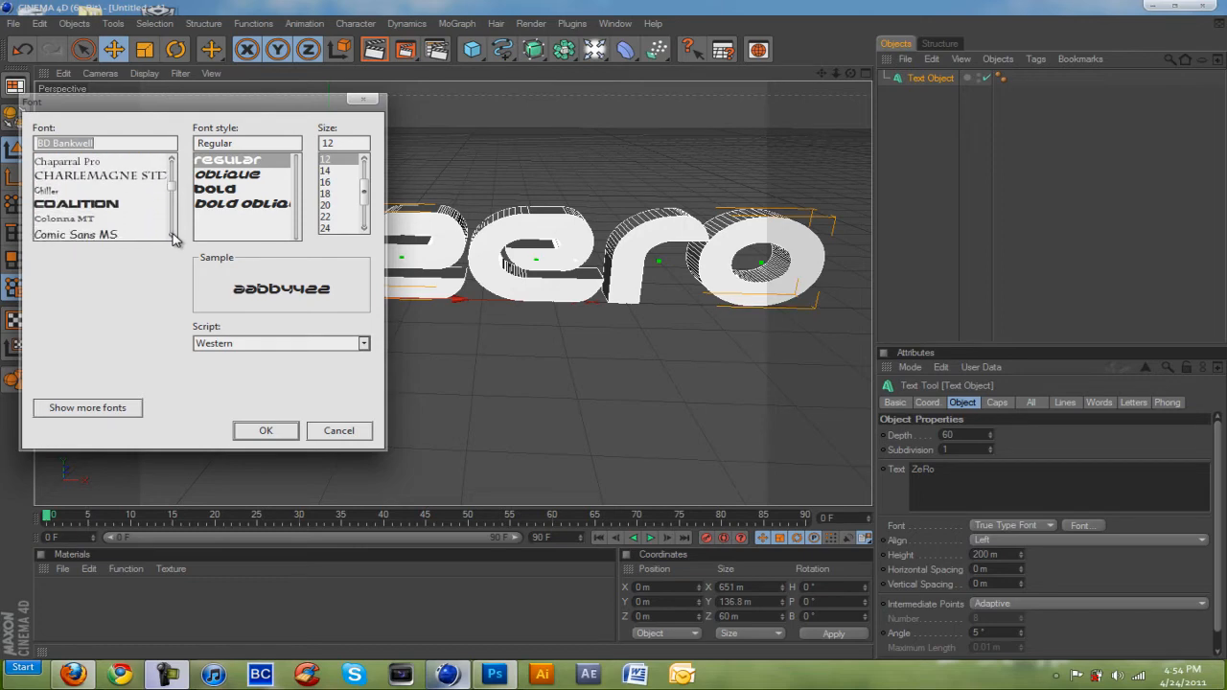
scroll("down", 3)
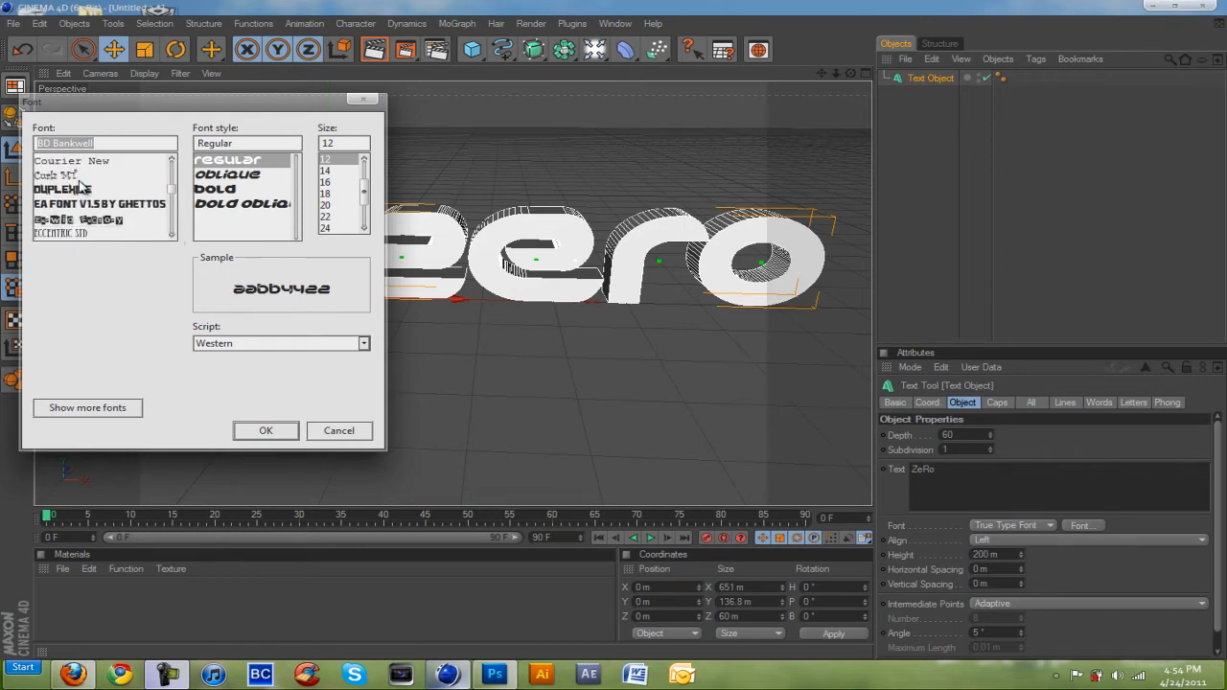
left_click(99, 203)
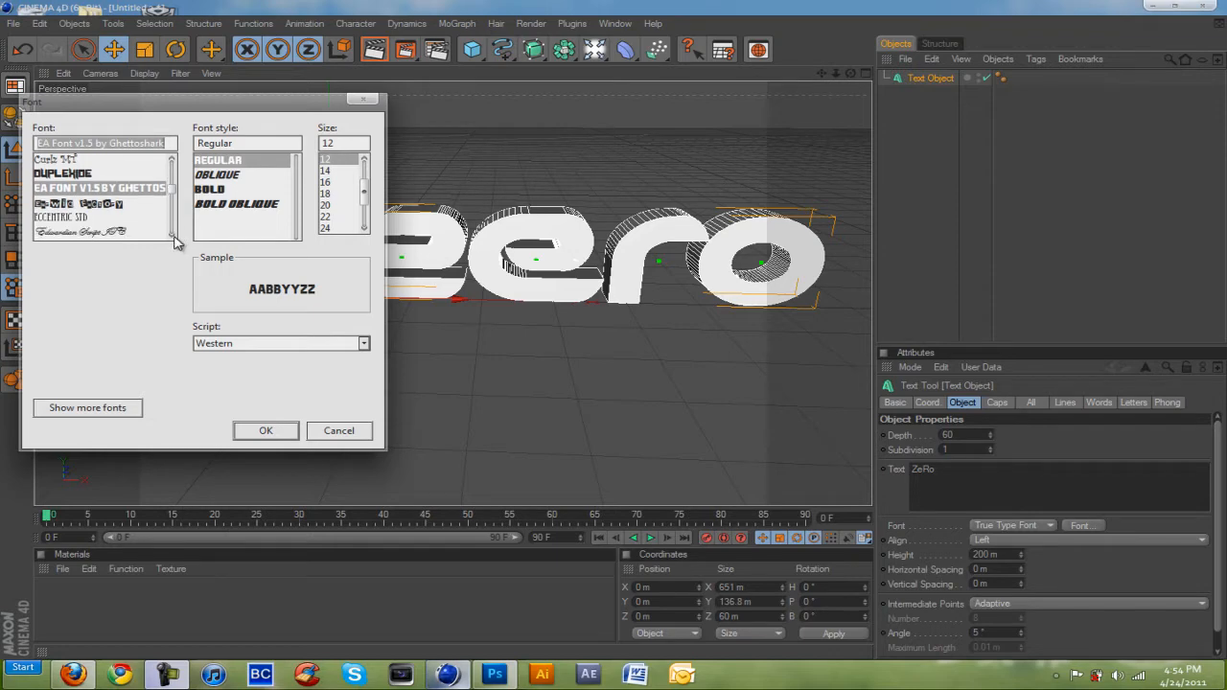
scroll("down", 3)
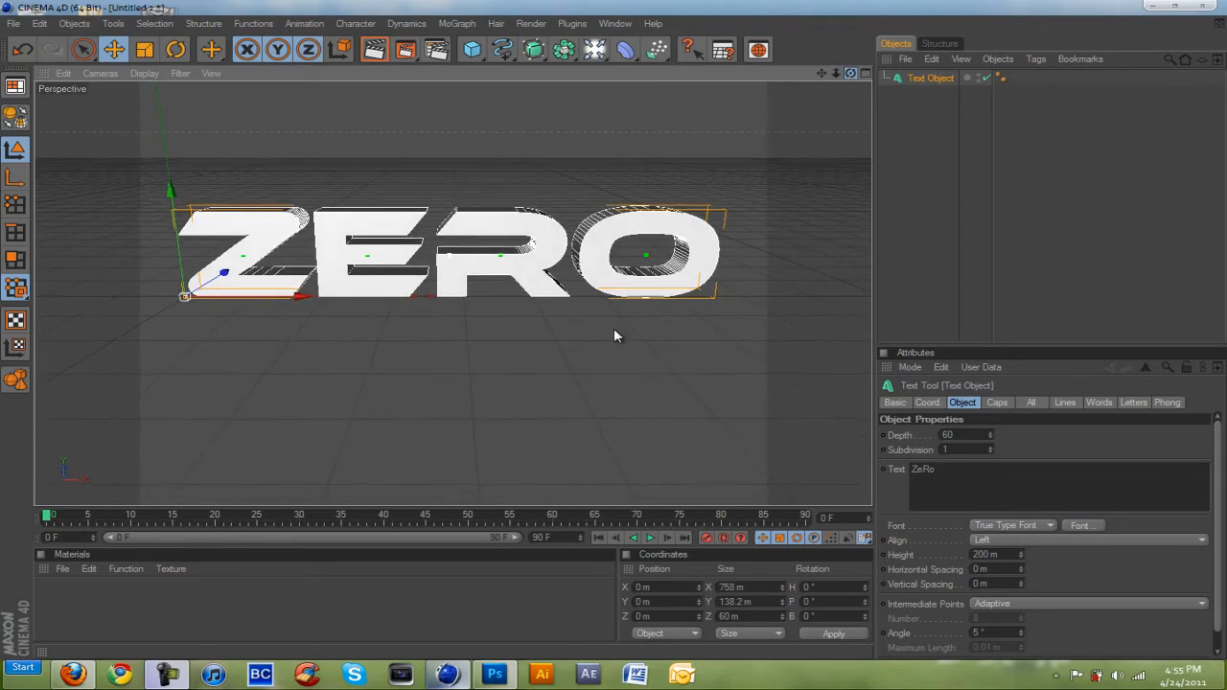
Step: Open the HUGE Material Pack file to load its shiny coloured materials
left_click(14, 23)
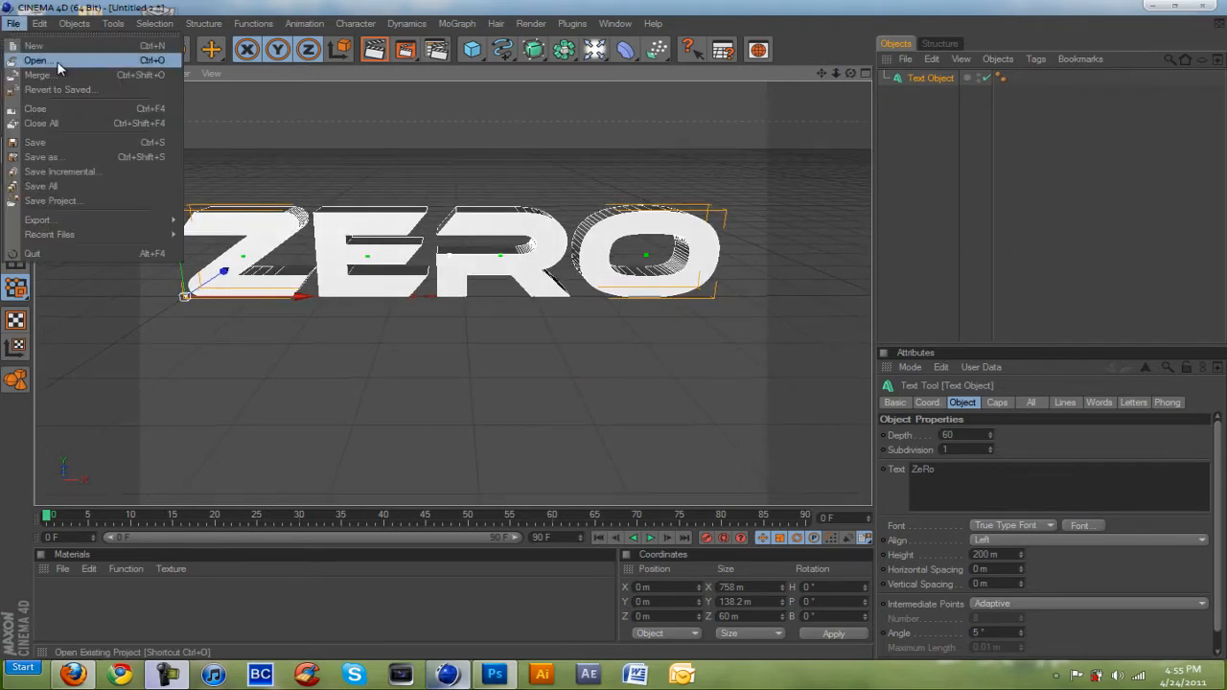
left_click(38, 61)
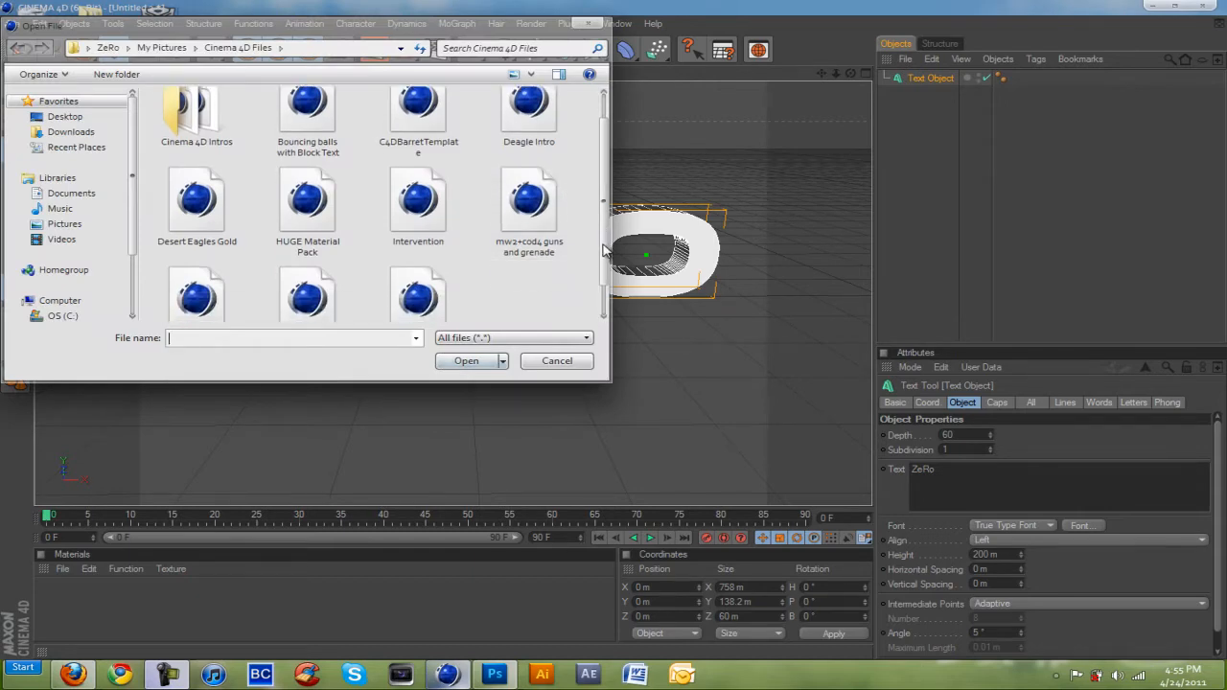
left_click(556, 361)
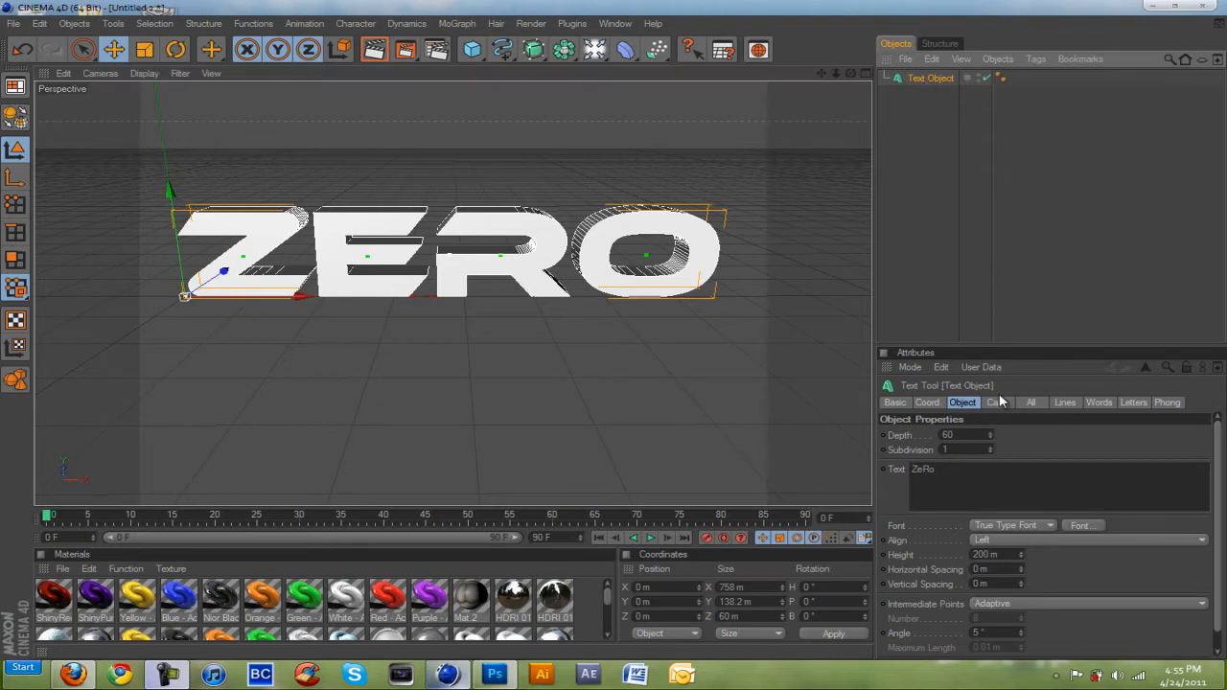
Step: Give the text Fillet Caps, apply the blue material, and render the active view
left_click(997, 402)
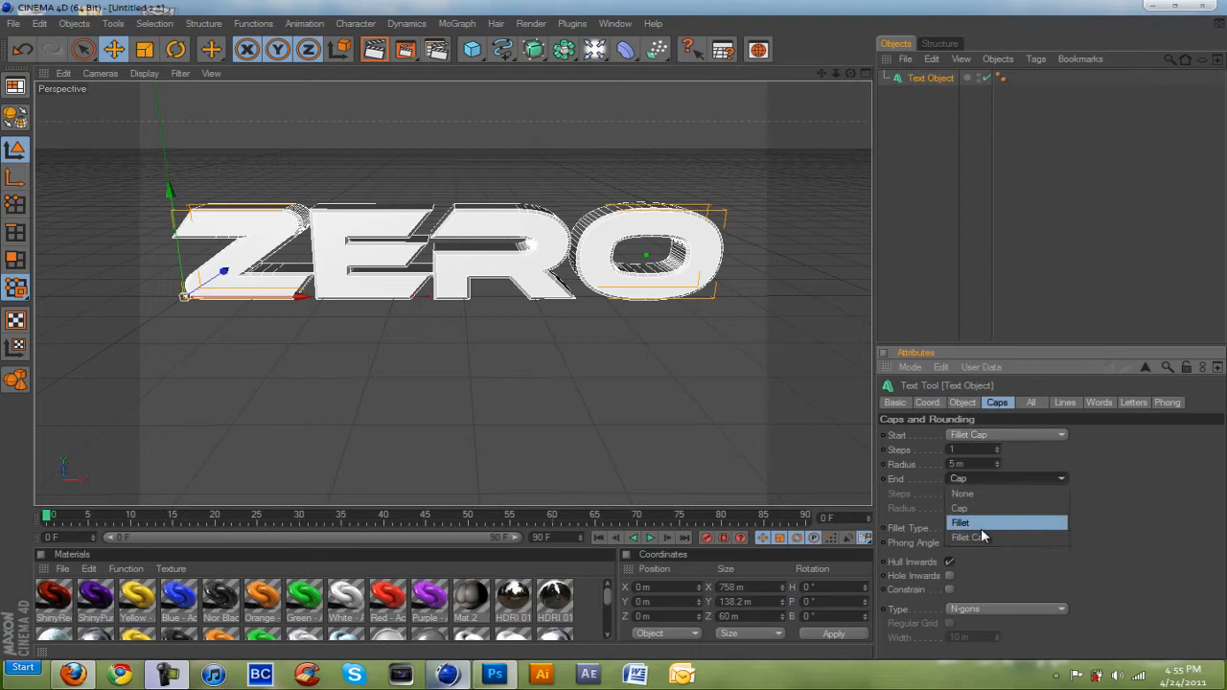
left_click(968, 538)
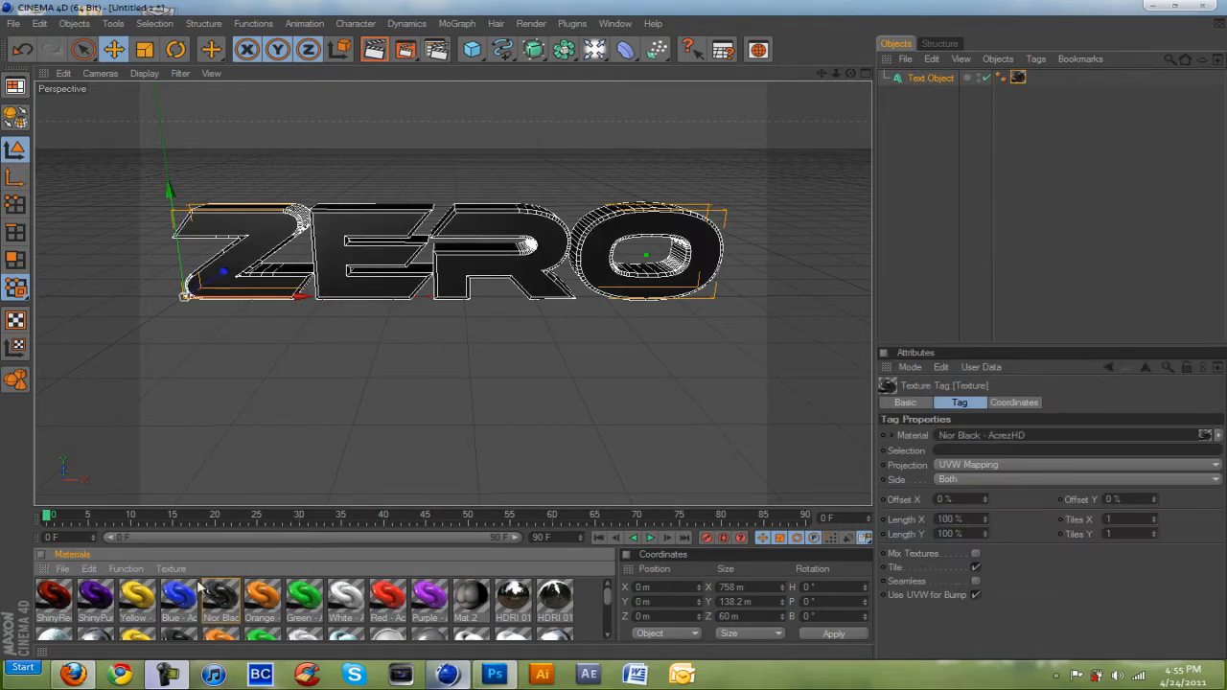
left_click(179, 599)
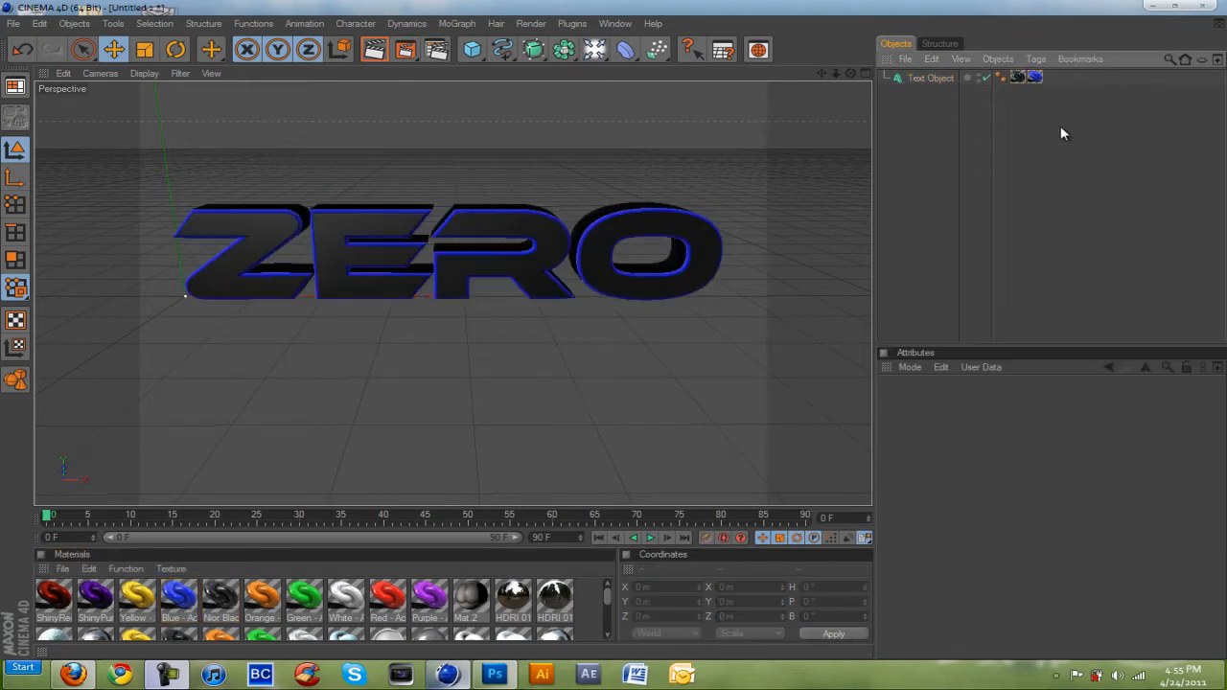
mouse_move(374, 50)
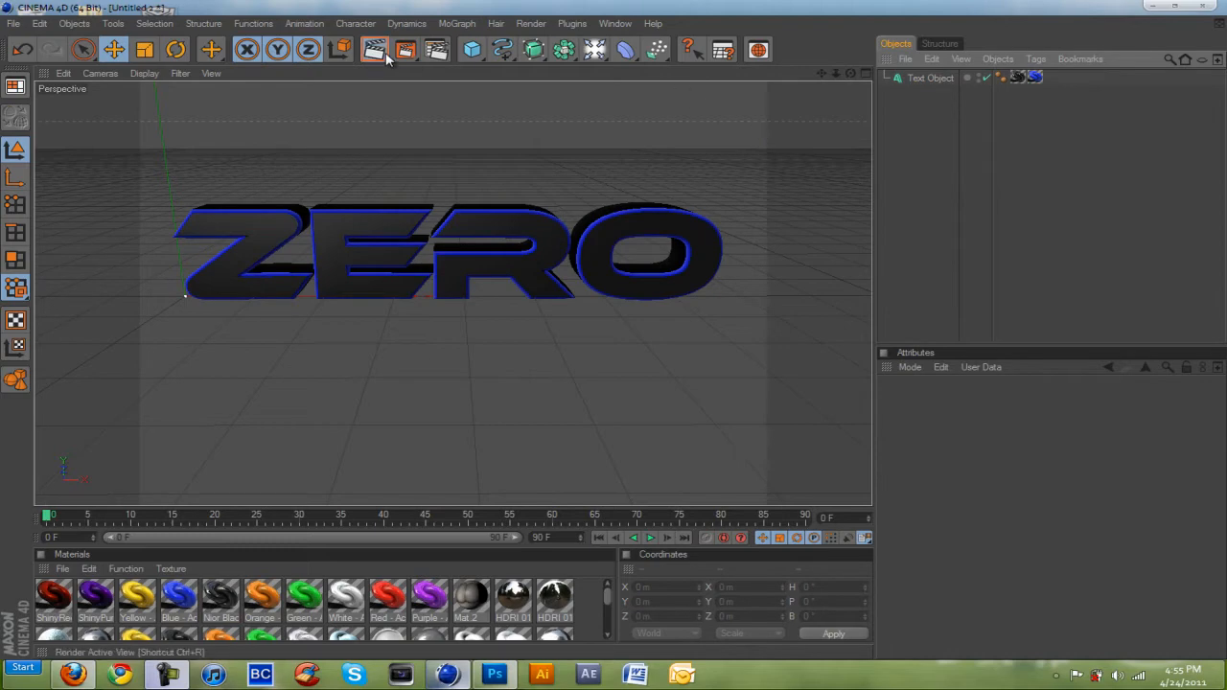
left_click(374, 49)
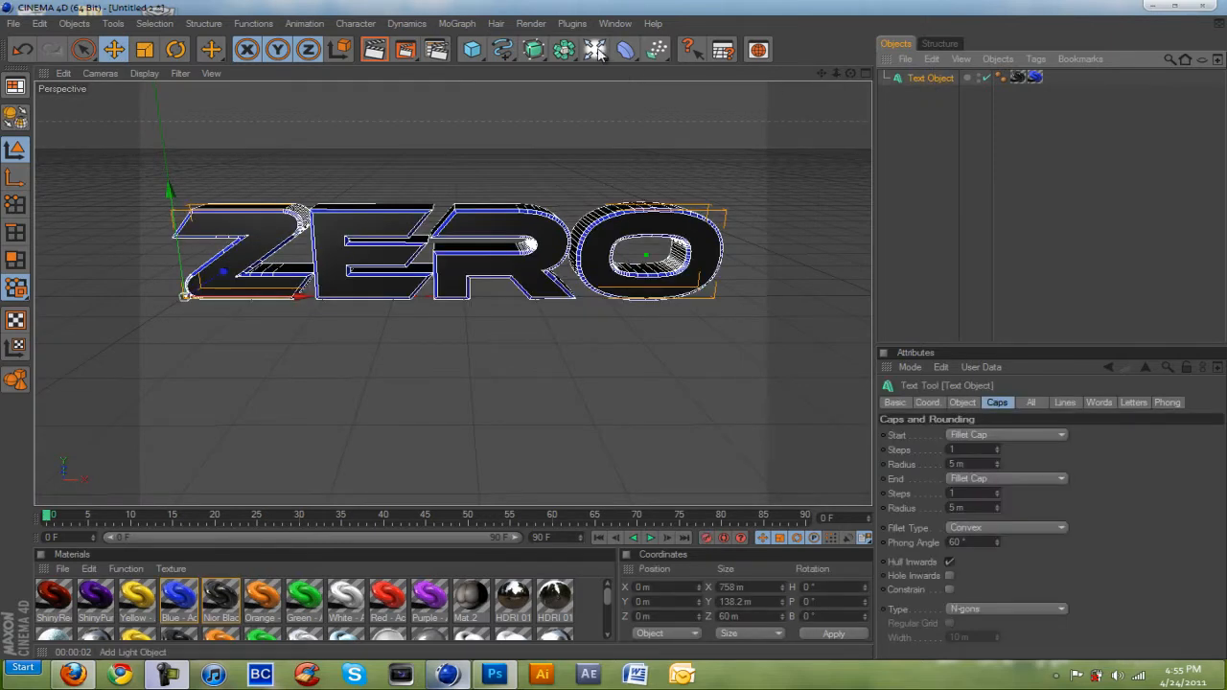
Step: Run Thrausi 1.22 to break the ZERO text into 20 pieces, then close the plugin
left_click(572, 23)
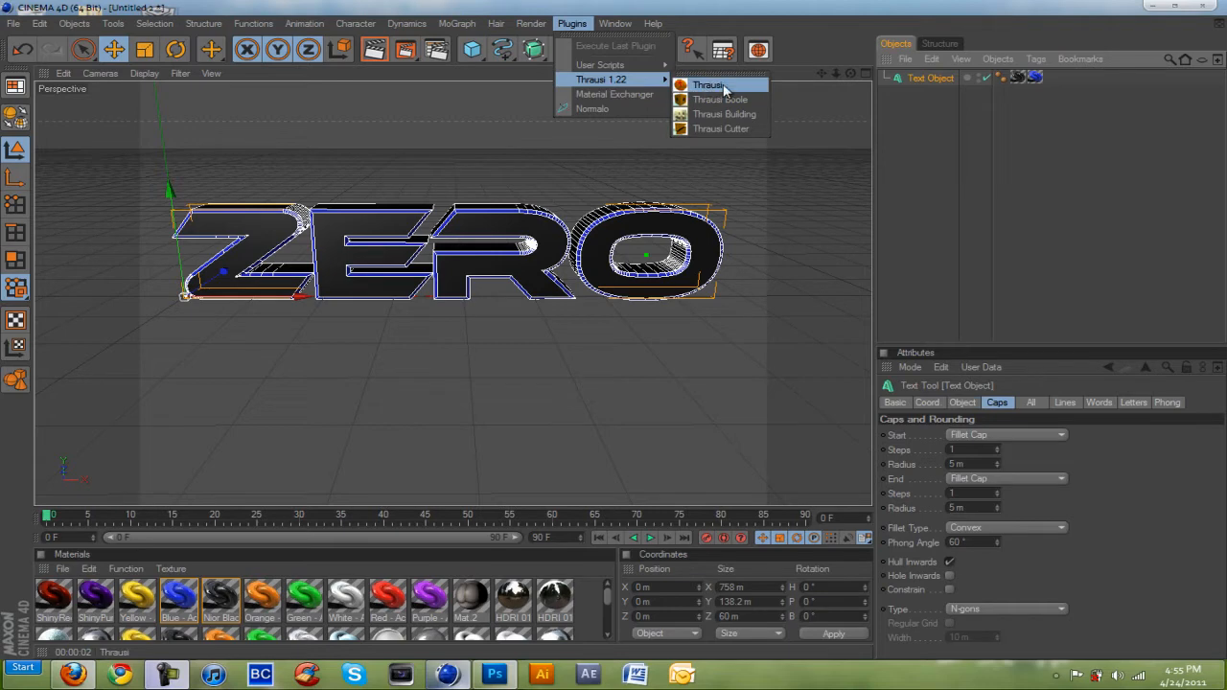
left_click(709, 85)
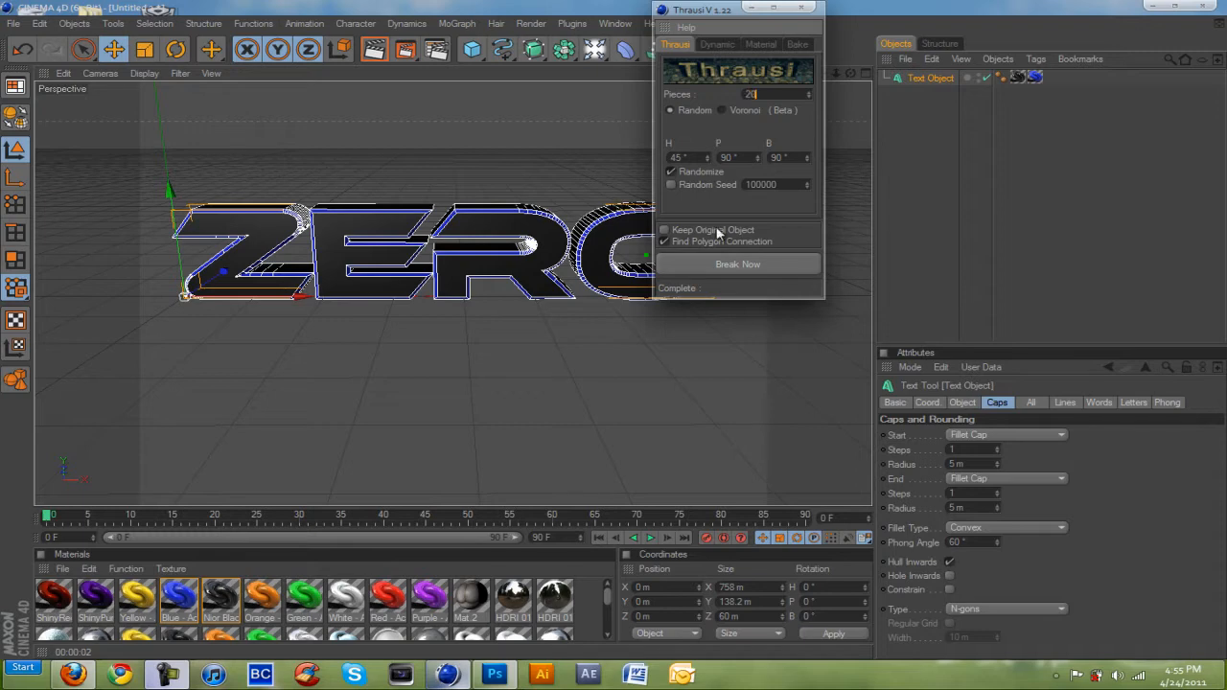
left_click(737, 264)
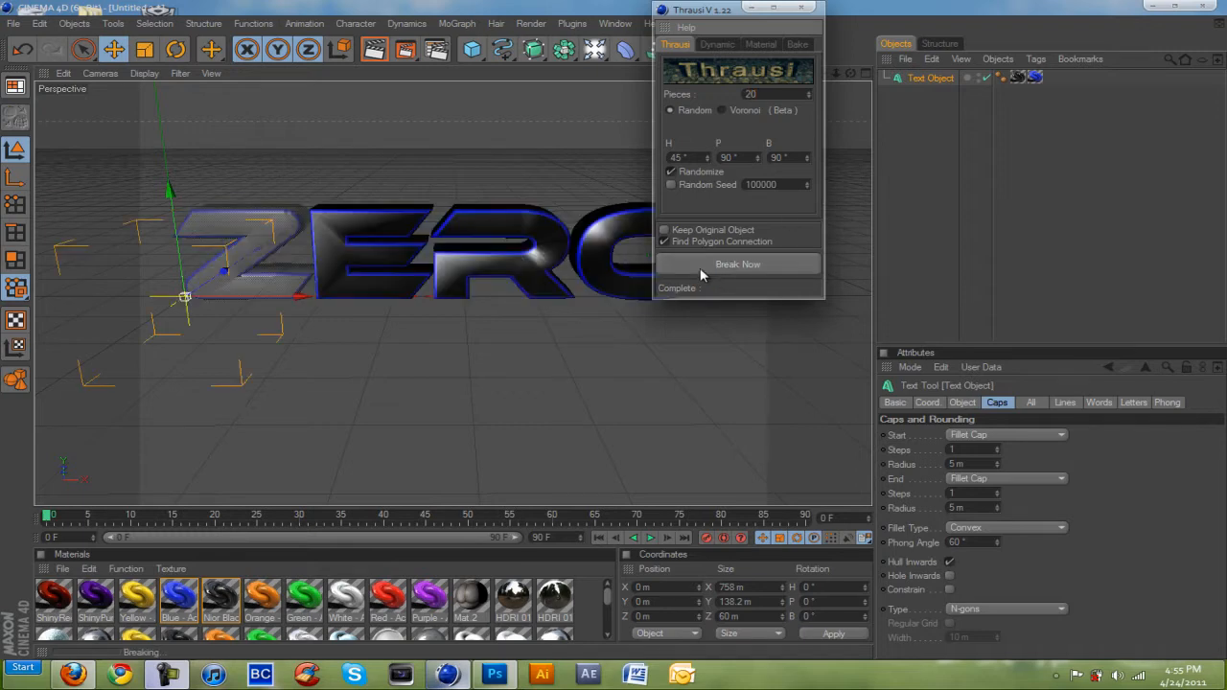
left_click(737, 264)
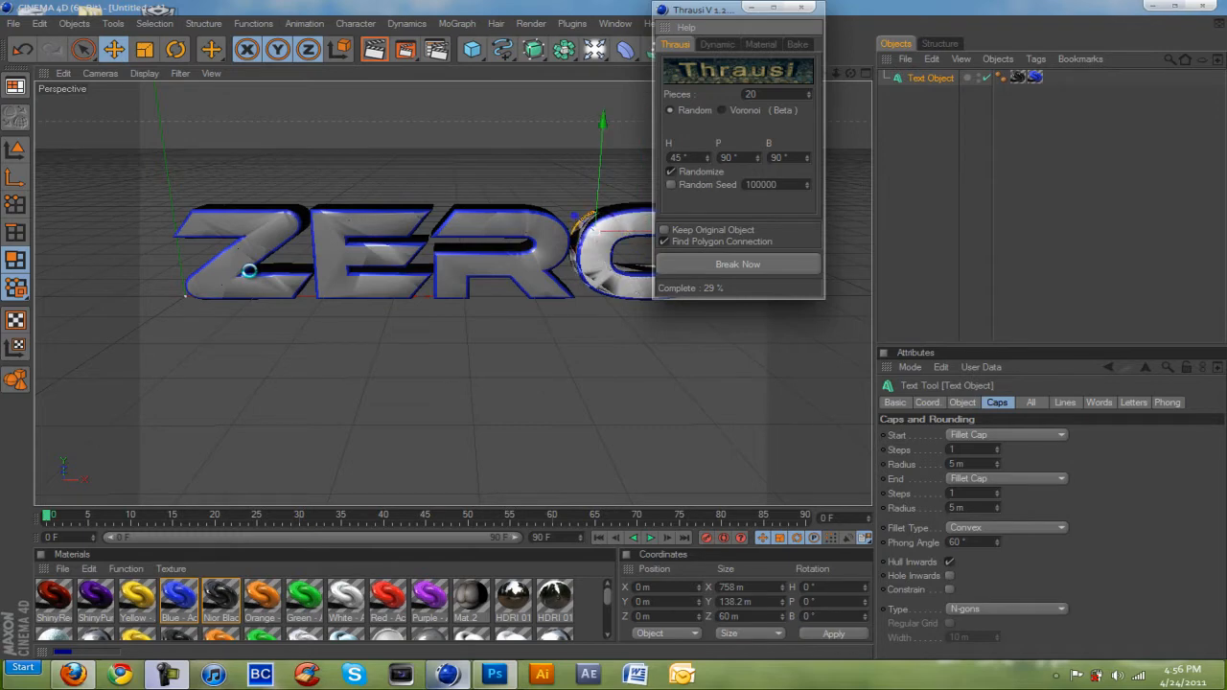
left_click(737, 263)
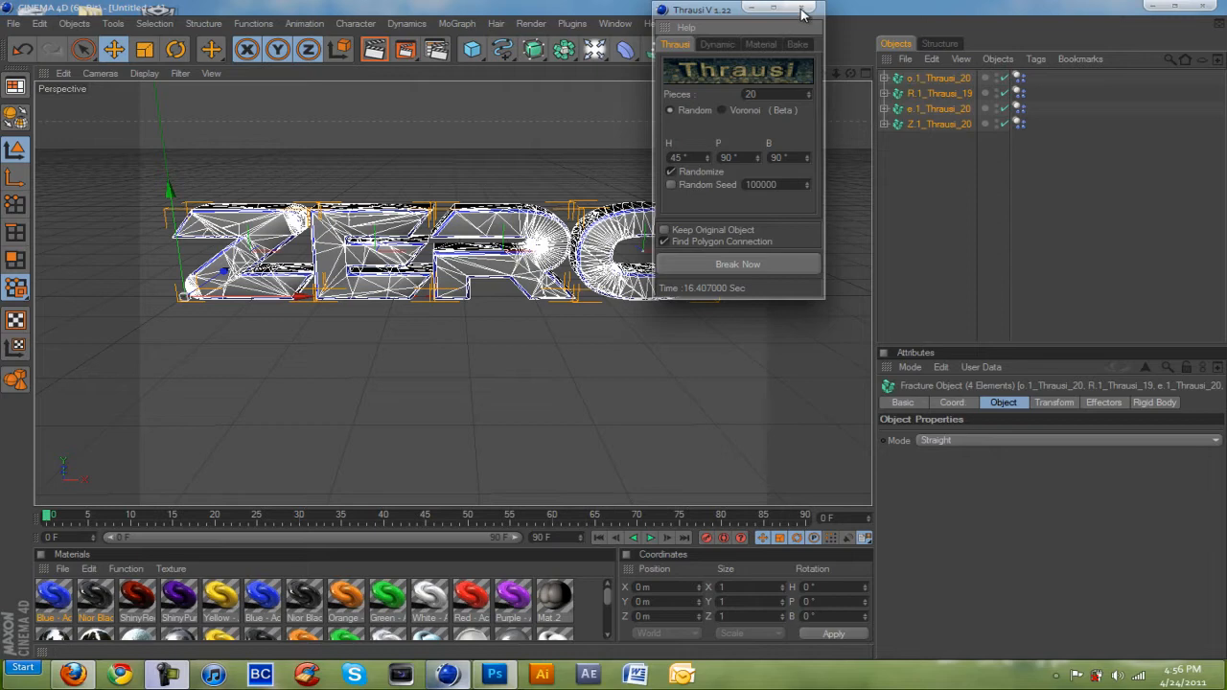
left_click(814, 8)
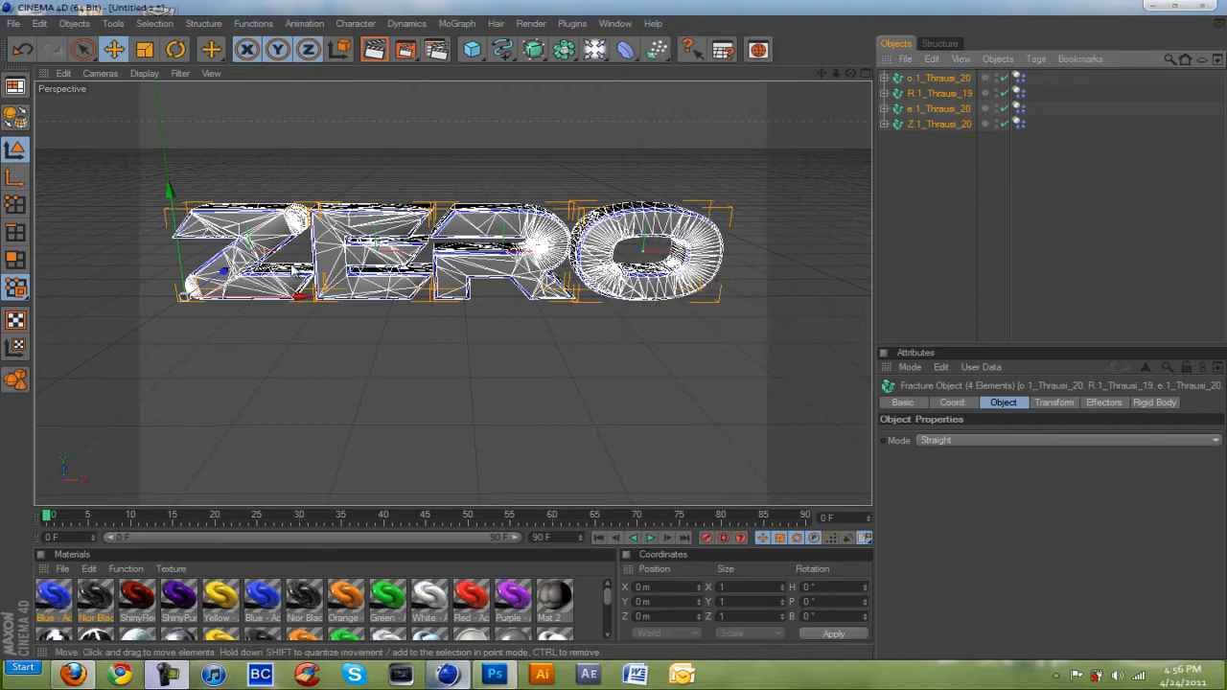
Step: Expand the fractured O group, select its pieces' inside texture tags, then reselect the group
left_click(885, 77)
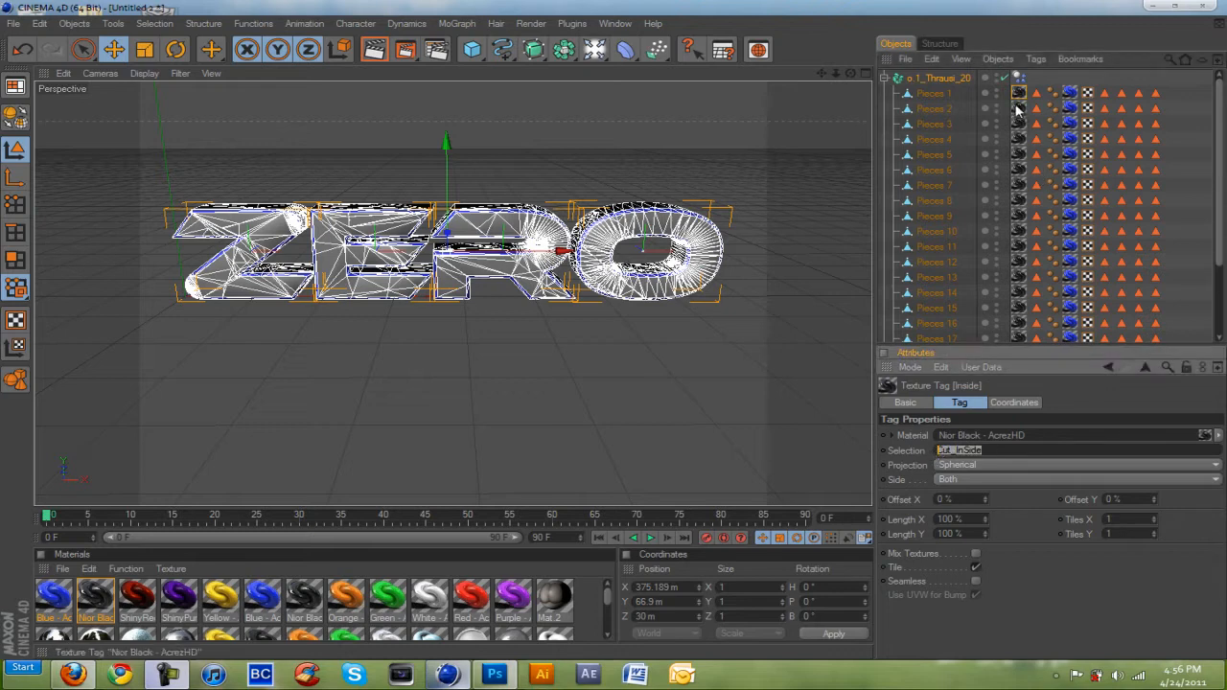
left_click(1019, 109)
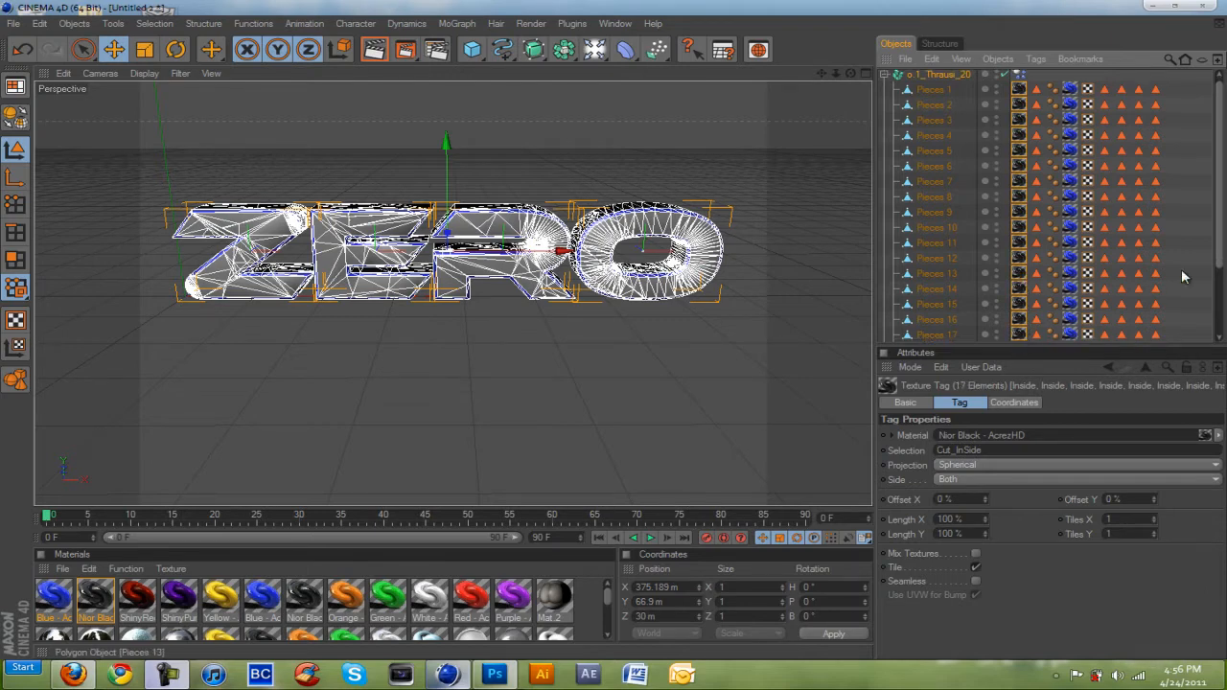
scroll("down", 3)
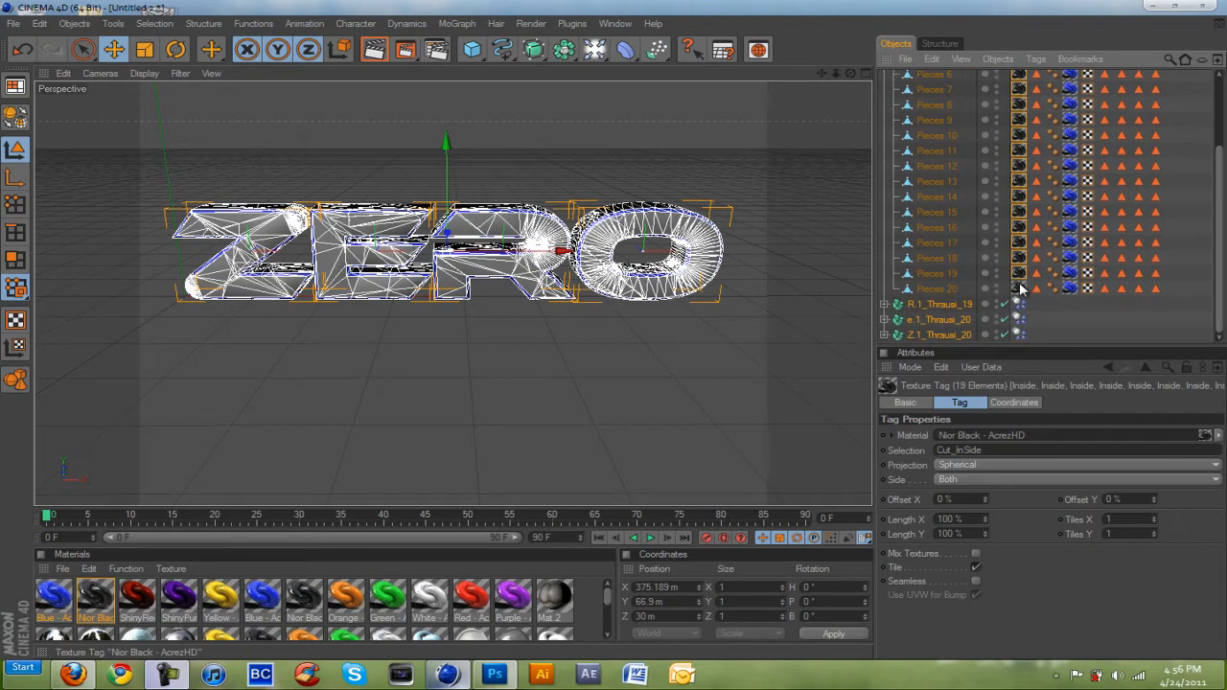
left_click(1018, 288)
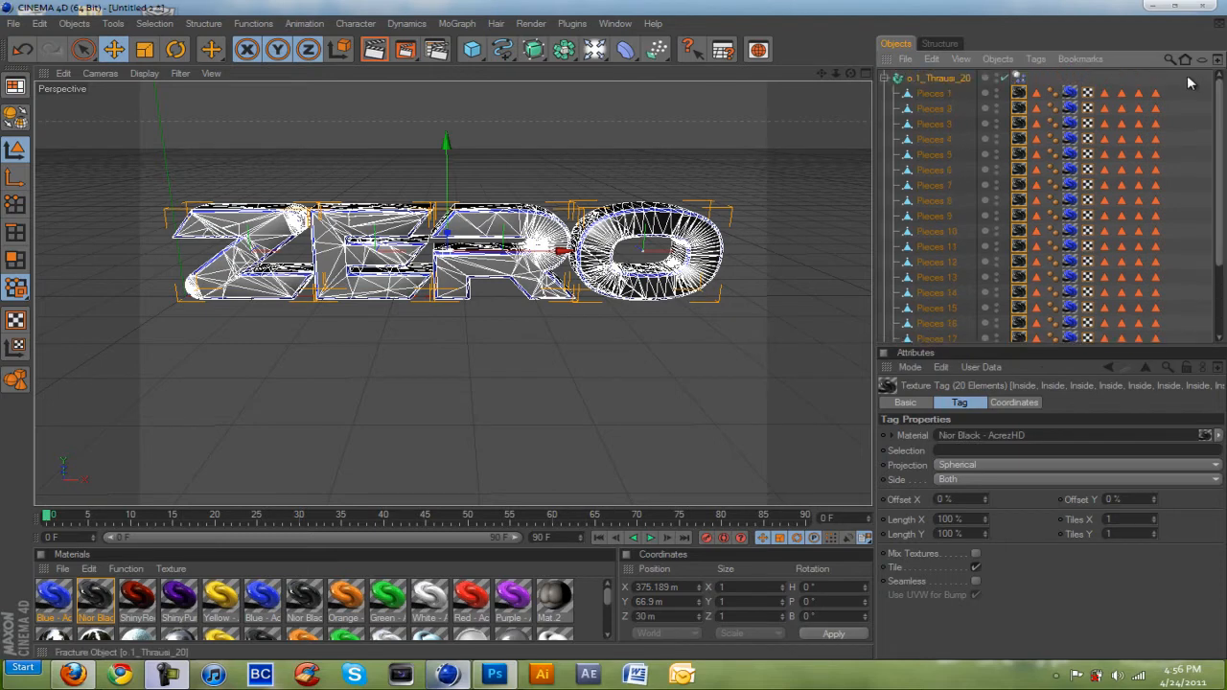
left_click(884, 77)
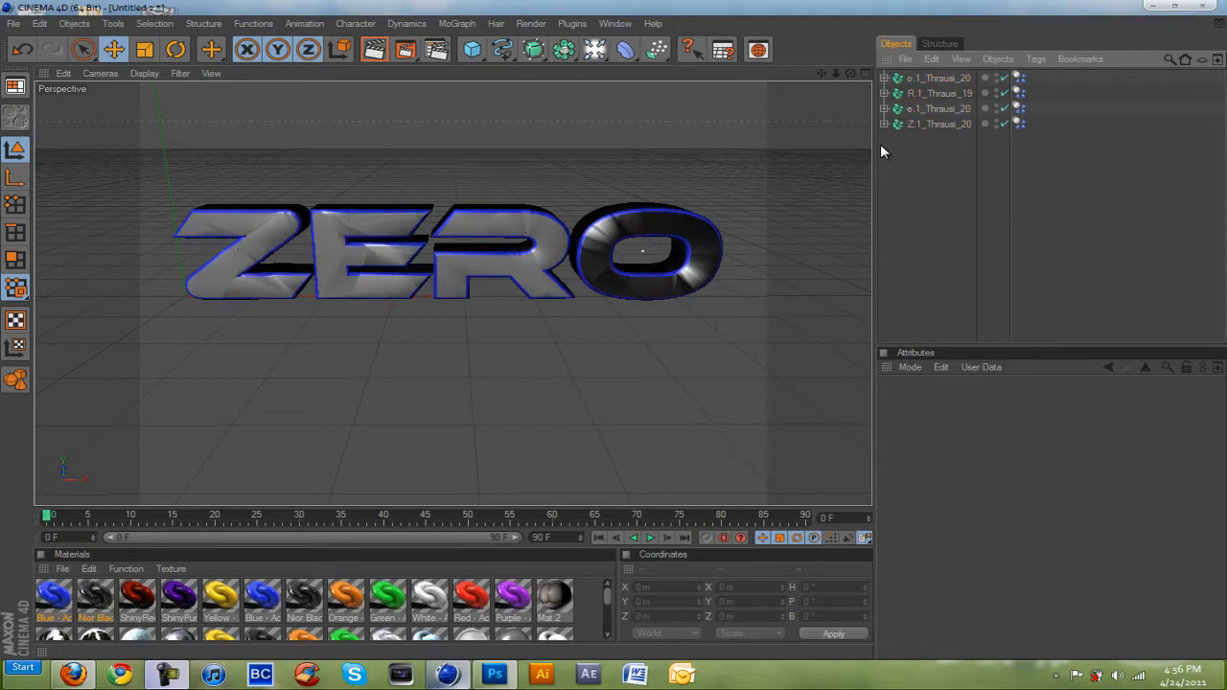
Step: Select all four fractured letters, raise them, and play then stop the animation
left_click(1019, 123)
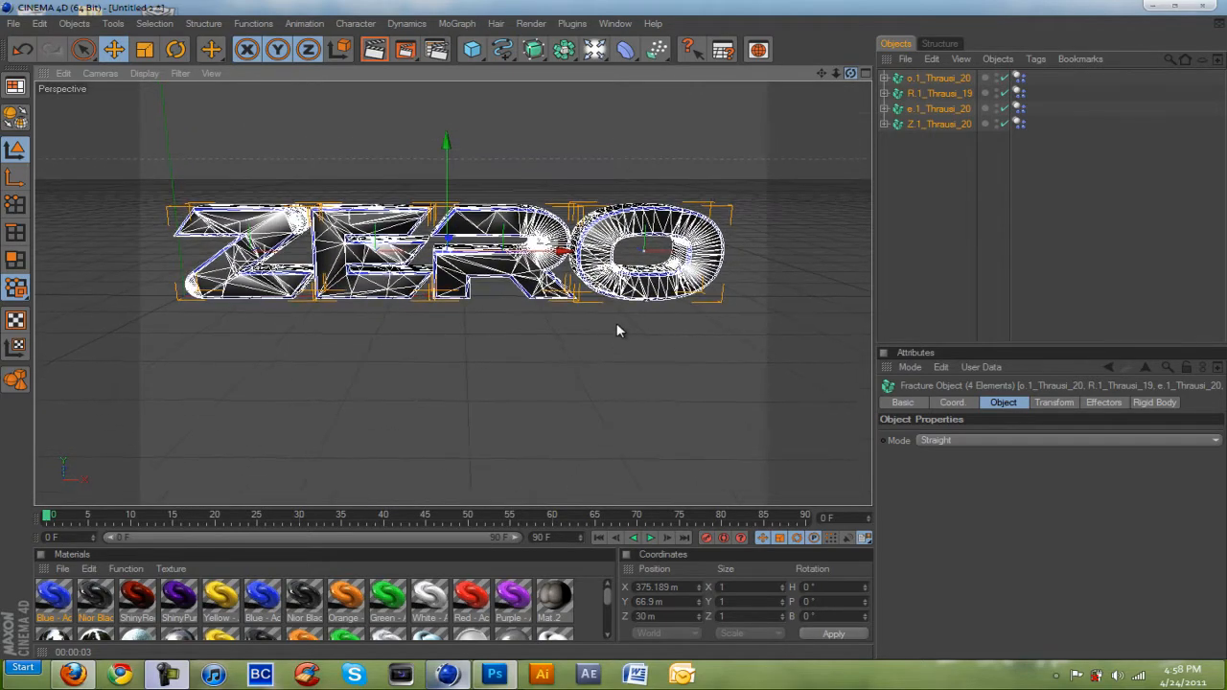
left_click(113, 49)
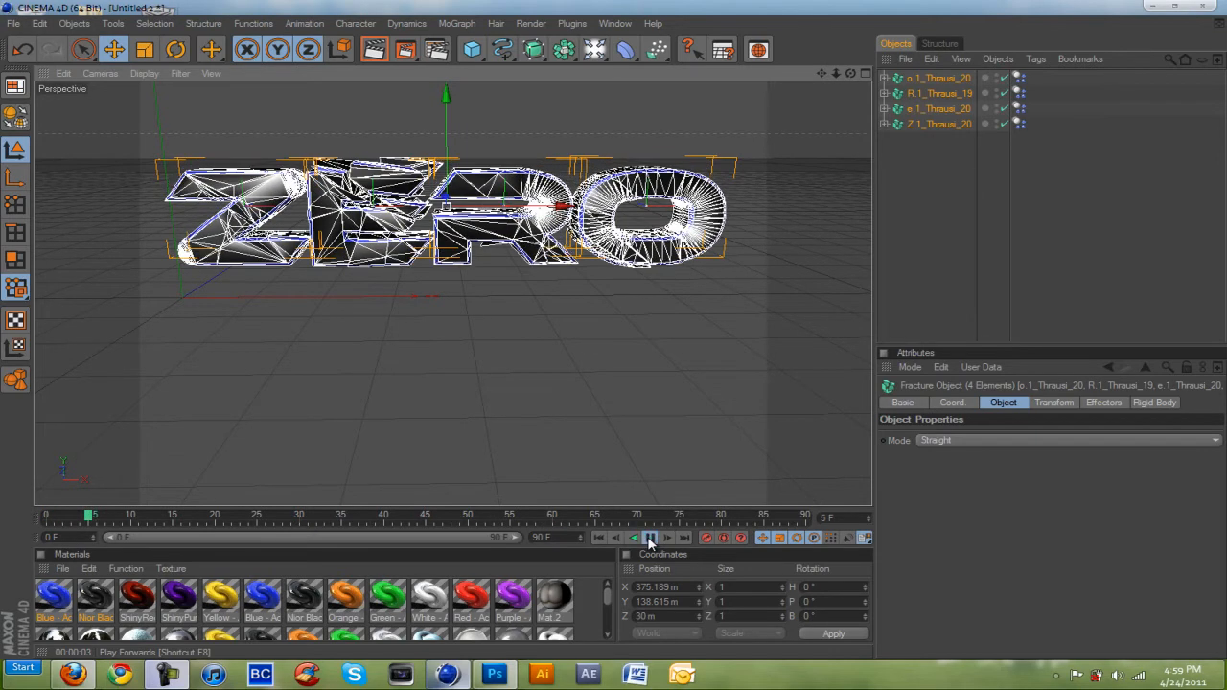
left_click(650, 537)
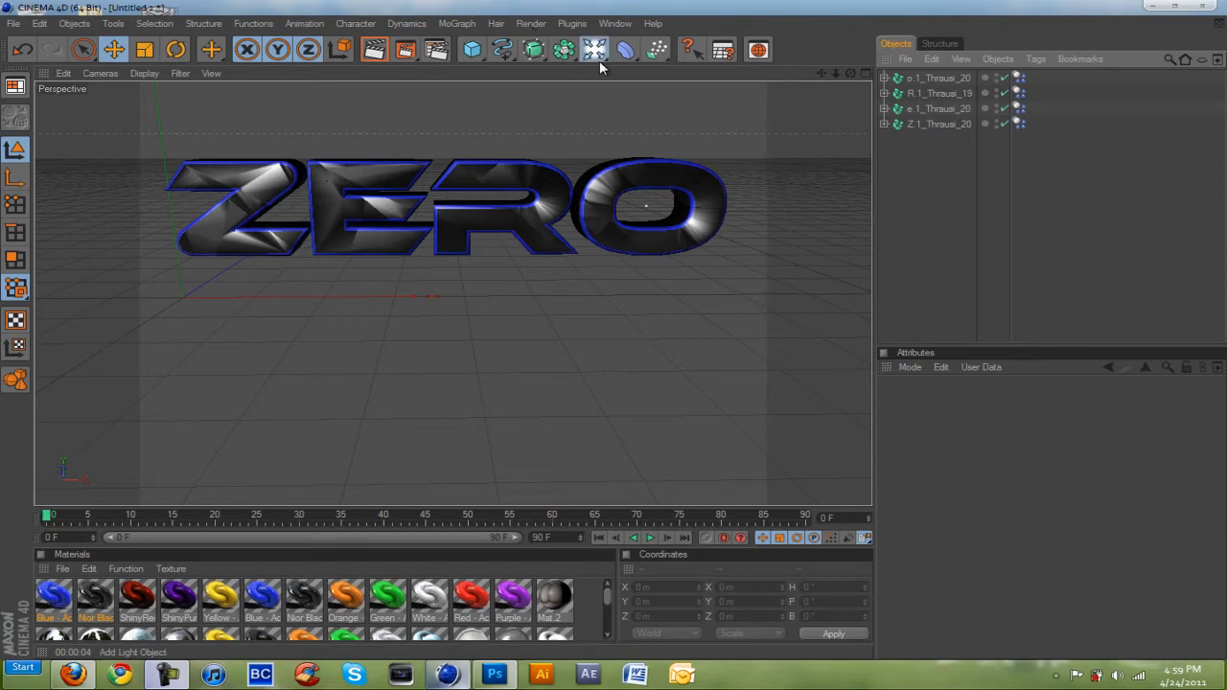
Step: Add a Floor object and play the animation to watch the pieces fall
left_click(564, 49)
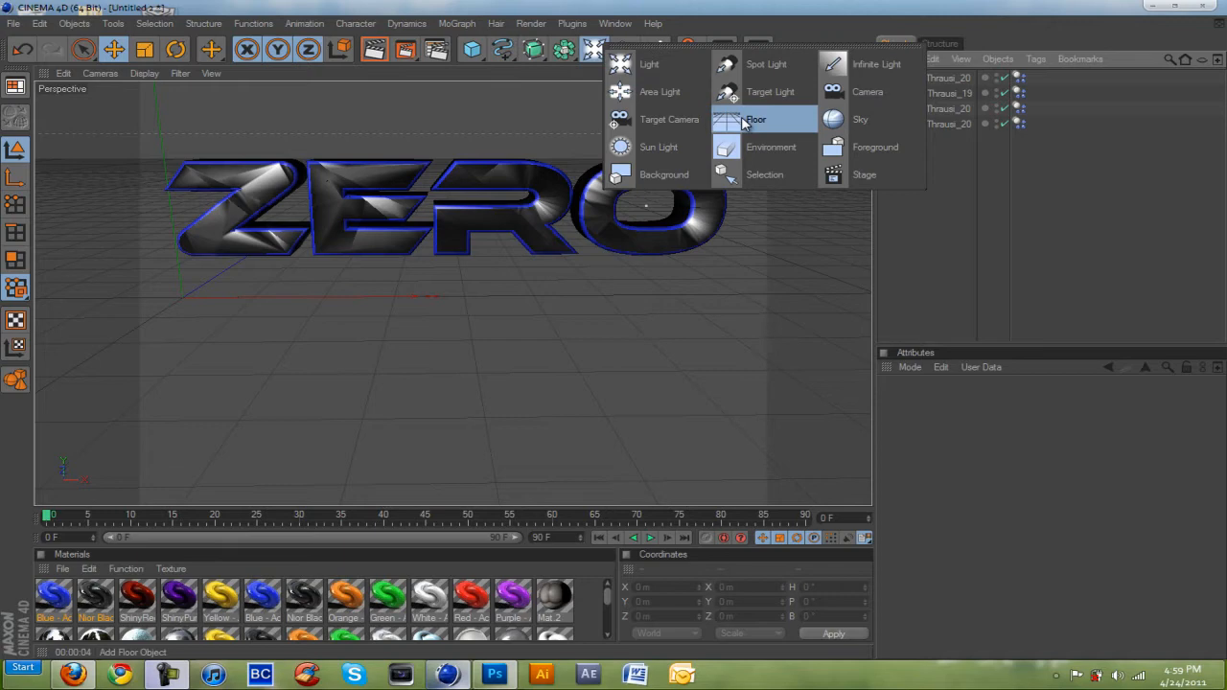
left_click(755, 119)
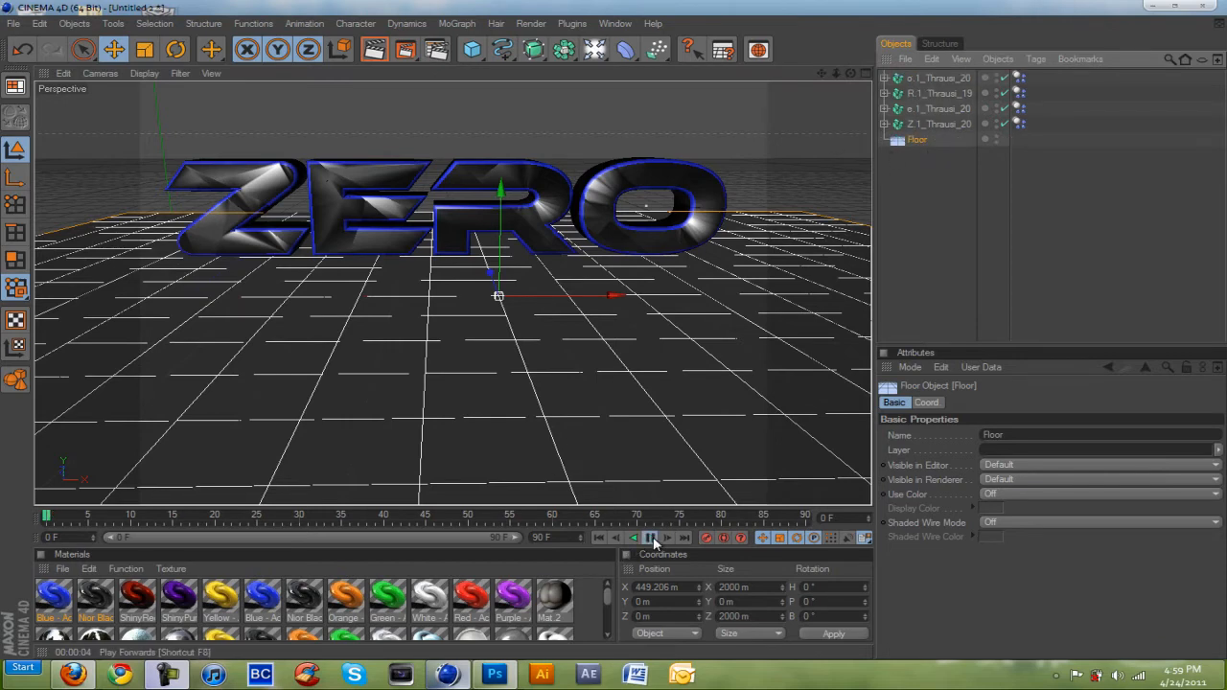
left_click(650, 538)
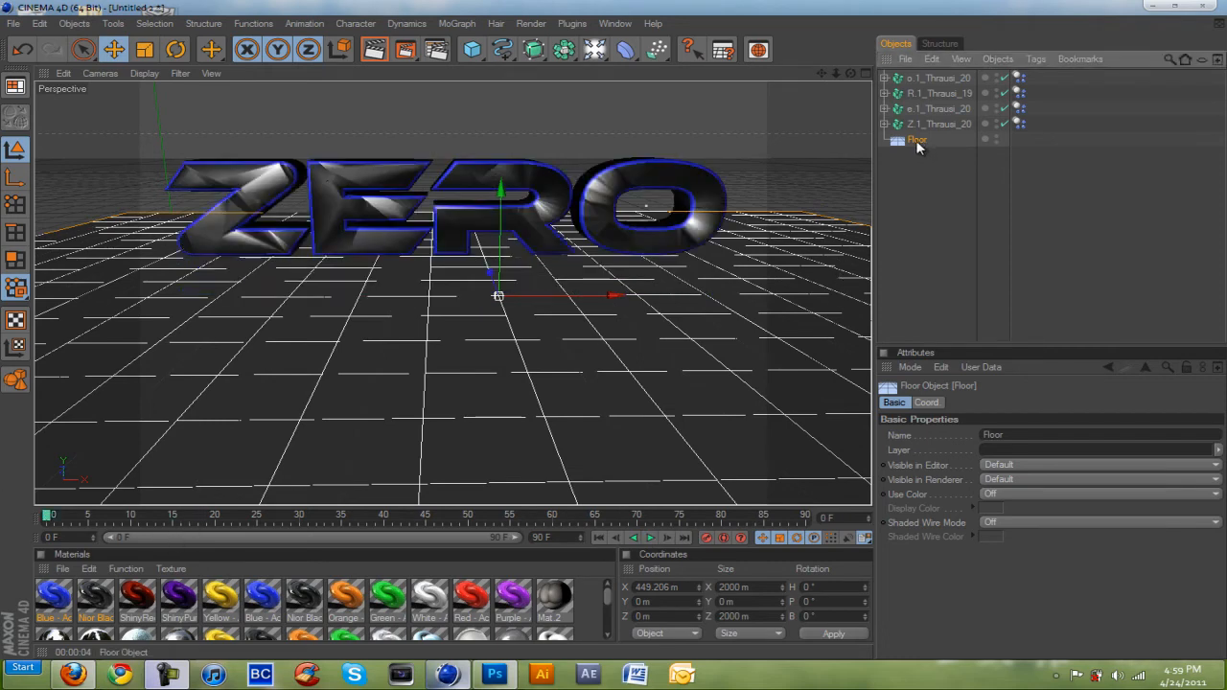
Step: Give the floor a MoGraph Rigid Body tag and test the collision playback
right_click(915, 140)
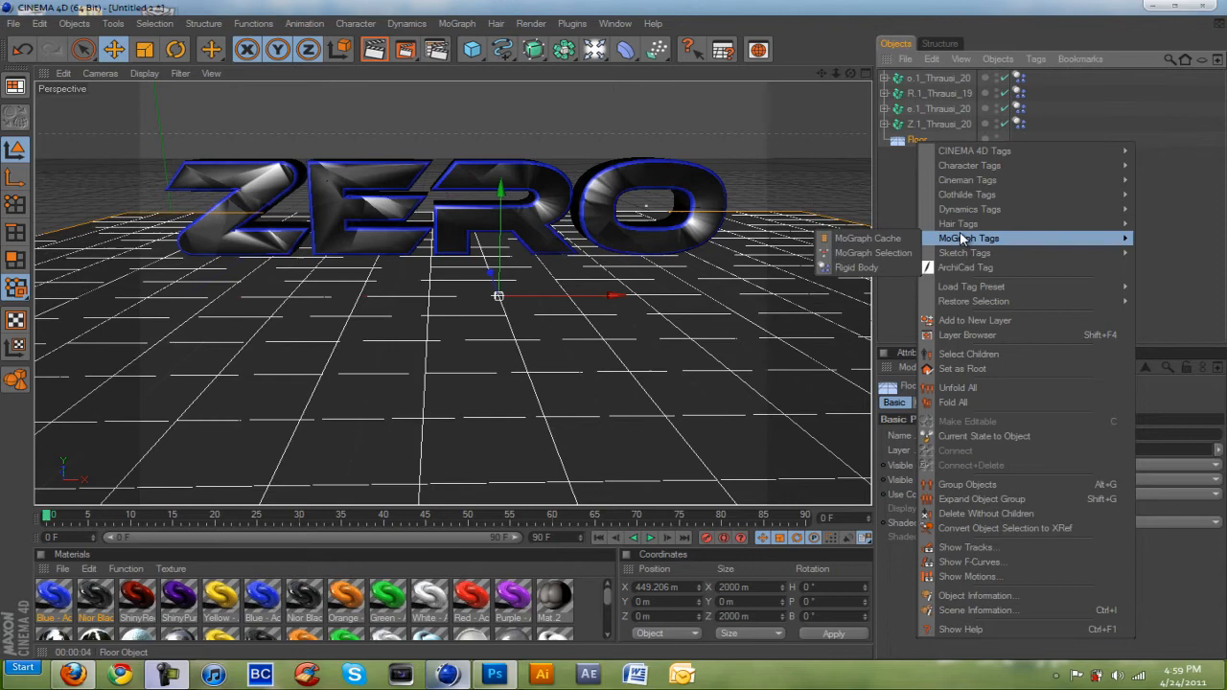
left_click(856, 267)
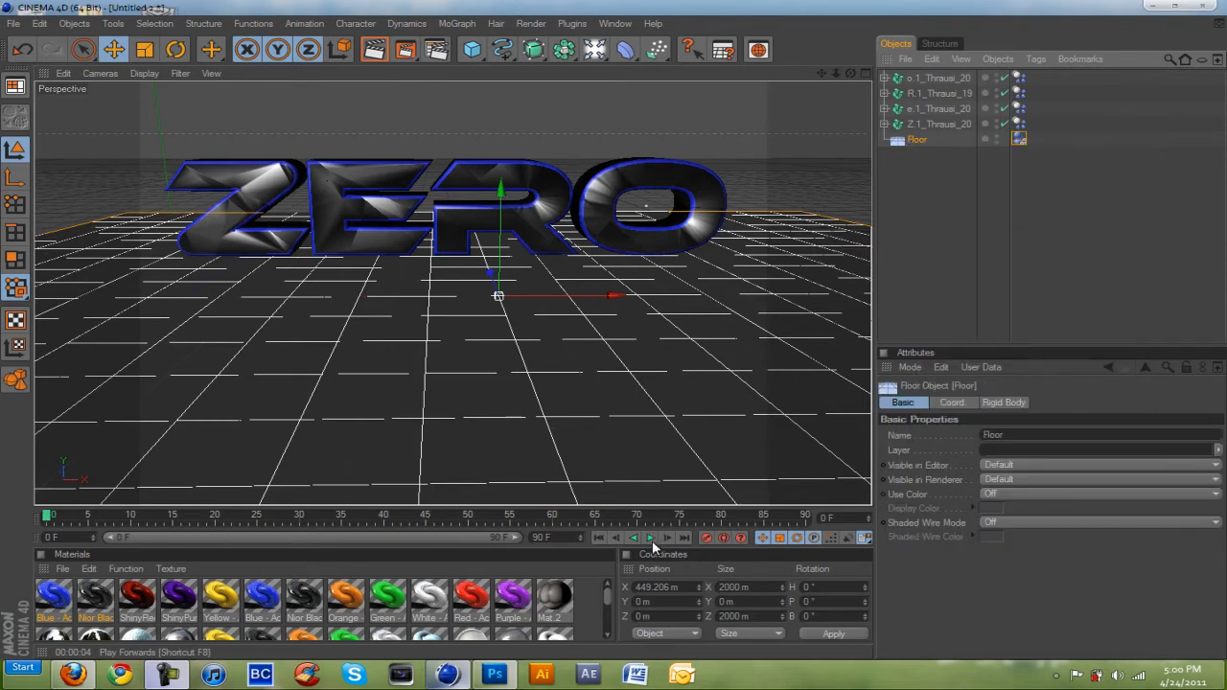
left_click(650, 538)
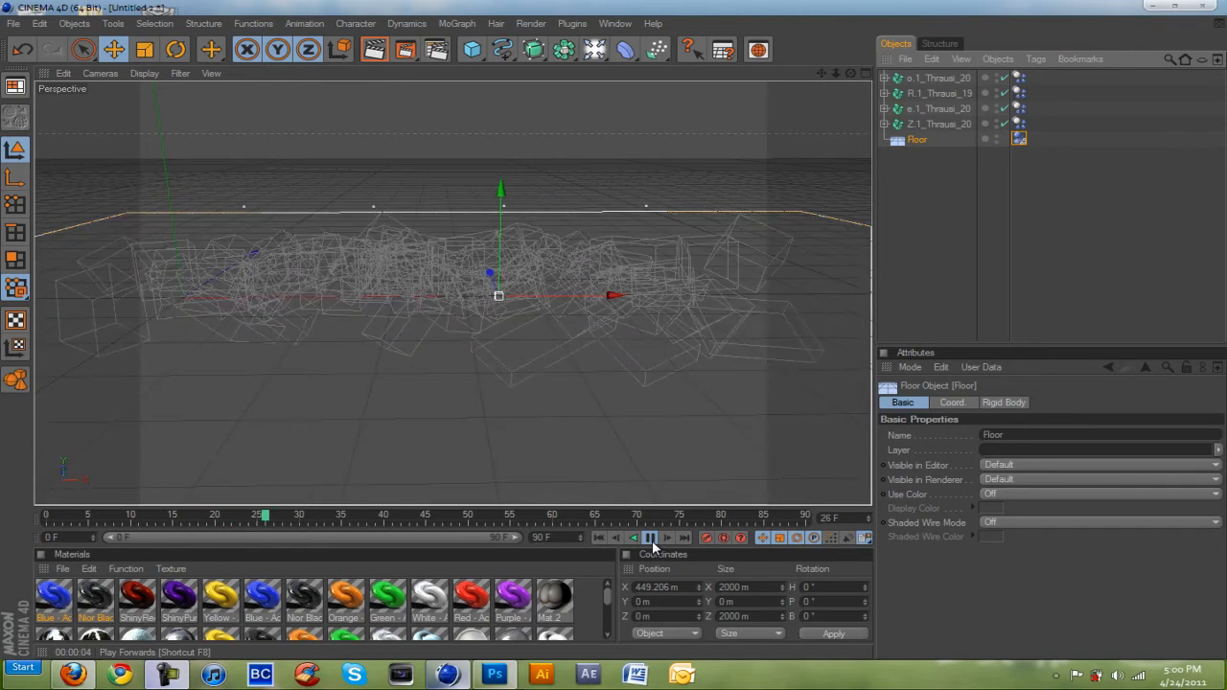
left_click(650, 537)
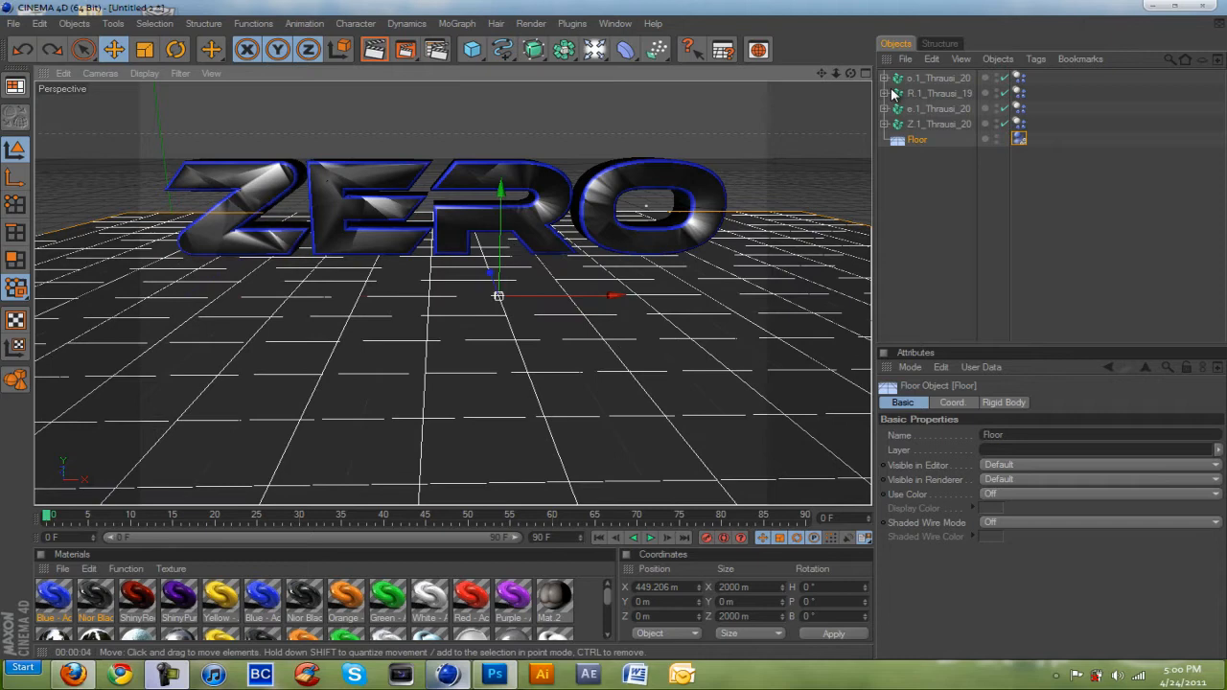
right_click(918, 139)
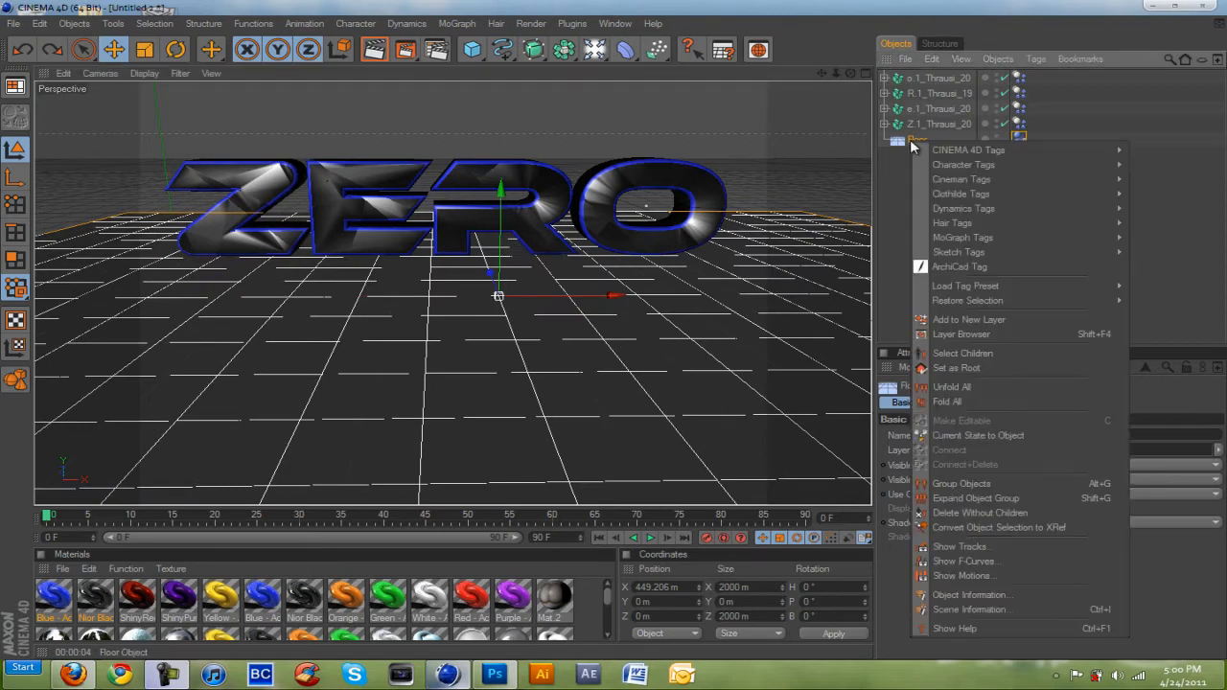
mouse_move(964, 236)
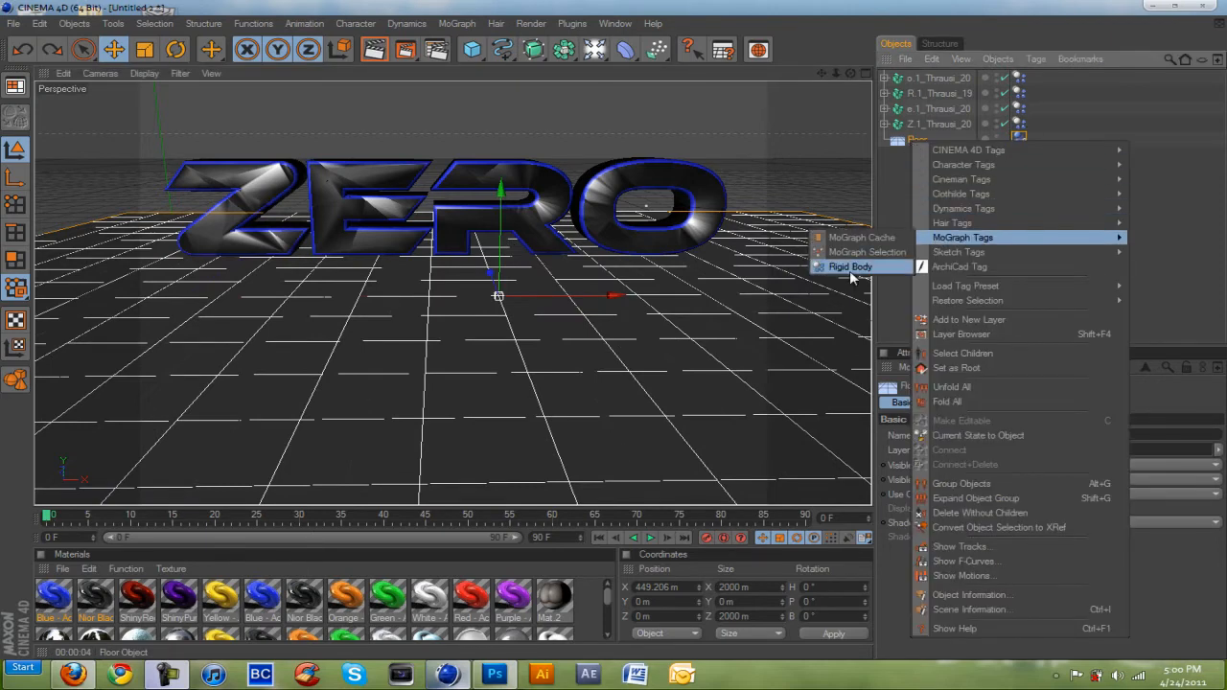
left_click(851, 267)
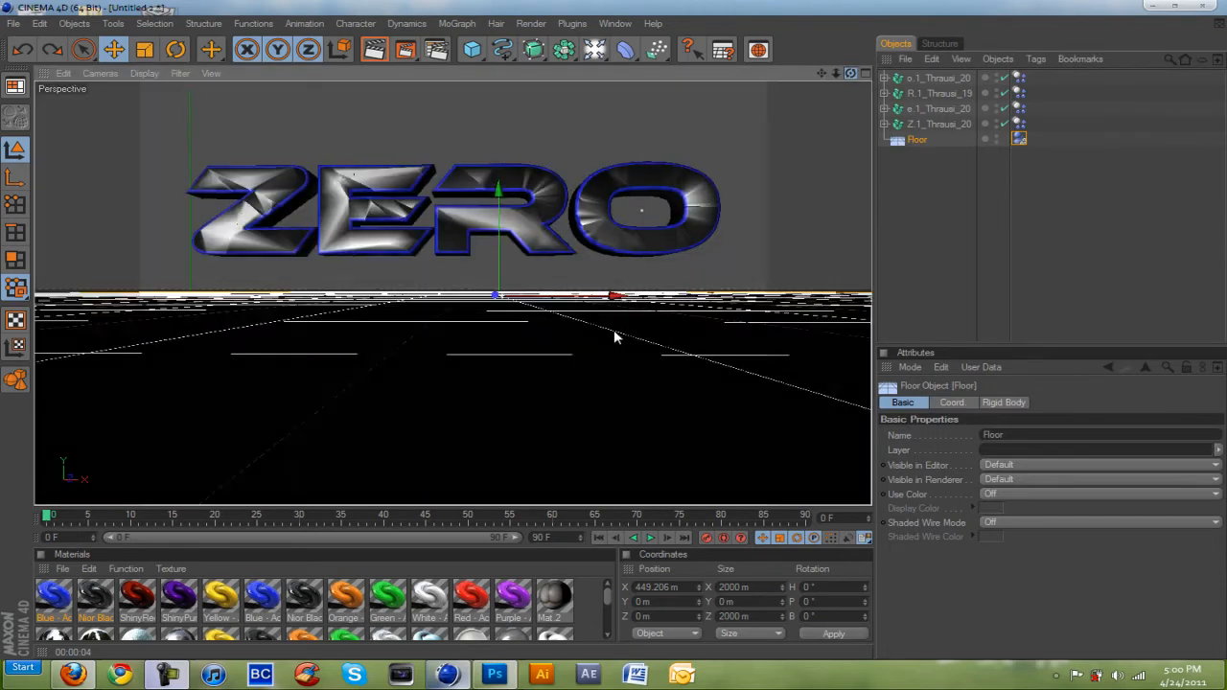
Step: With the floor removed, advance to frame 10 and render the active view
left_click(939, 124)
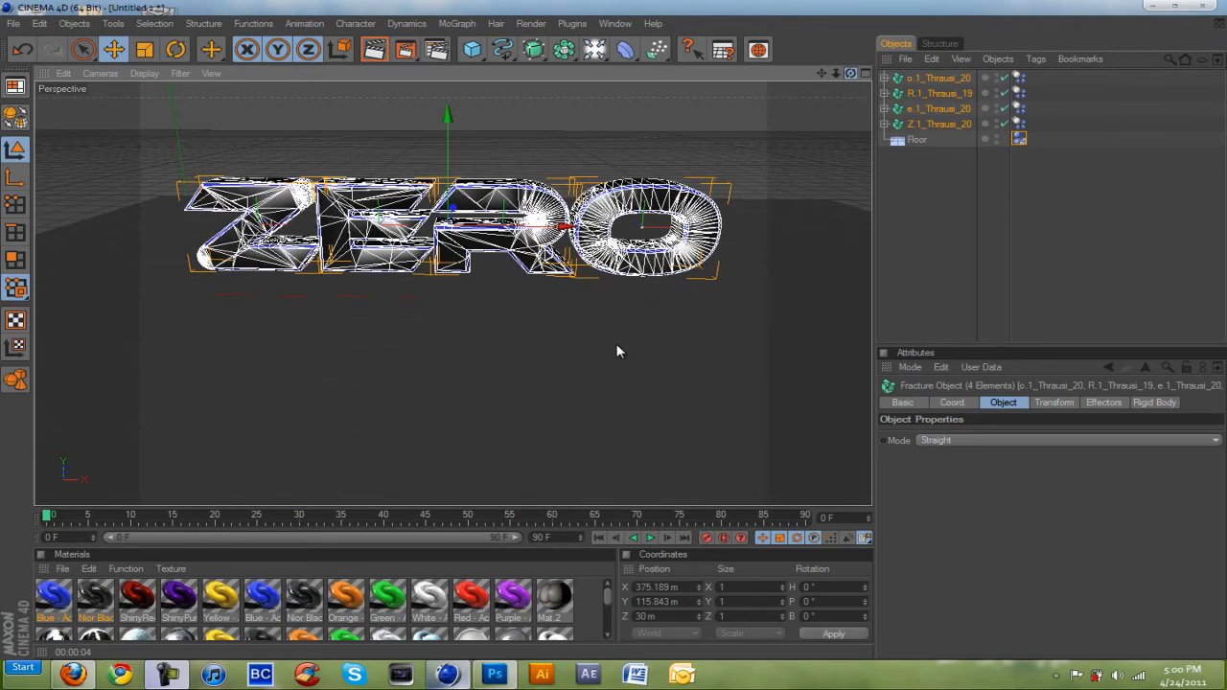
left_click(650, 537)
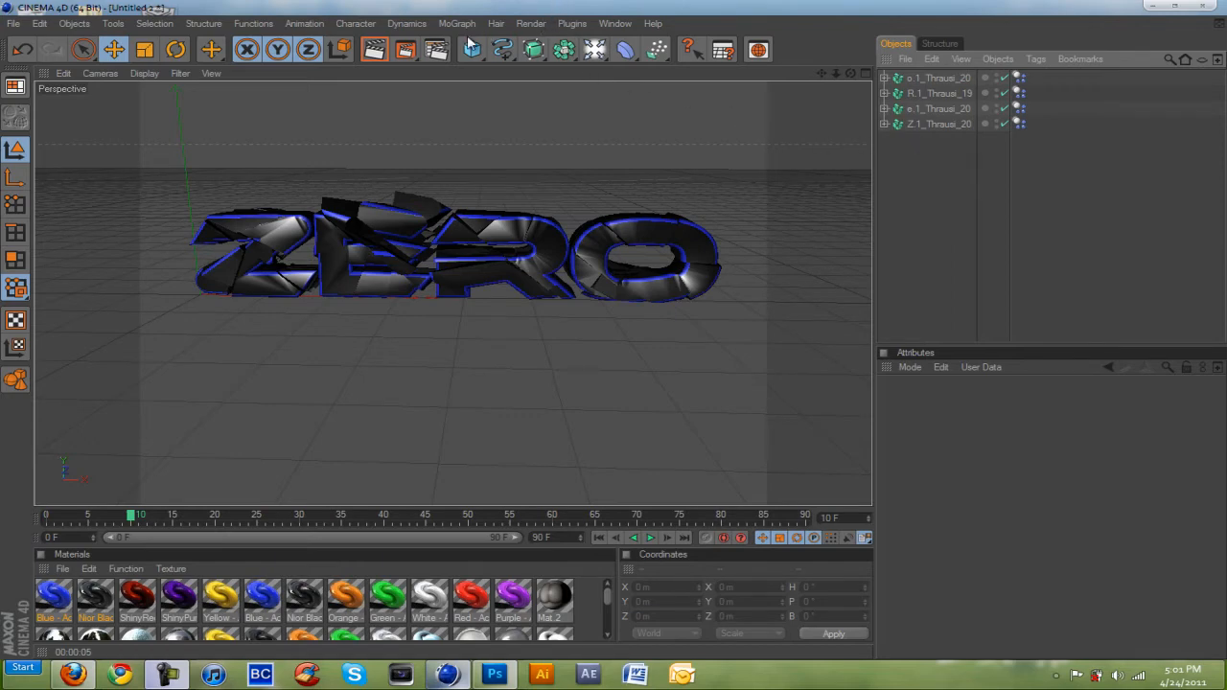
left_click(374, 49)
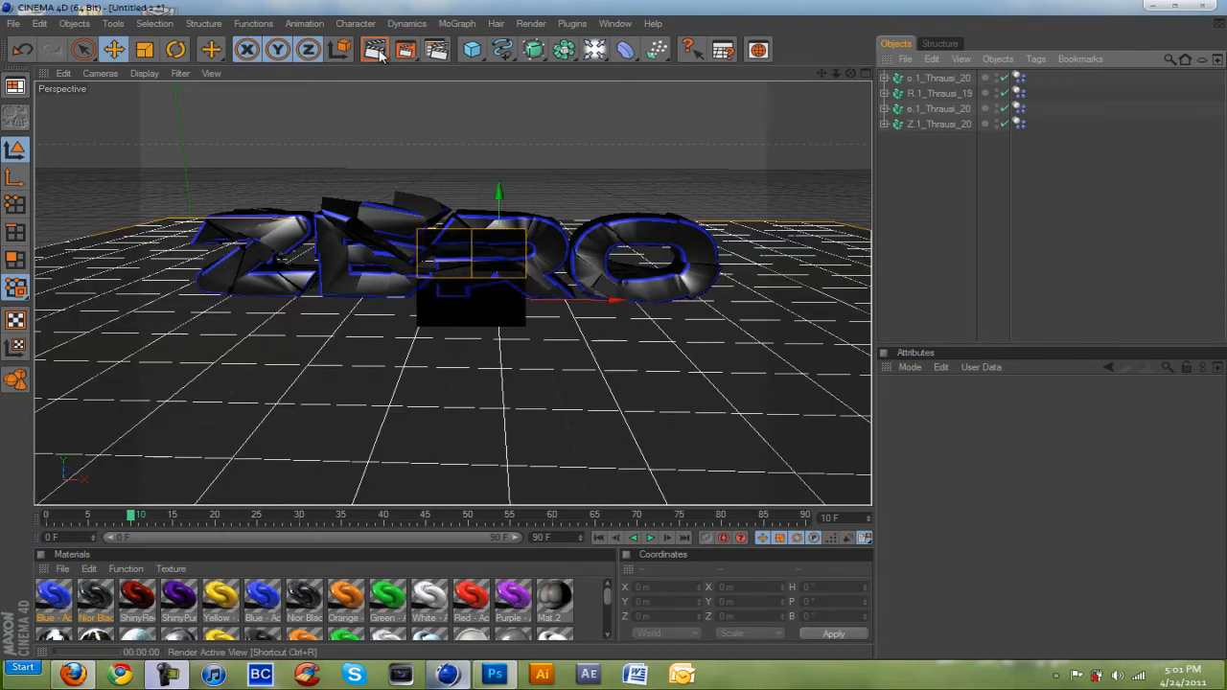
left_click(374, 49)
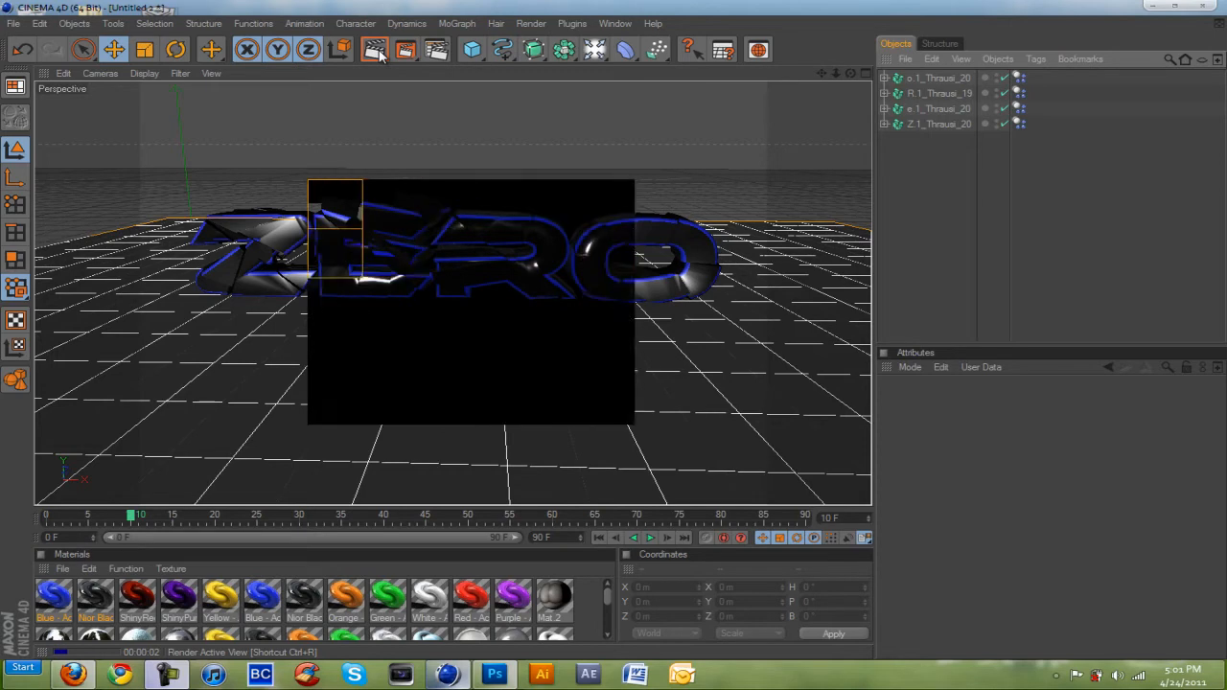
left_click(374, 49)
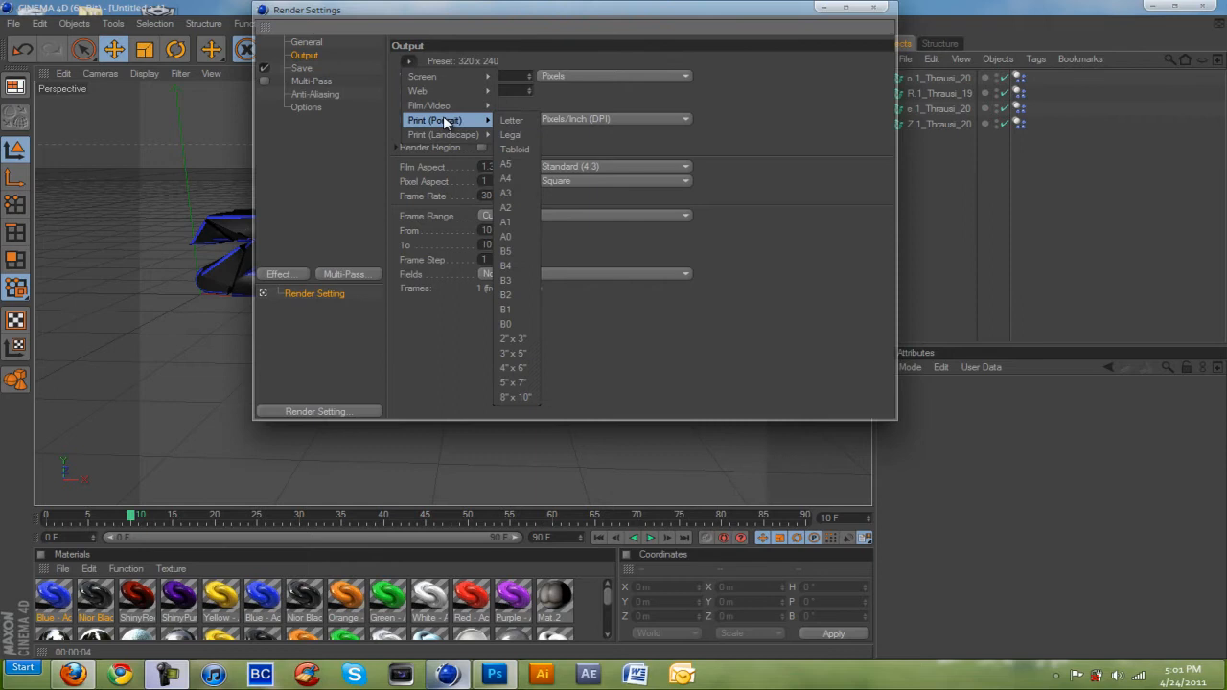
mouse_move(428, 105)
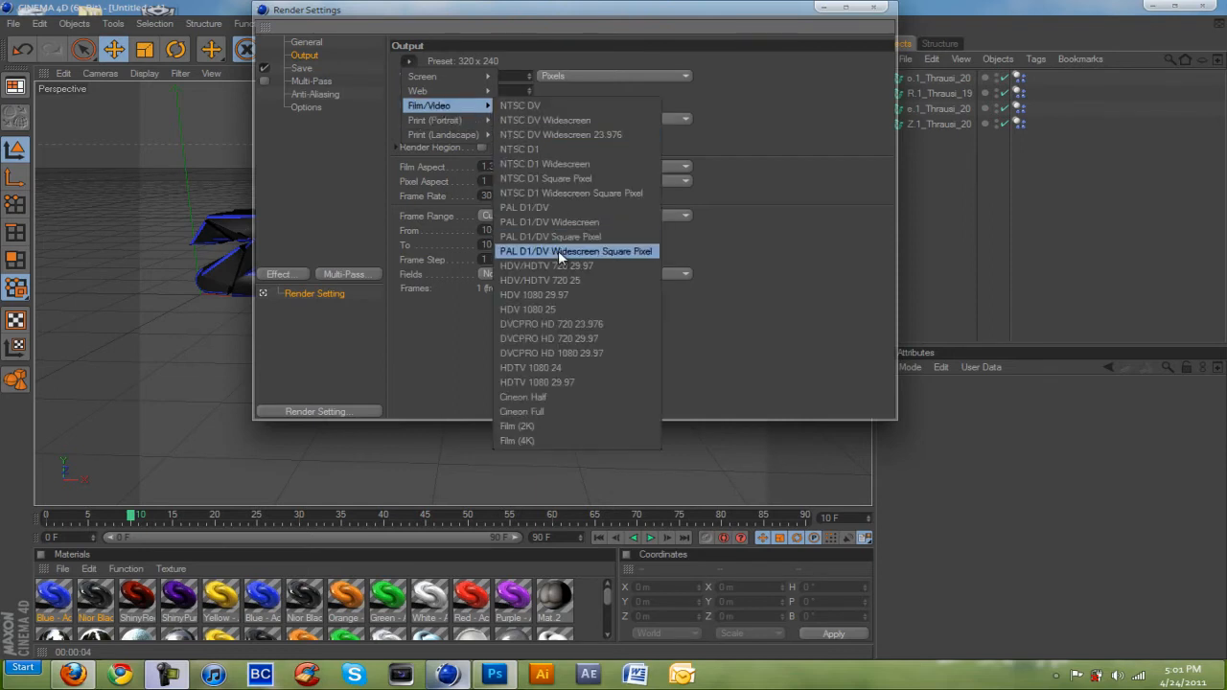
Step: Set HDV/HDTV 720 output, save PNG to Desktop\tut, and render to Picture Viewer
left_click(541, 280)
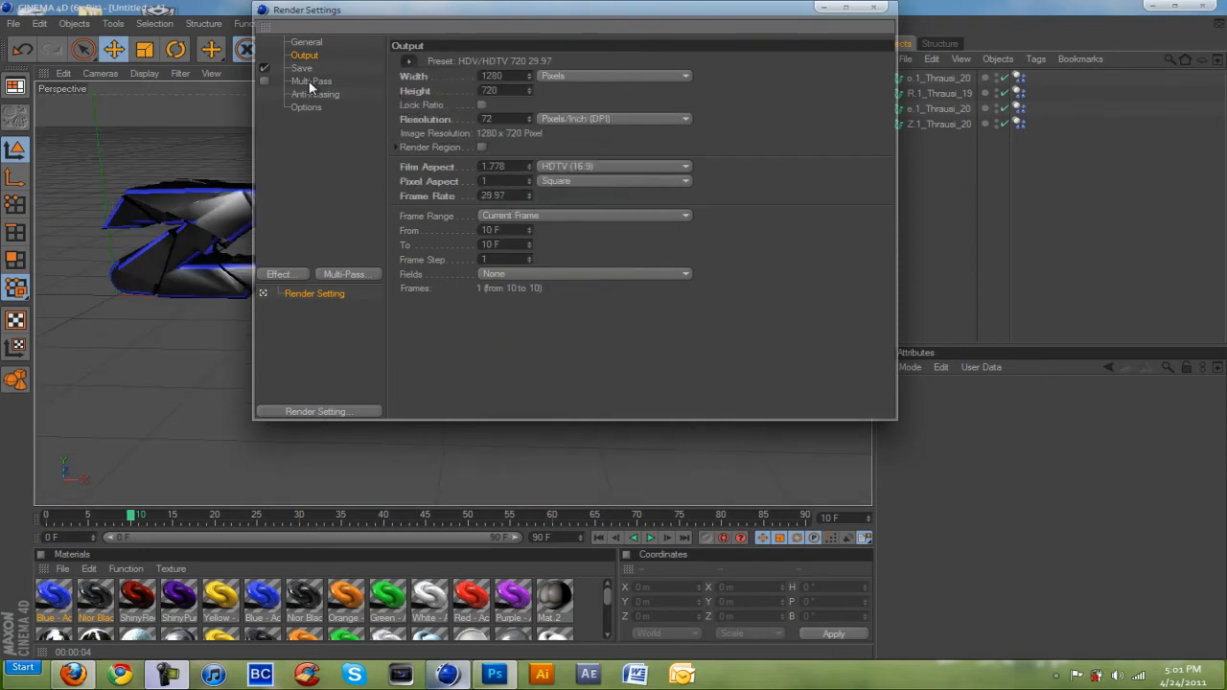
left_click(302, 68)
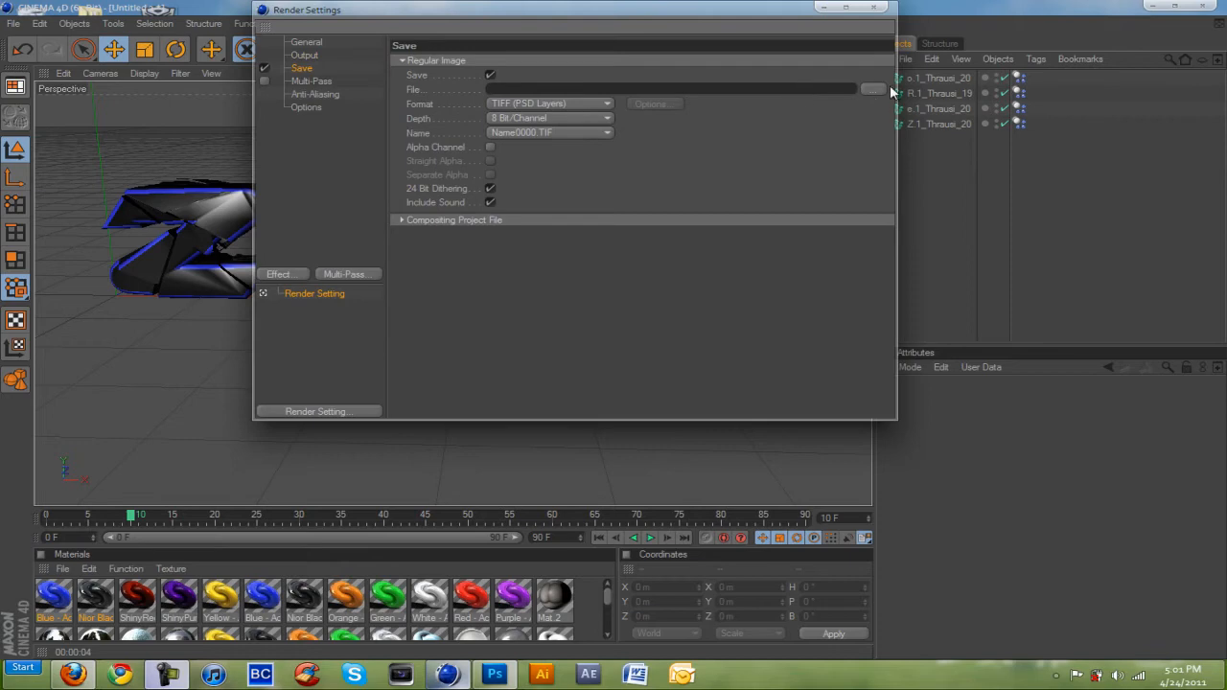
left_click(871, 89)
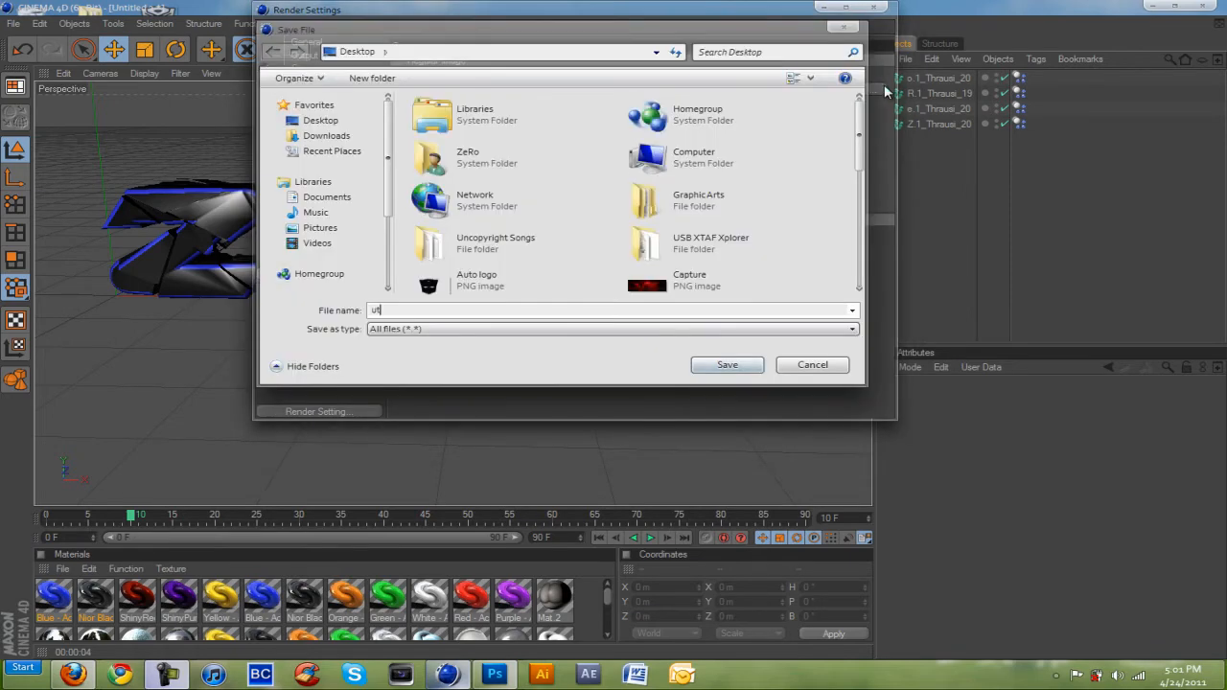
left_click(726, 365)
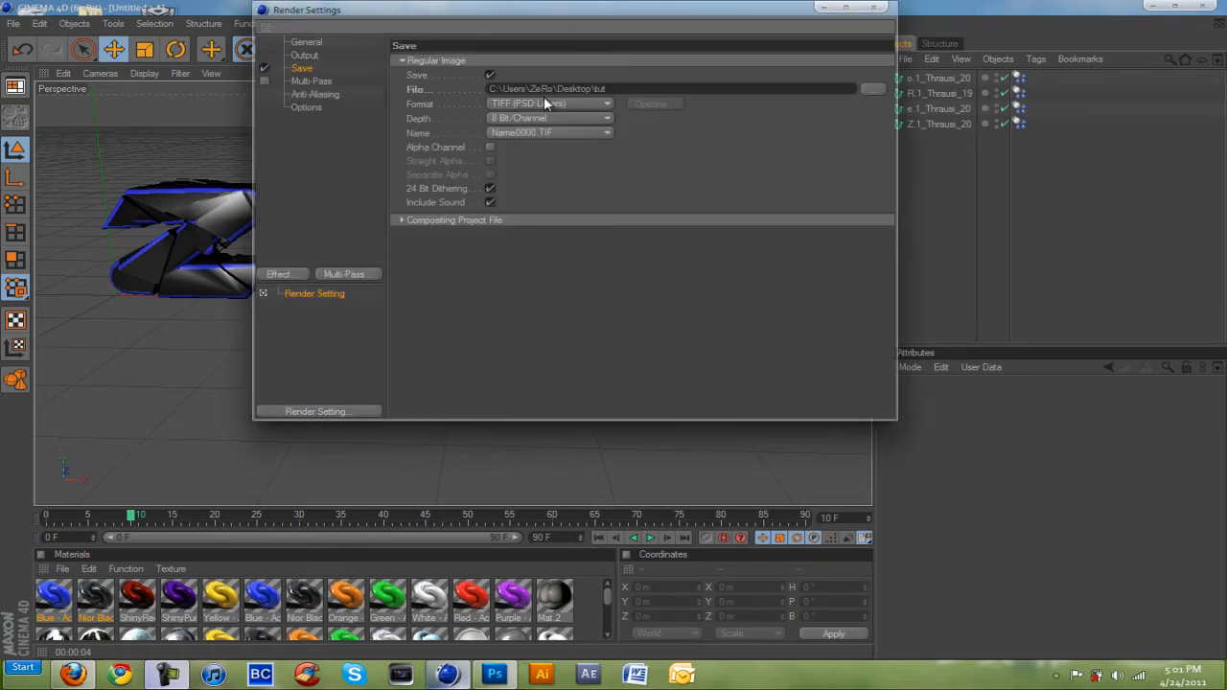
left_click(549, 104)
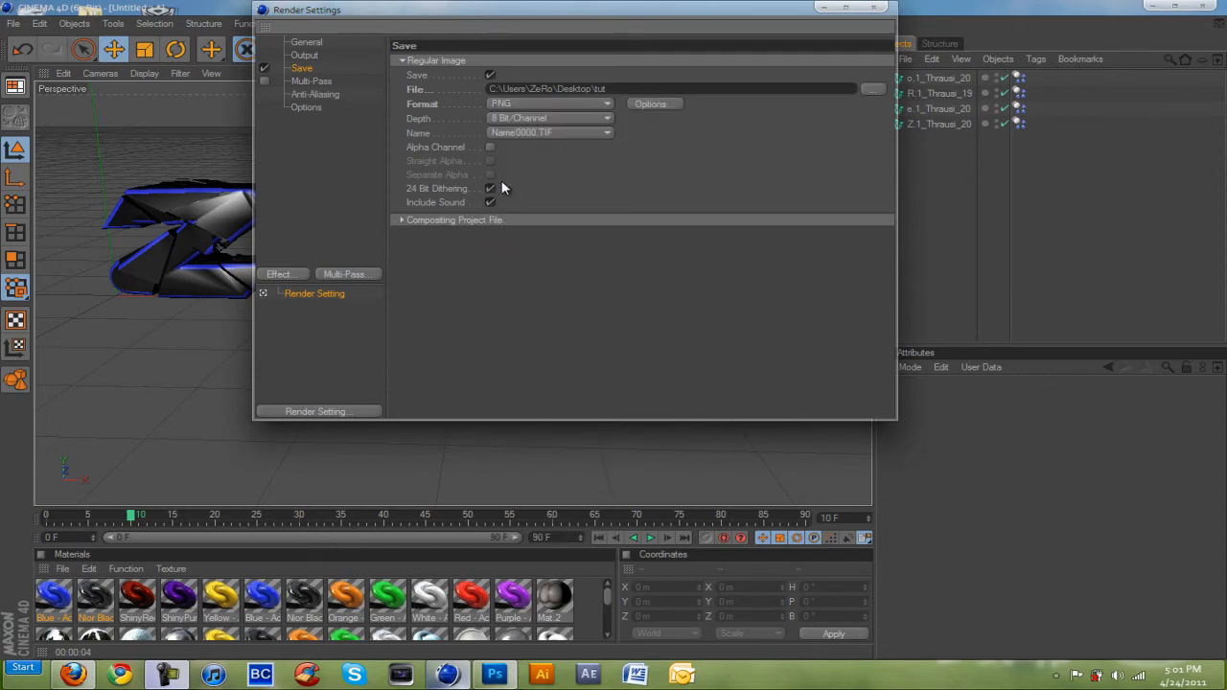
left_click(490, 147)
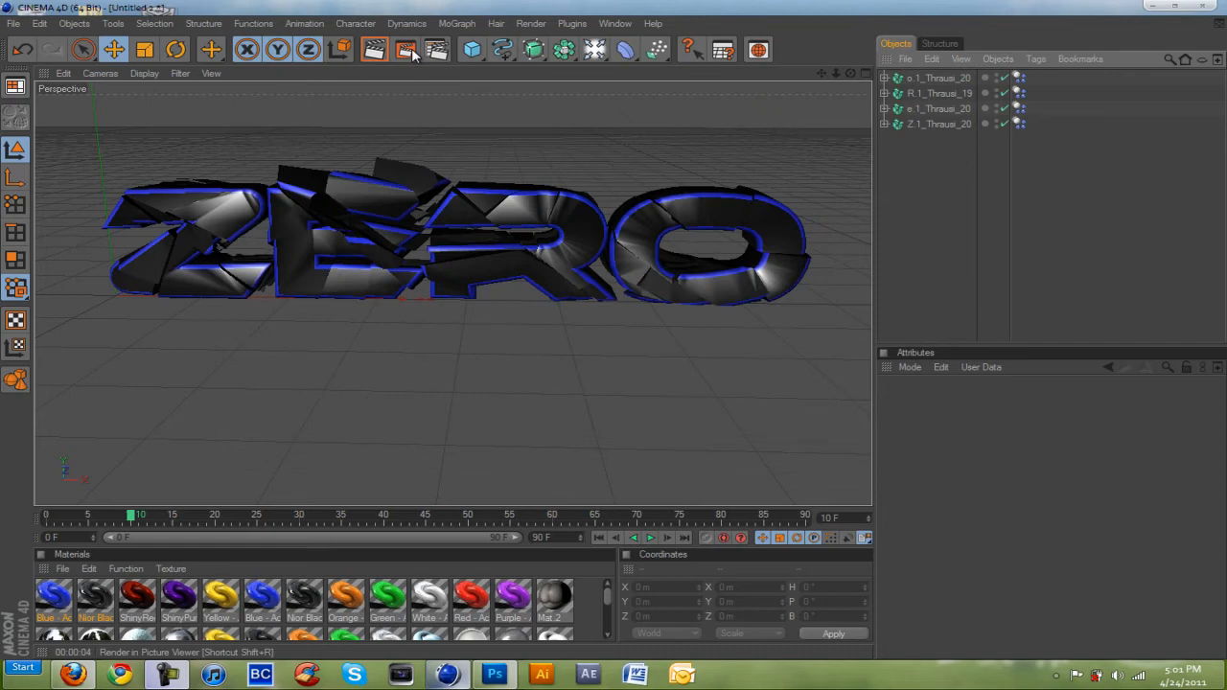
left_click(405, 49)
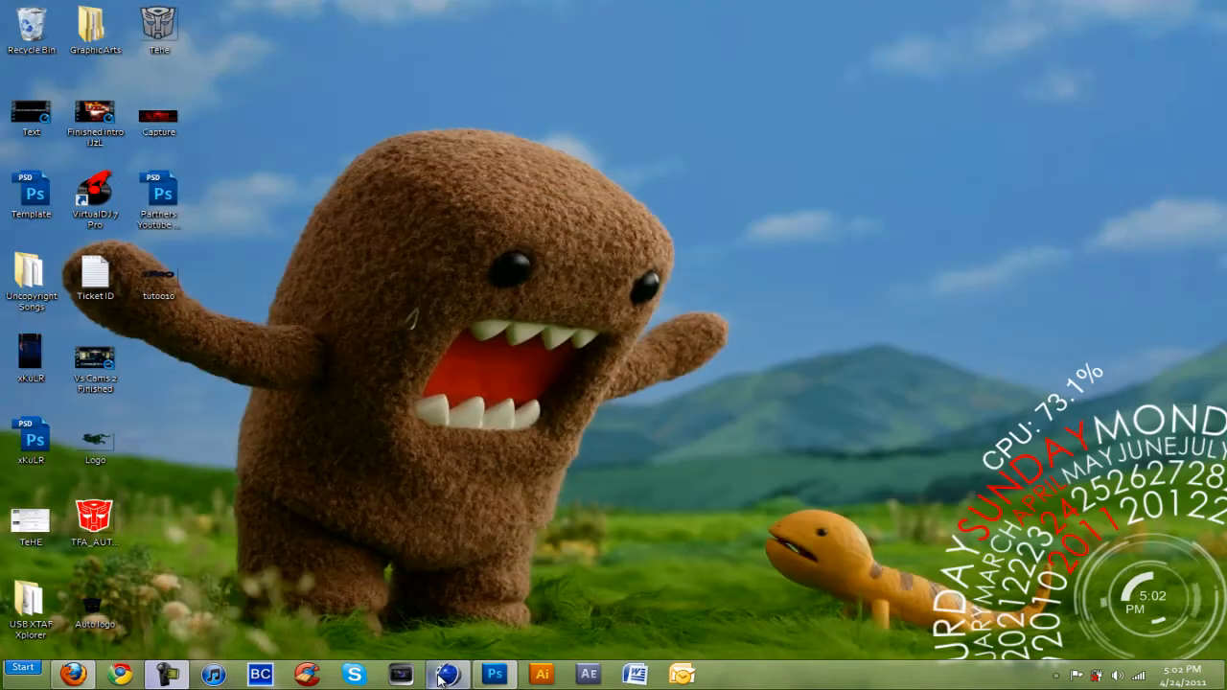
mouse_move(406, 398)
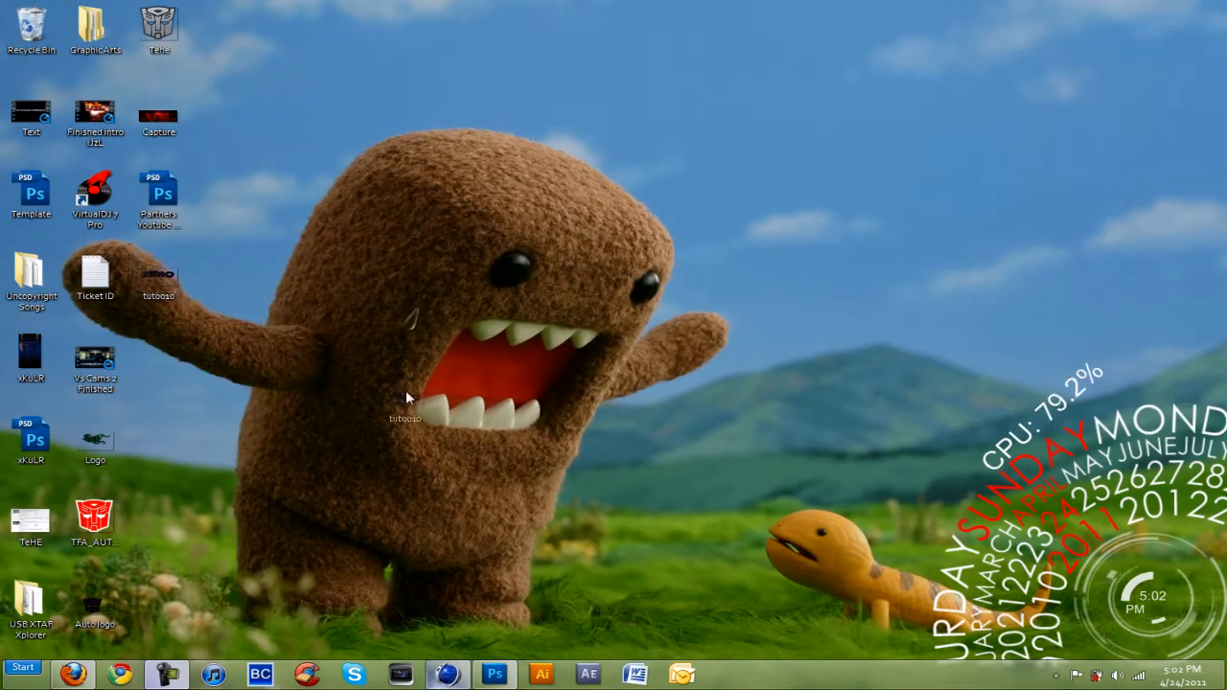
Step: Select the rendered tut0010 image on the desktop
left_click(495, 674)
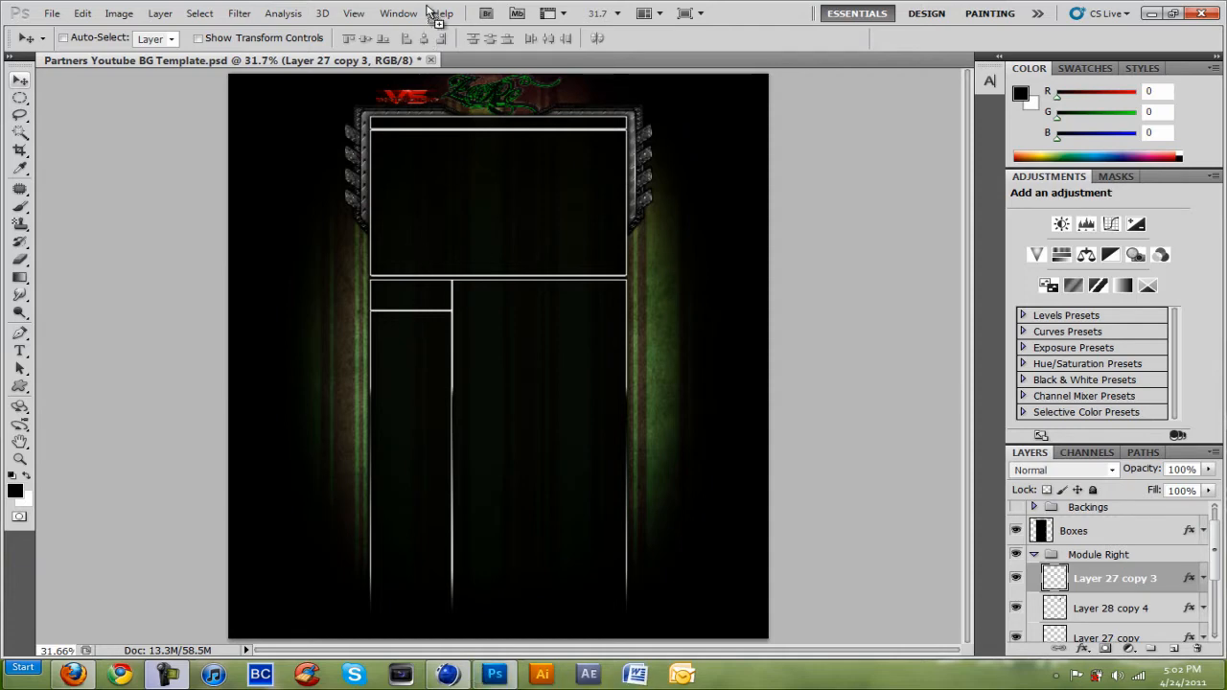
mouse_move(482, 75)
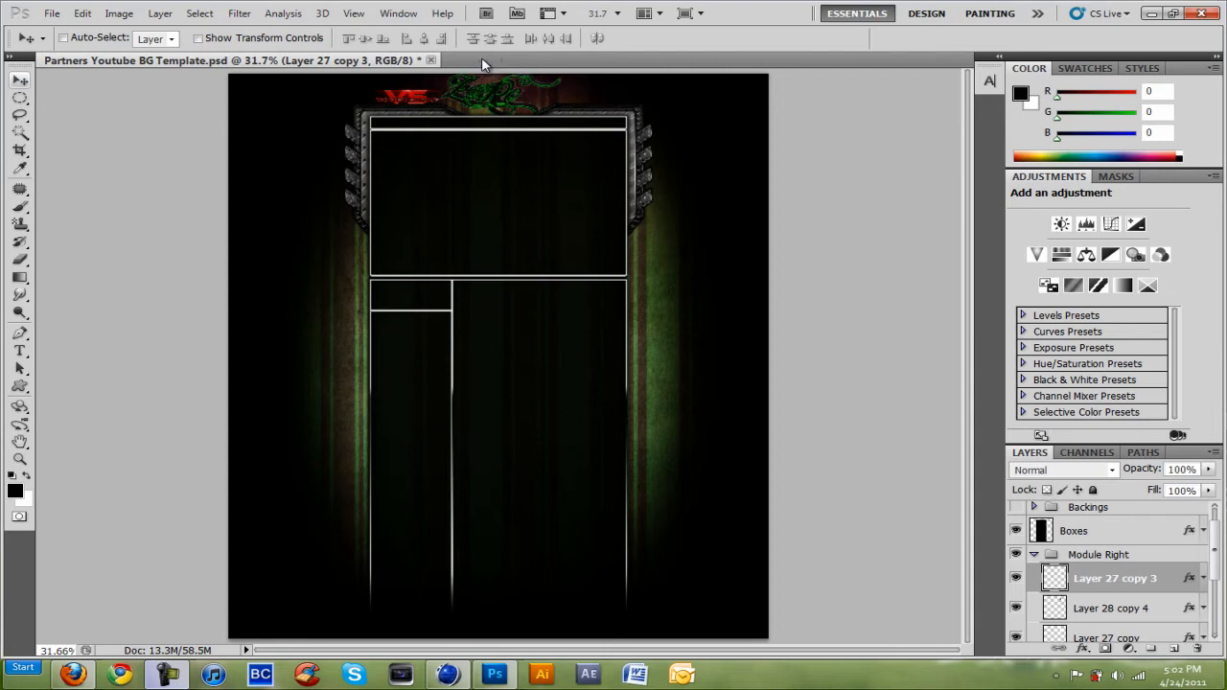
Step: Open the rendered tut0010 ZERO image in Photoshop as its own document
left_click(556, 61)
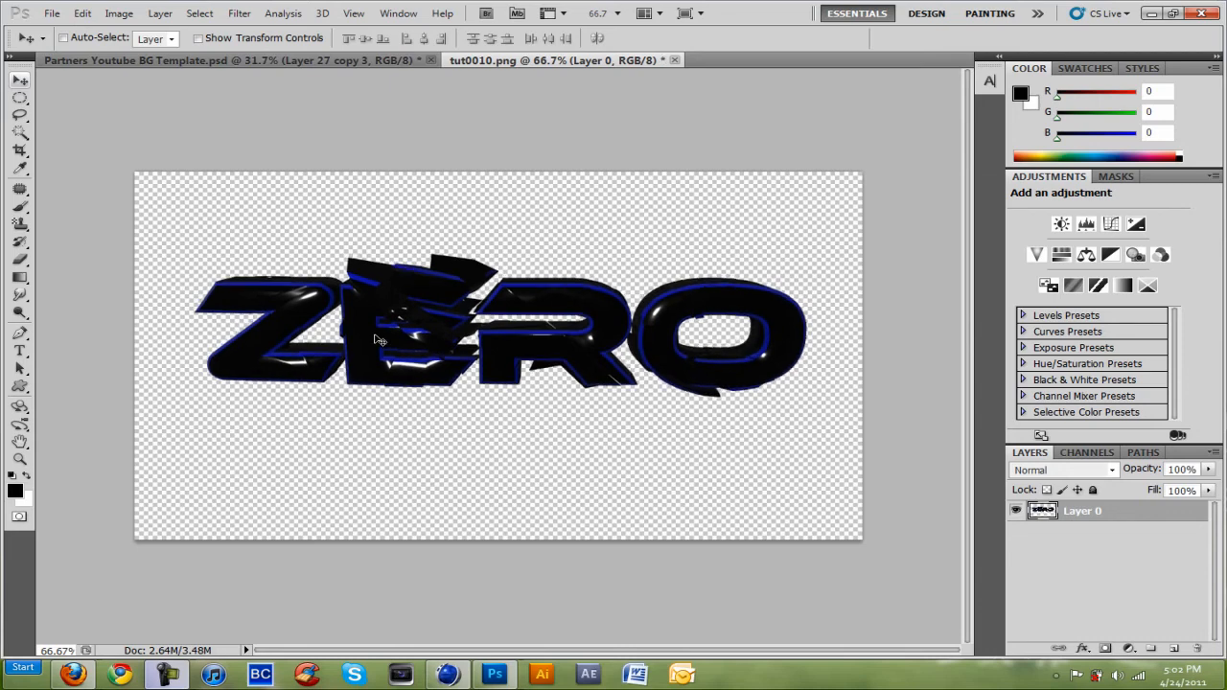
mouse_move(599, 422)
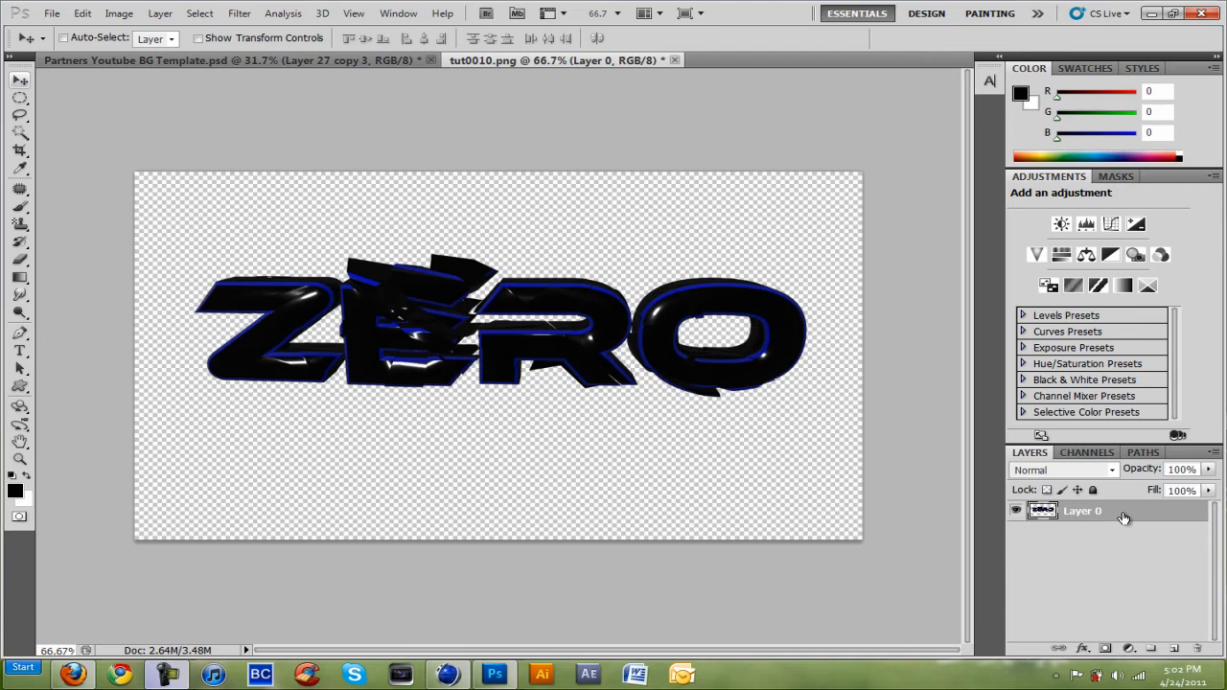
mouse_move(642, 388)
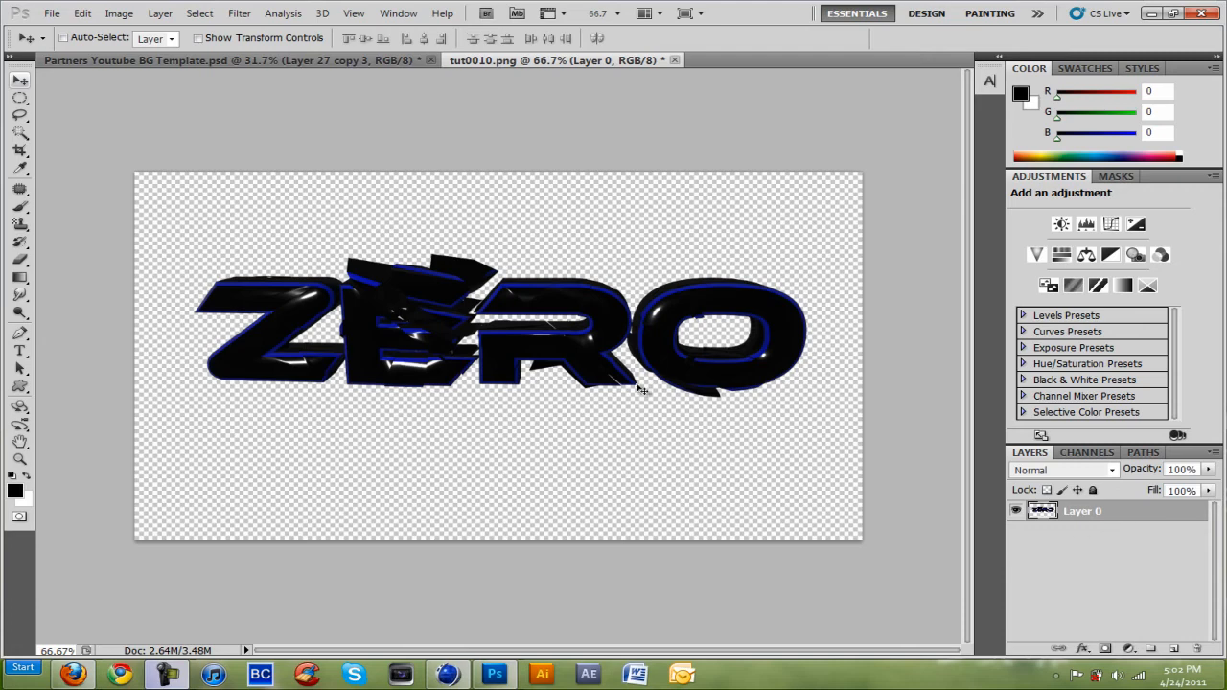
left_click(119, 13)
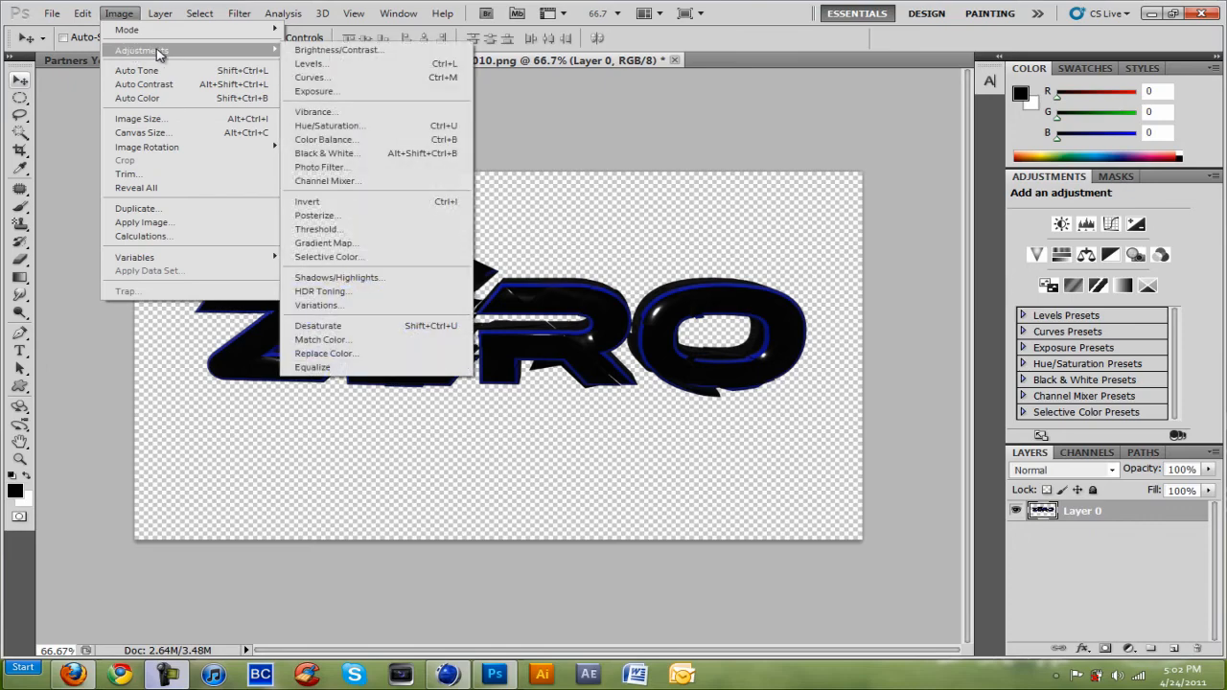
Step: Brighten the ZERO render with an upward Curves adjustment, then browse the Pictures library
left_click(309, 77)
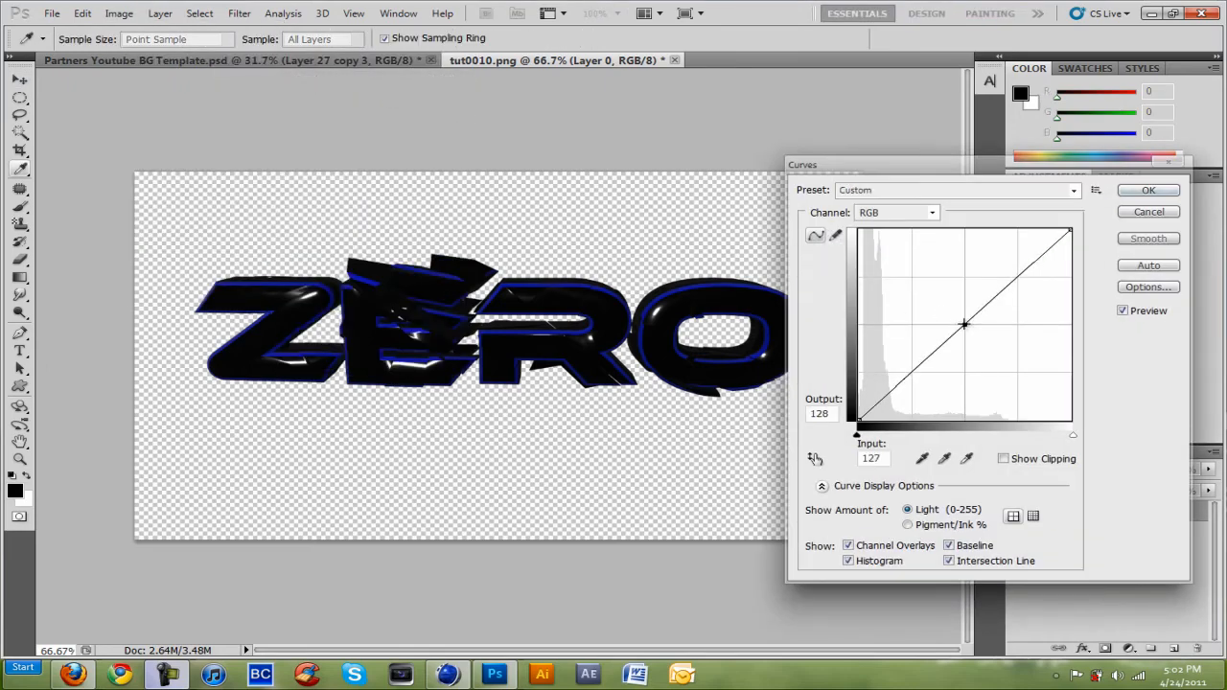
left_click_drag(964, 324, 940, 310)
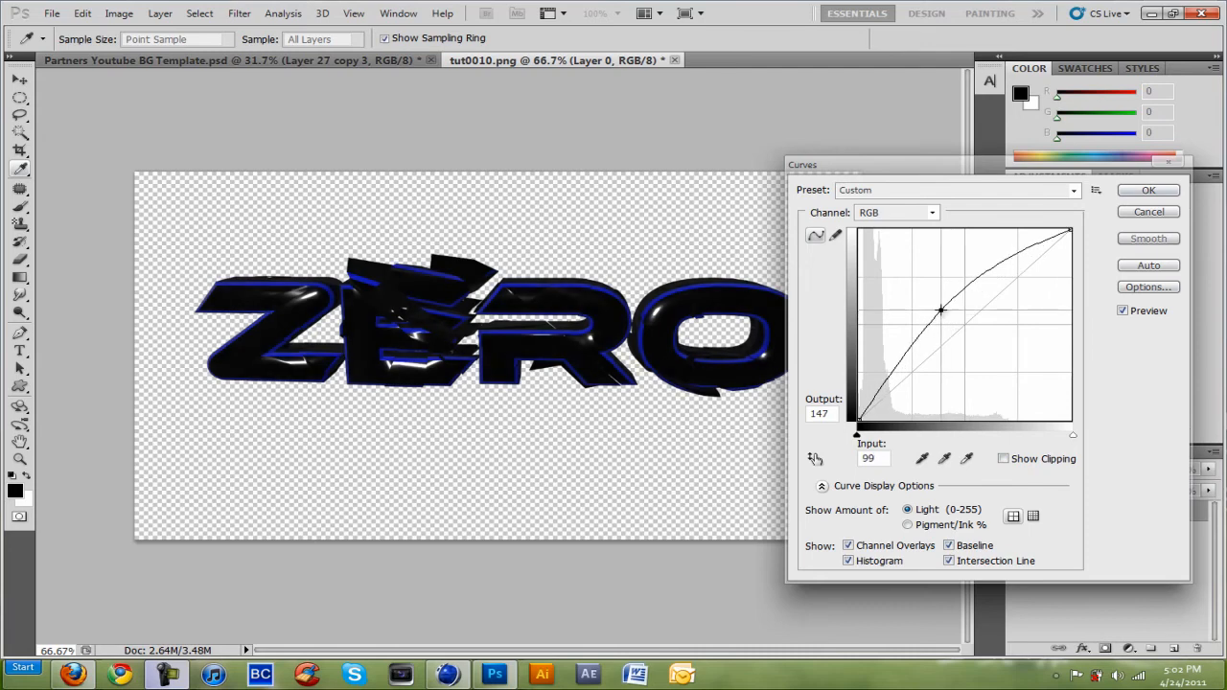
left_click_drag(941, 309, 933, 305)
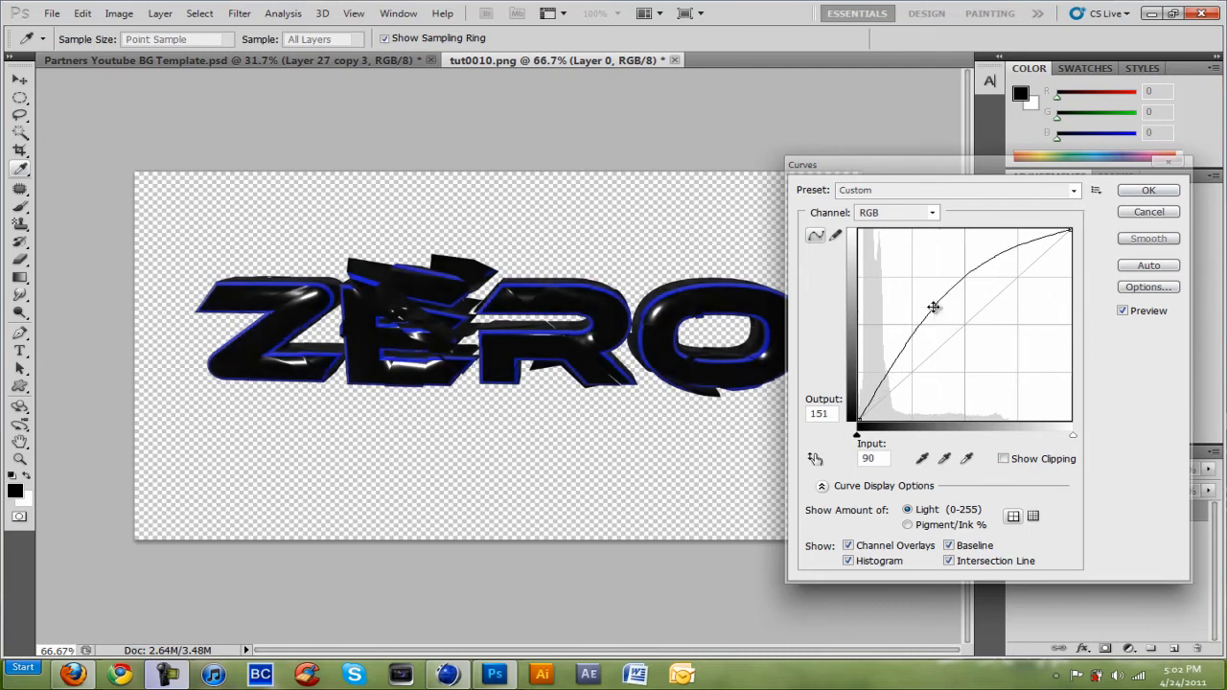
left_click(21, 667)
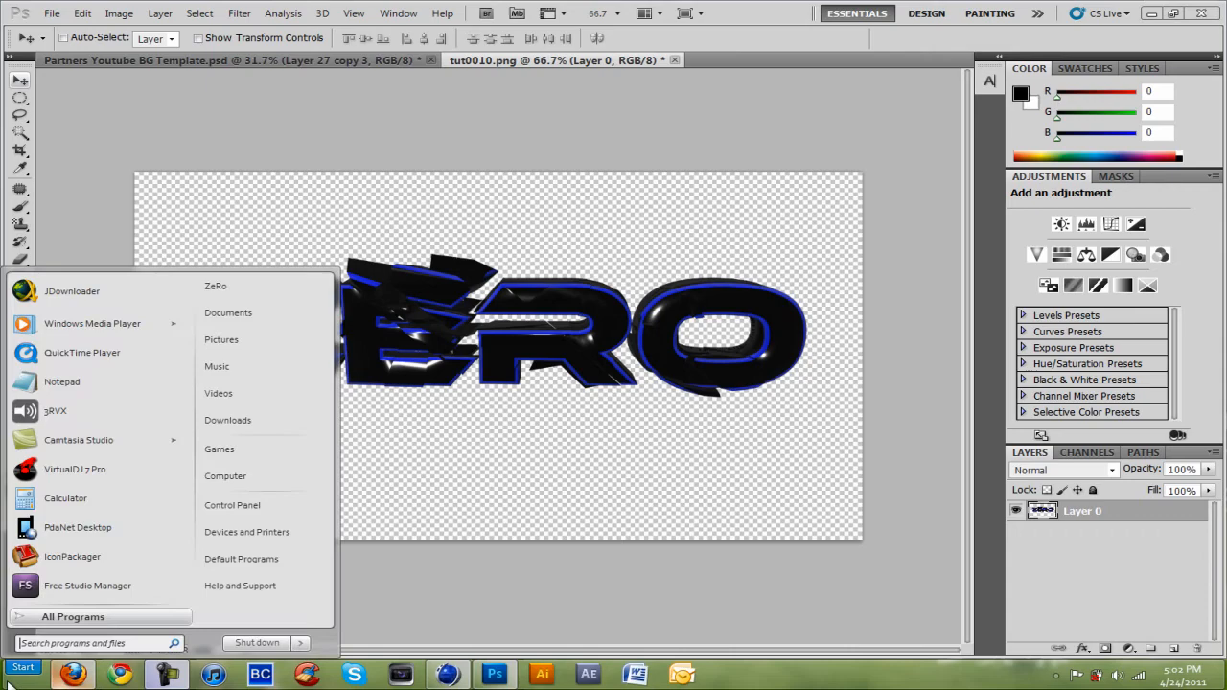
mouse_move(218, 366)
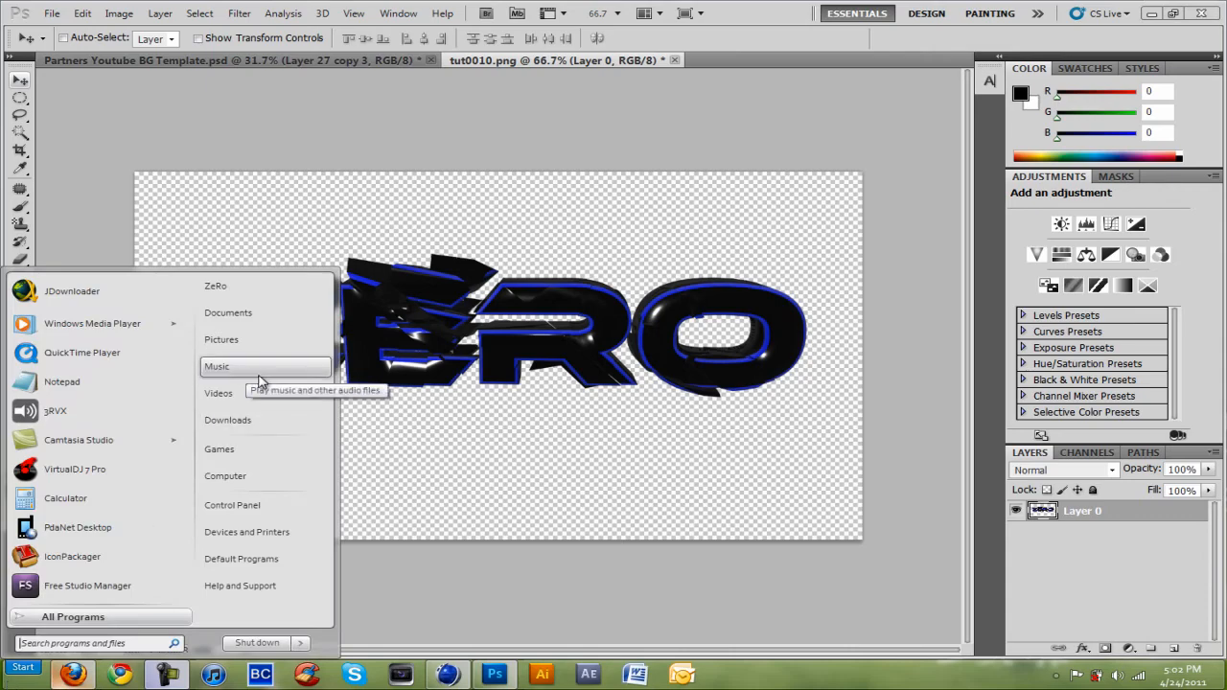
left_click(220, 340)
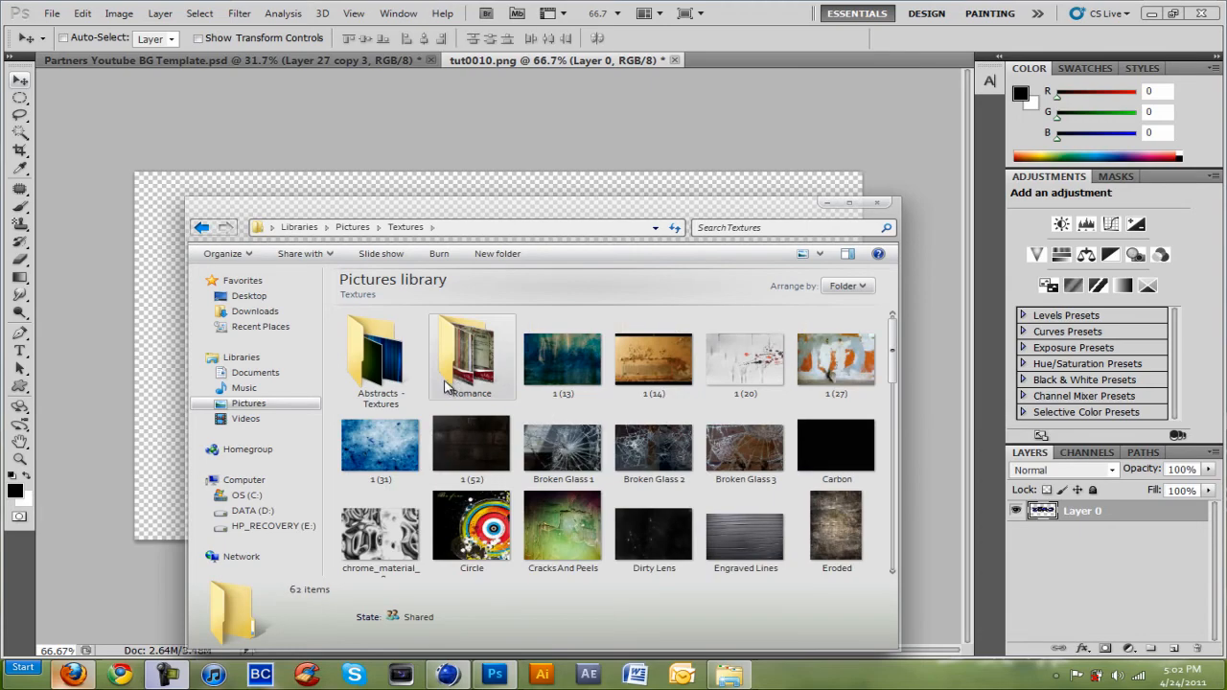
double_click(381, 360)
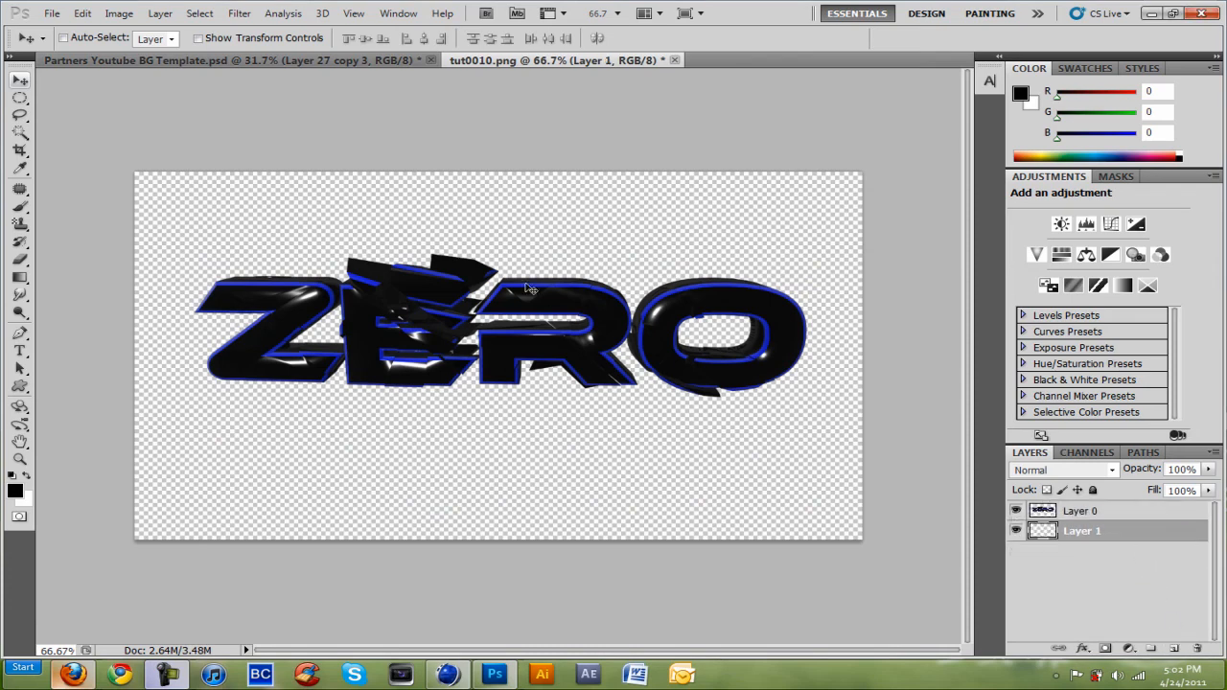
Step: Fill Layer 1 with black using Edit > Fill
left_click(82, 14)
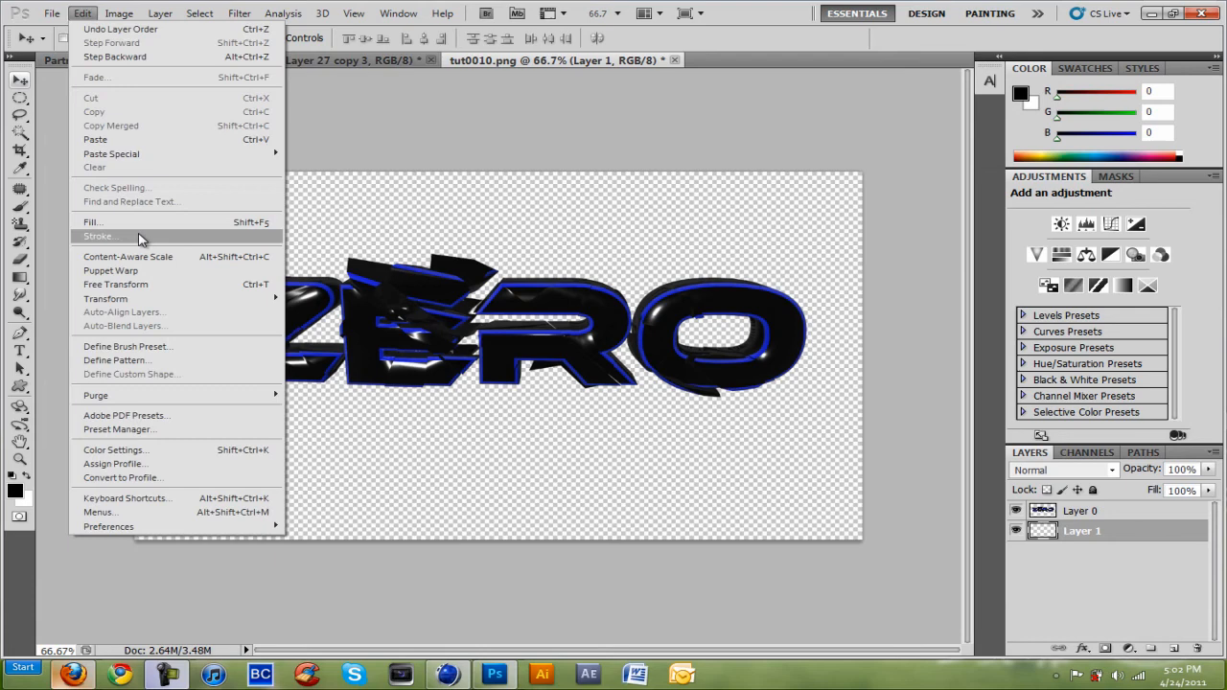
left_click(91, 222)
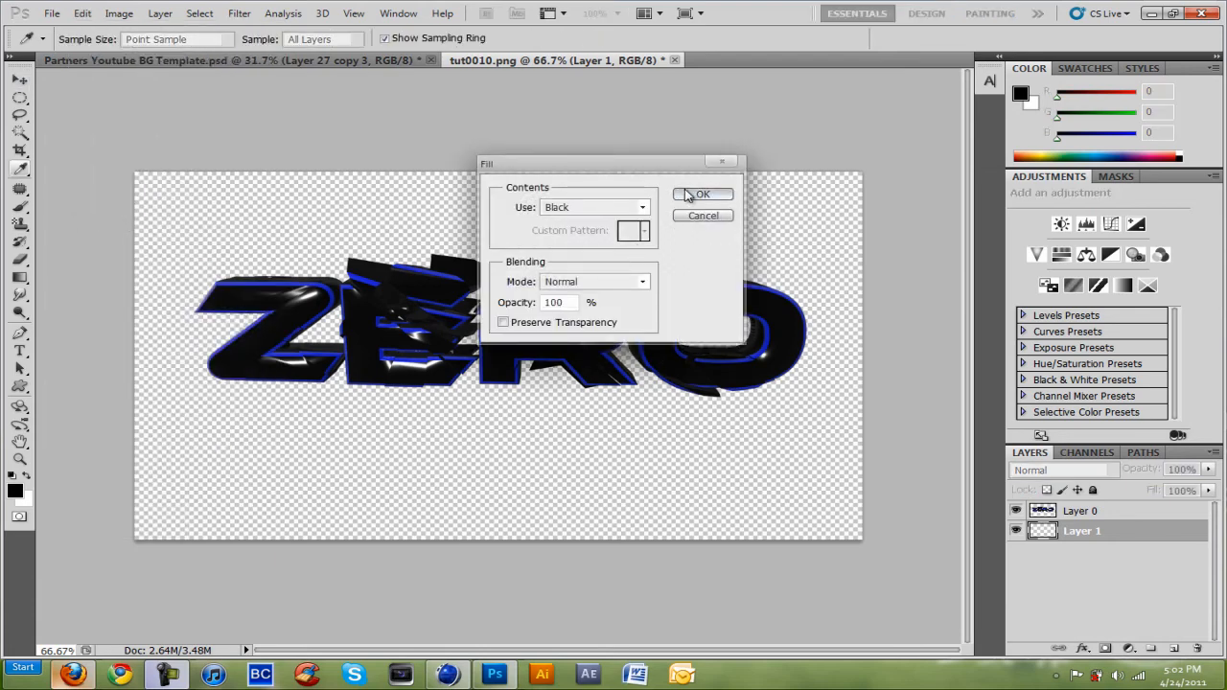
left_click(703, 193)
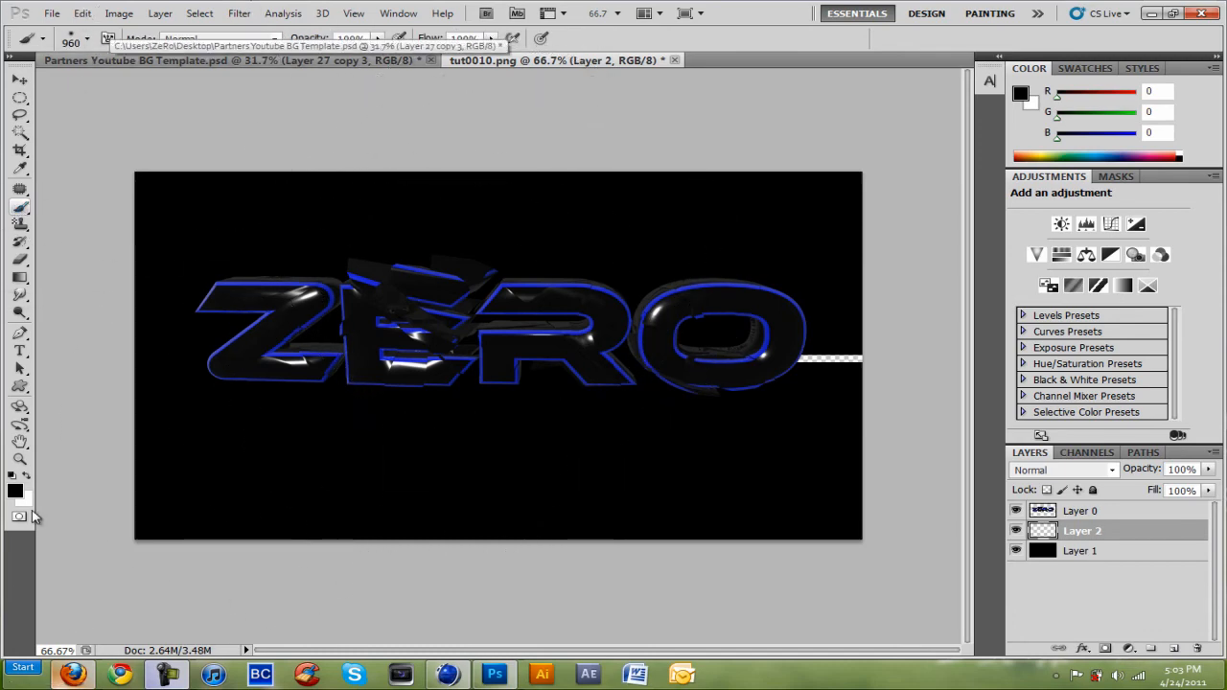
Step: Set the foreground colour to bright purple a51ac3 for the glow
left_click(14, 490)
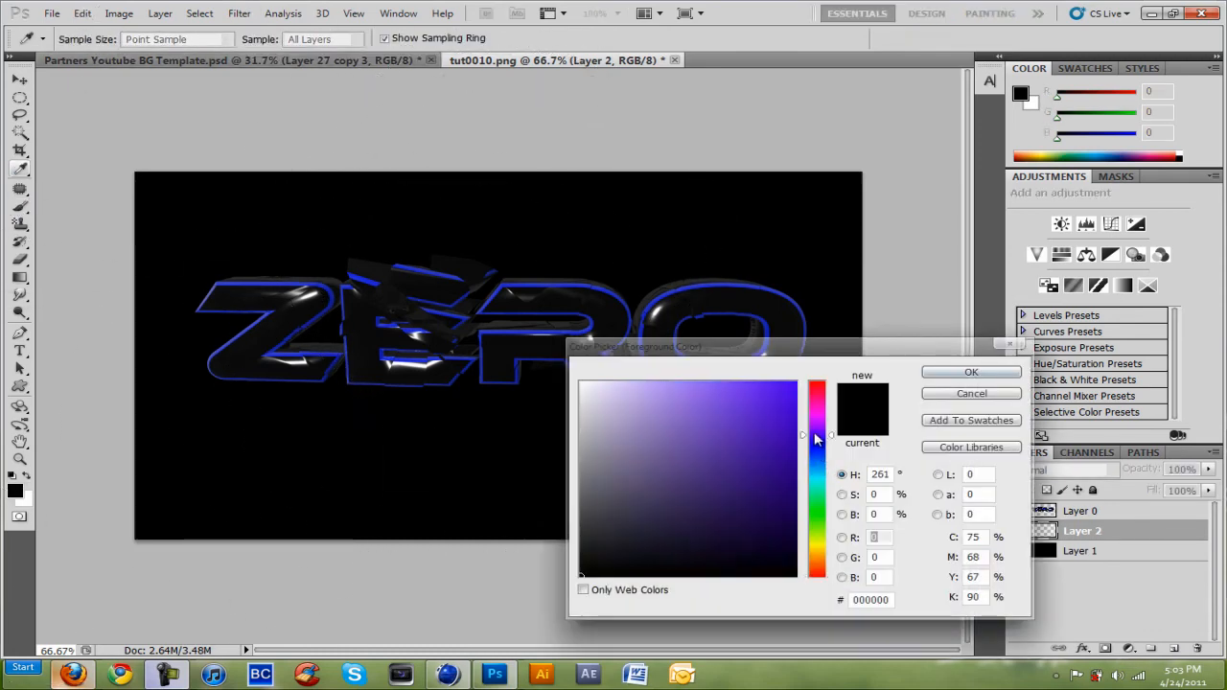
left_click(768, 426)
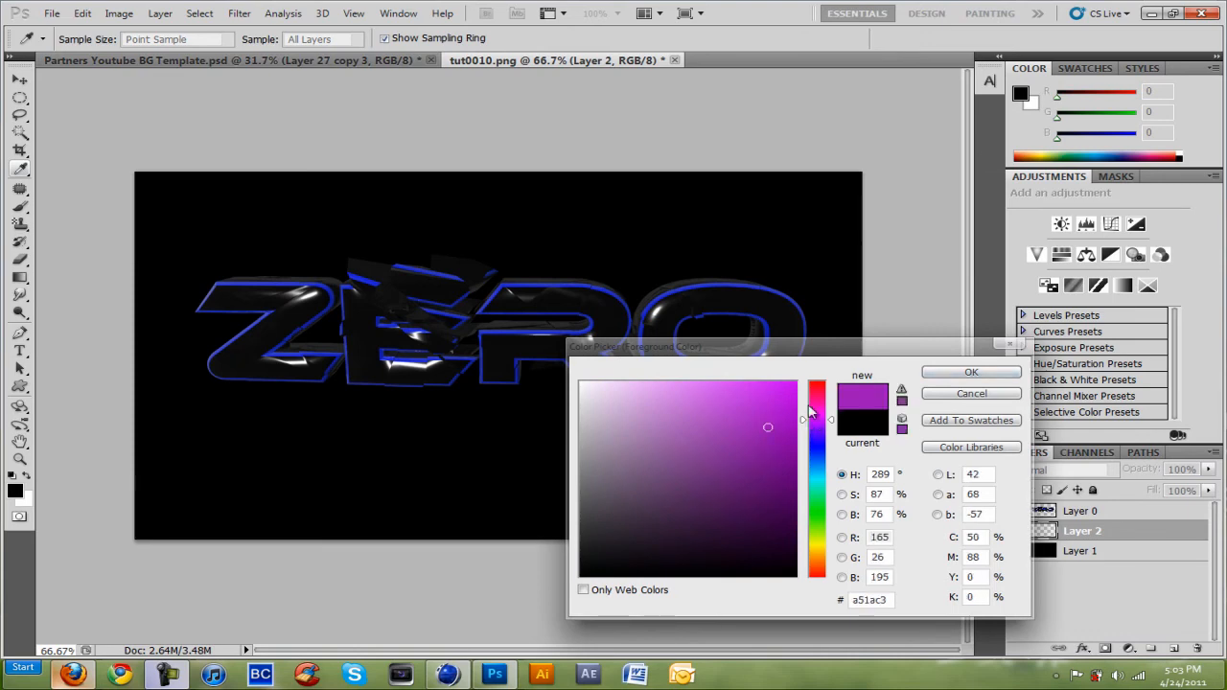
left_click(971, 372)
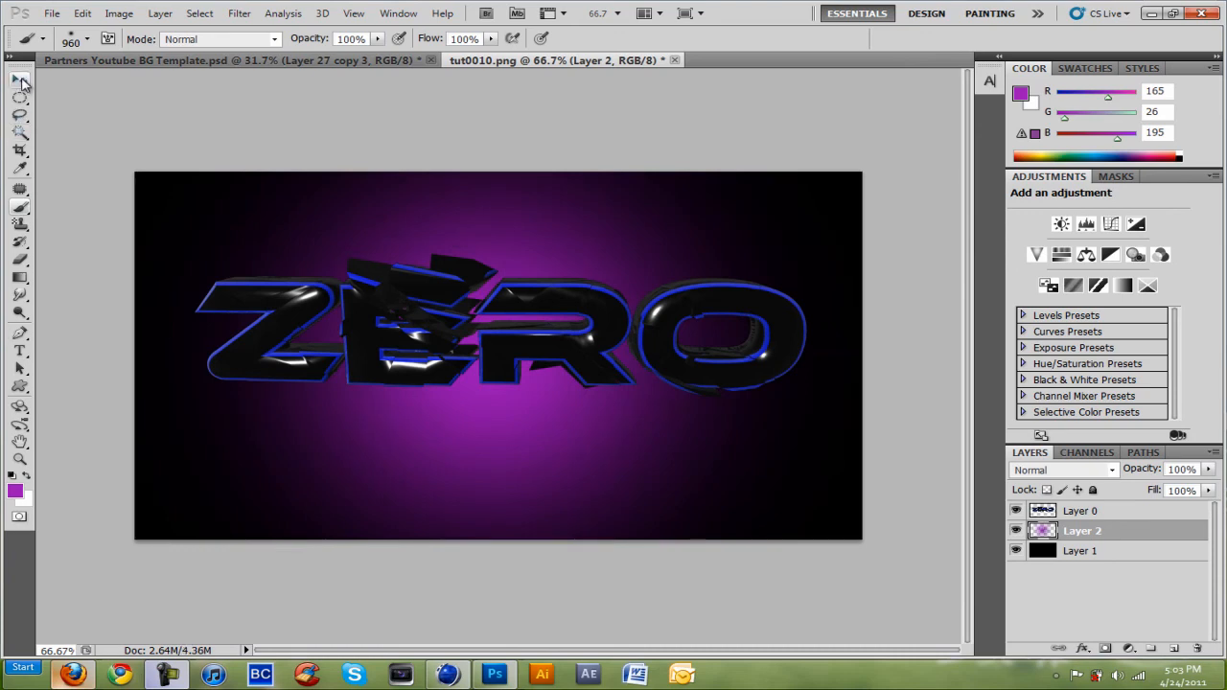
left_click(20, 80)
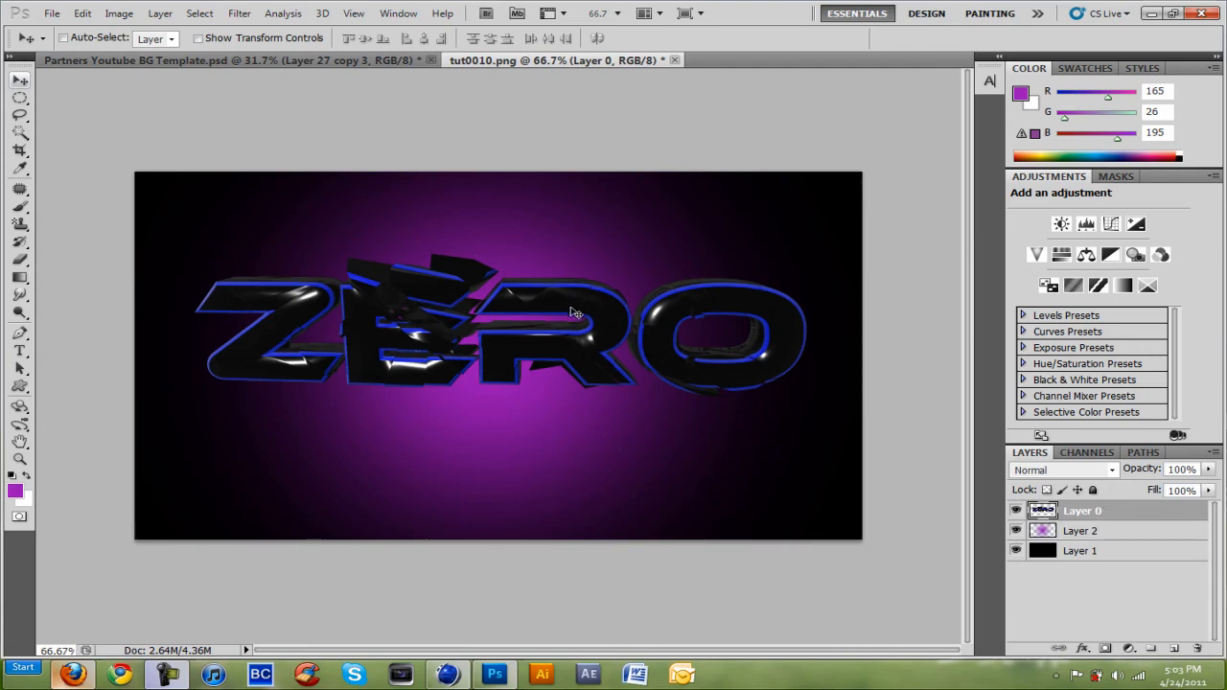
Step: Nudge the ZERO layer into place and open Layer Style for glow Layer 2
left_click(21, 666)
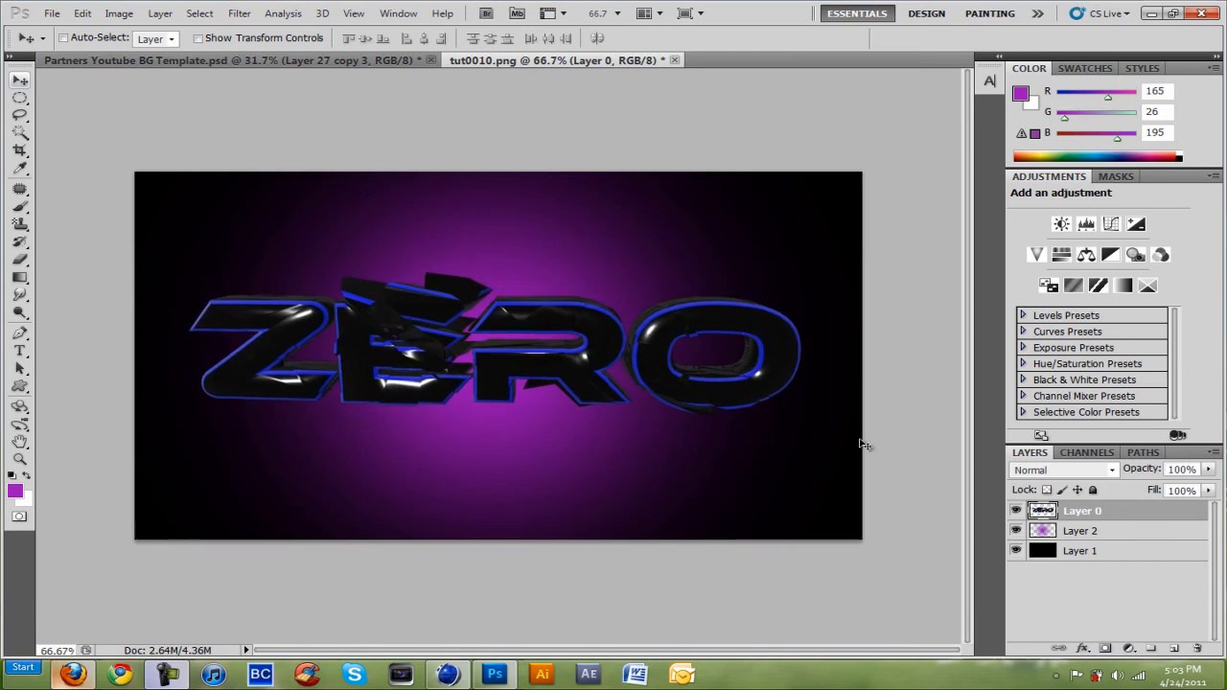
left_click(1081, 530)
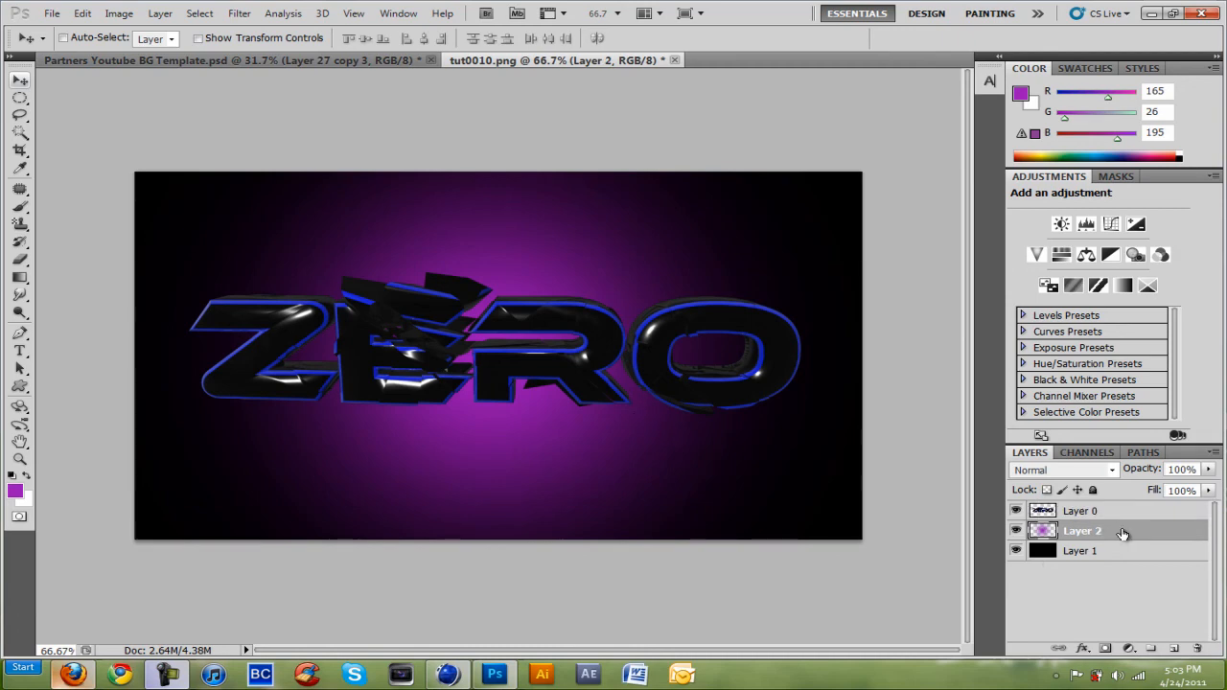
double_click(1081, 530)
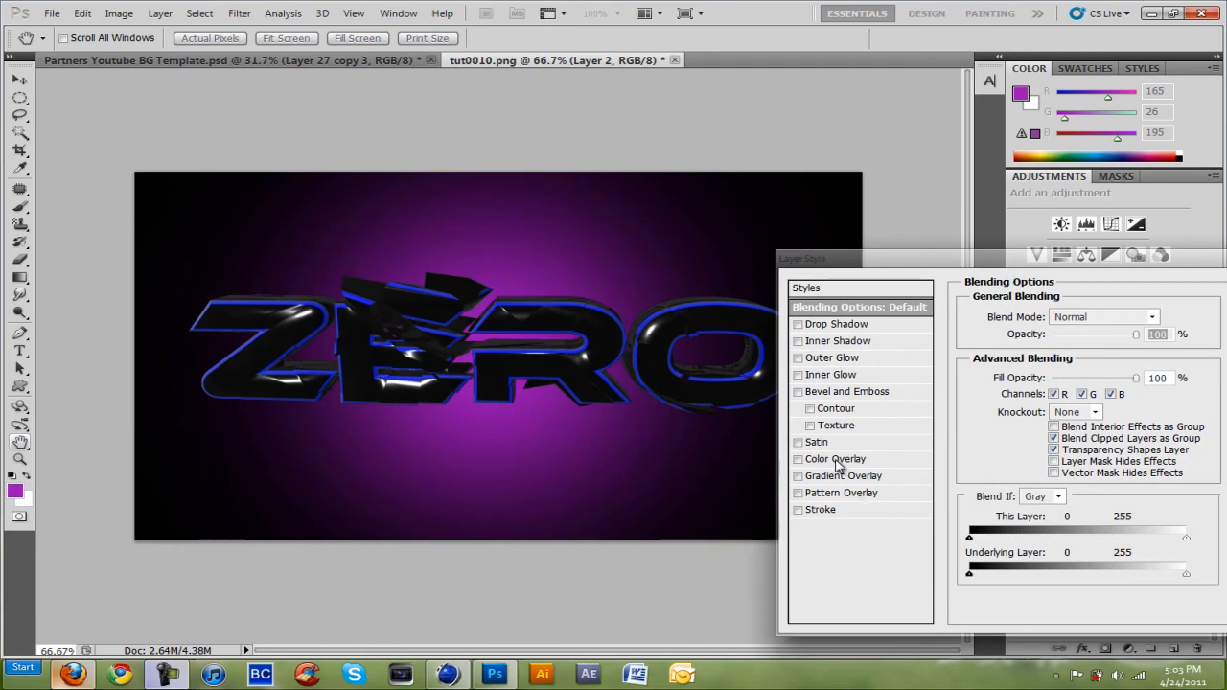
Step: Add a dark navy 071a61 Color Overlay to the glow layer
left_click(799, 458)
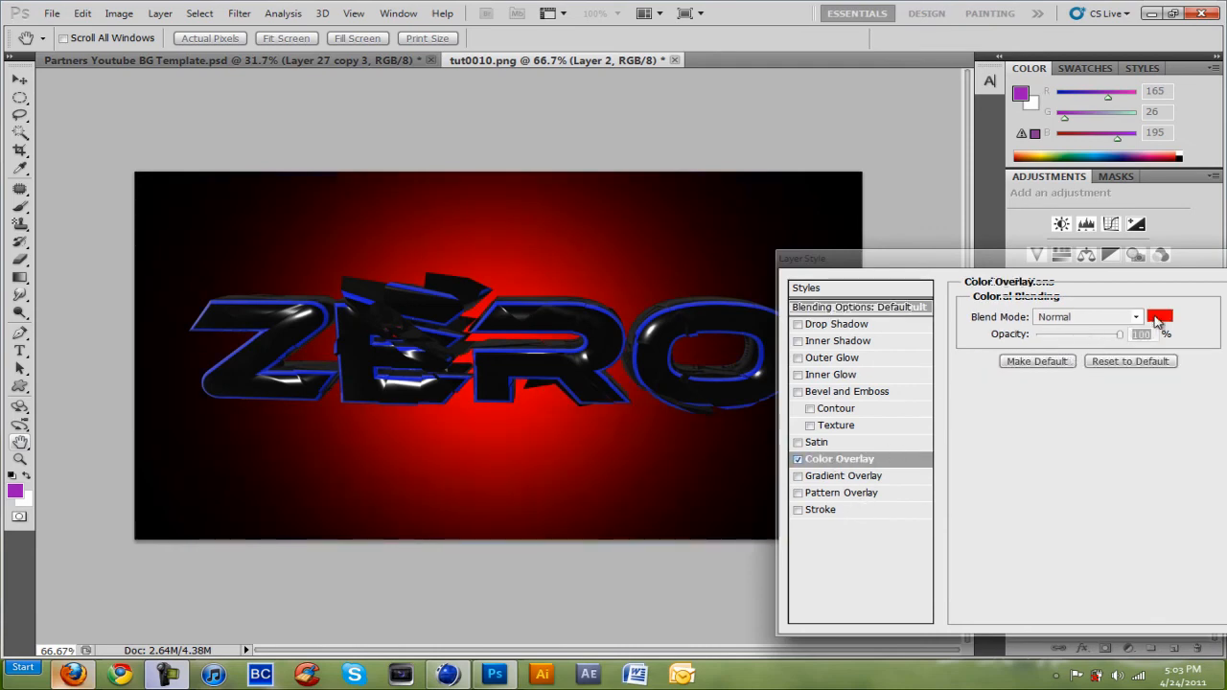
left_click(1160, 316)
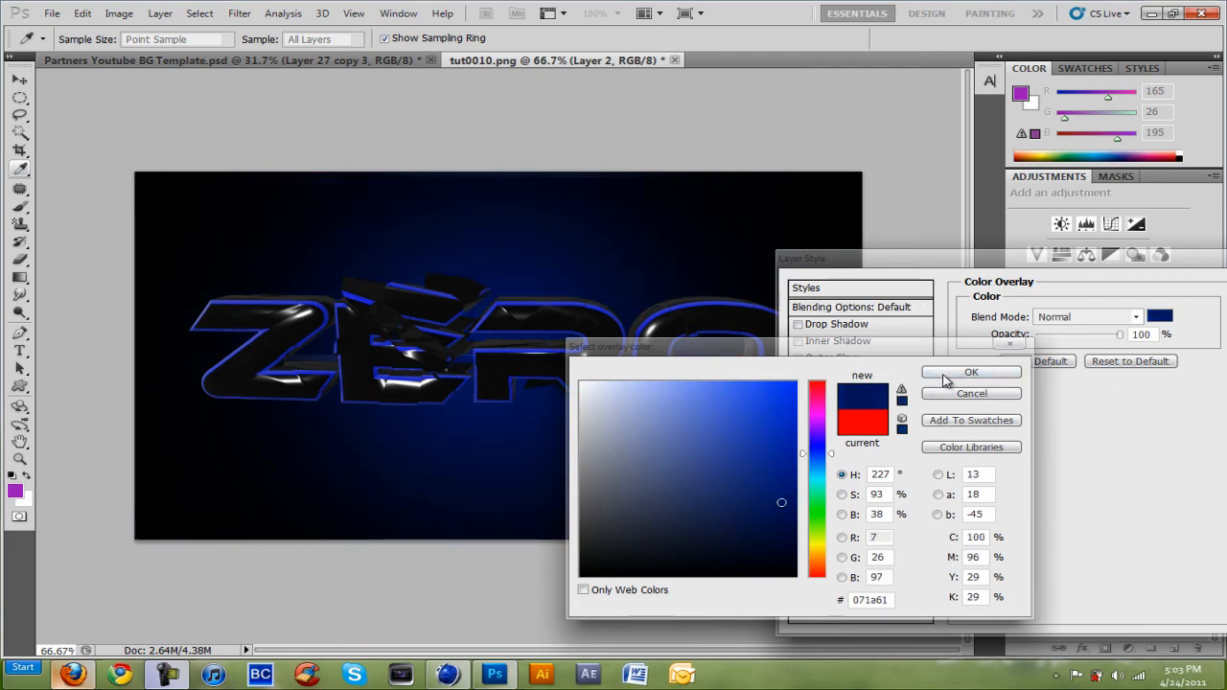
left_click(971, 372)
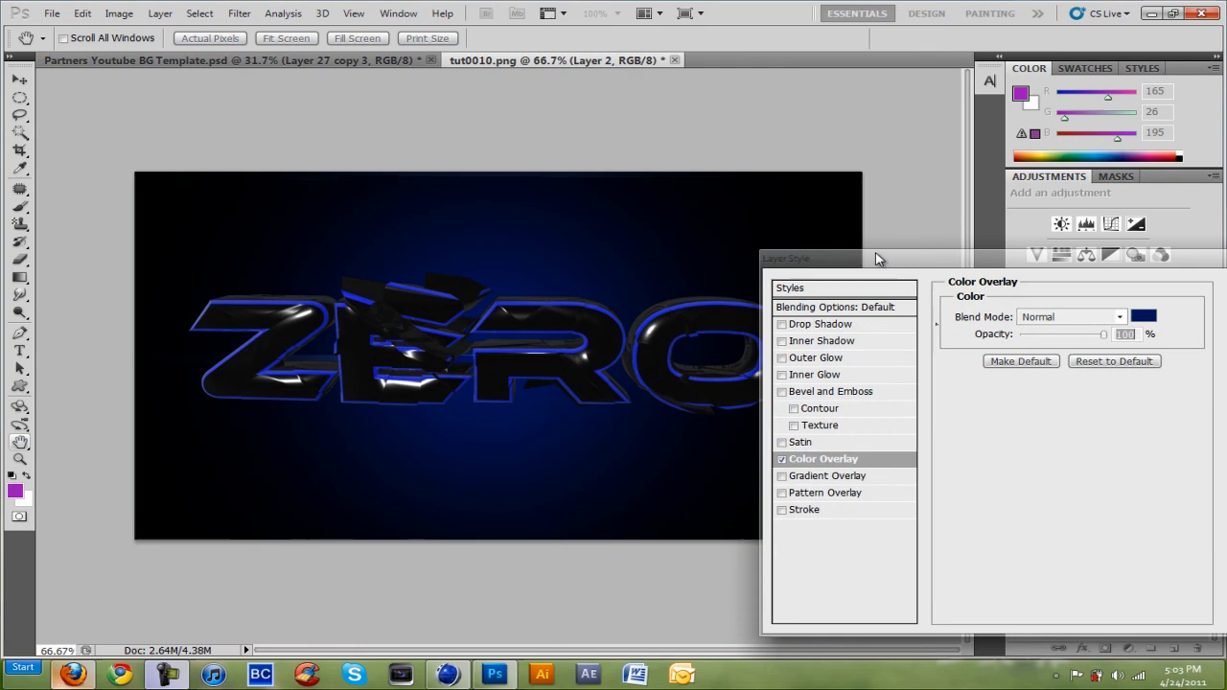